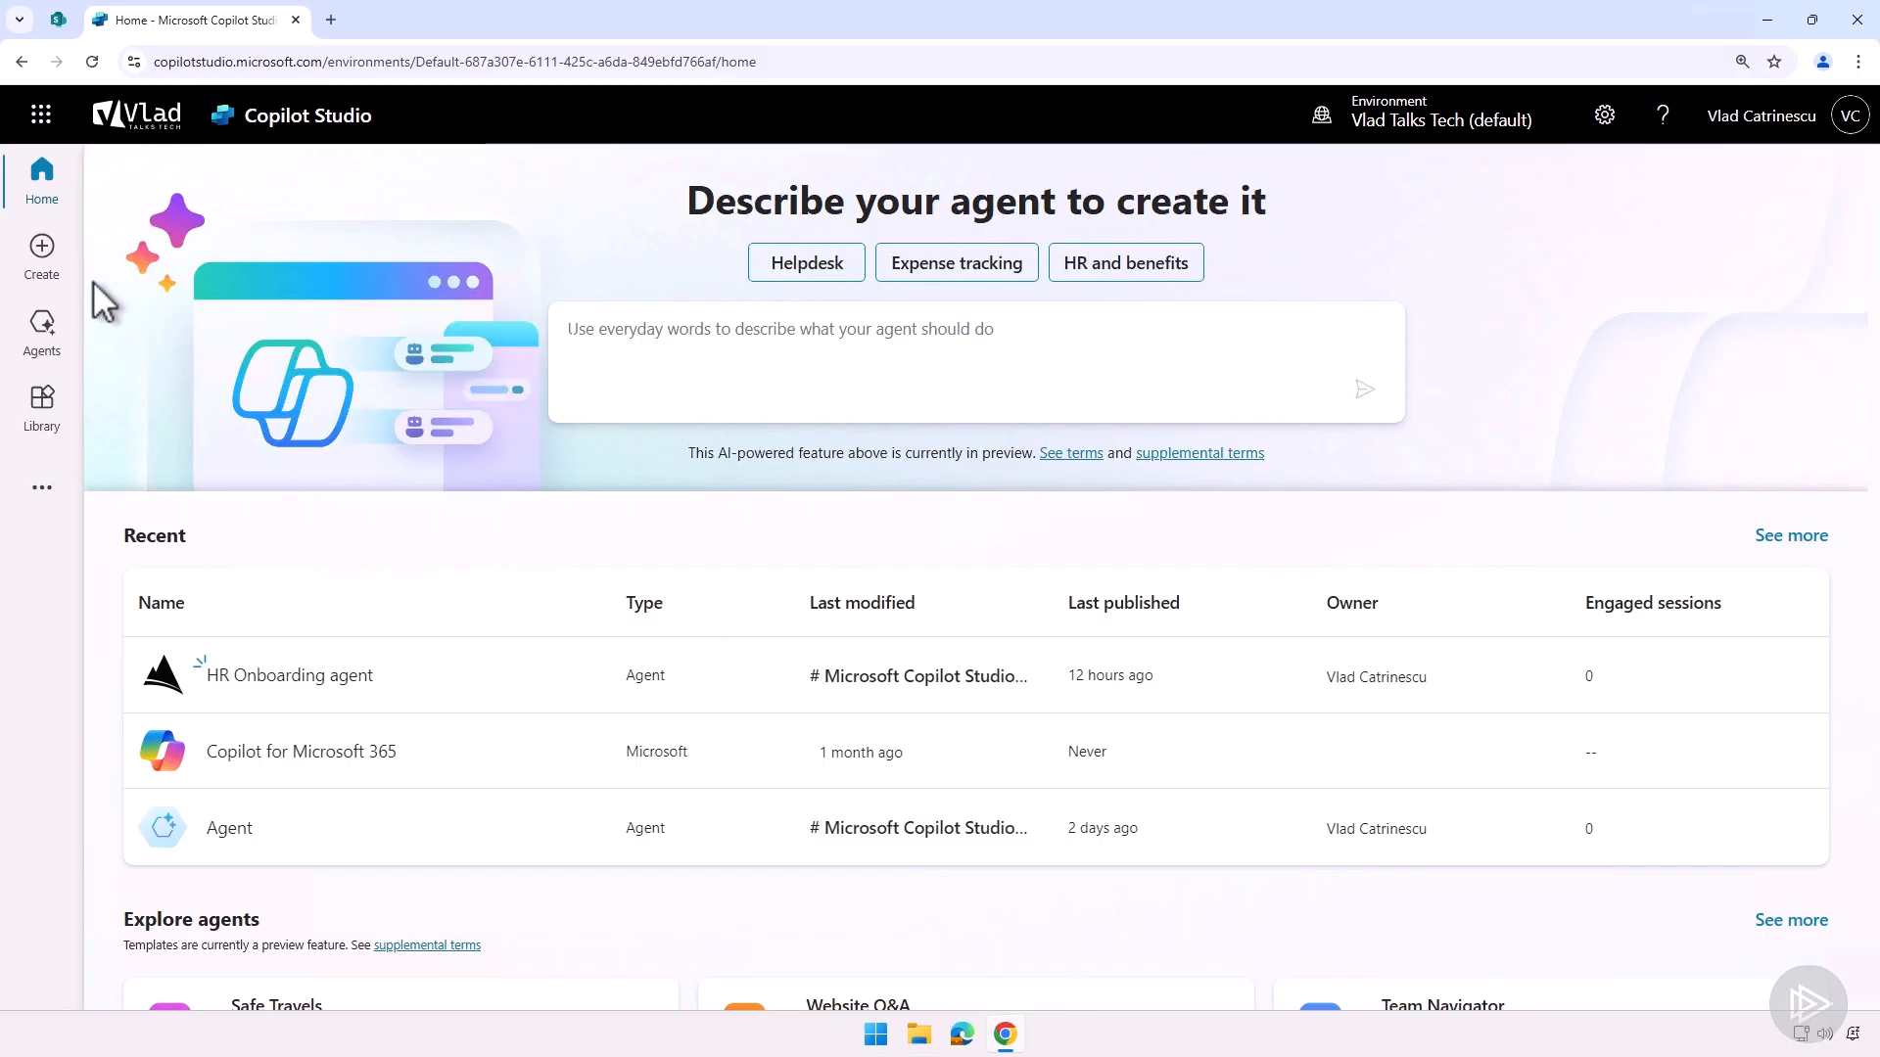
- Start a new agent draft (Agent 1) and open its language setting
click(41, 254)
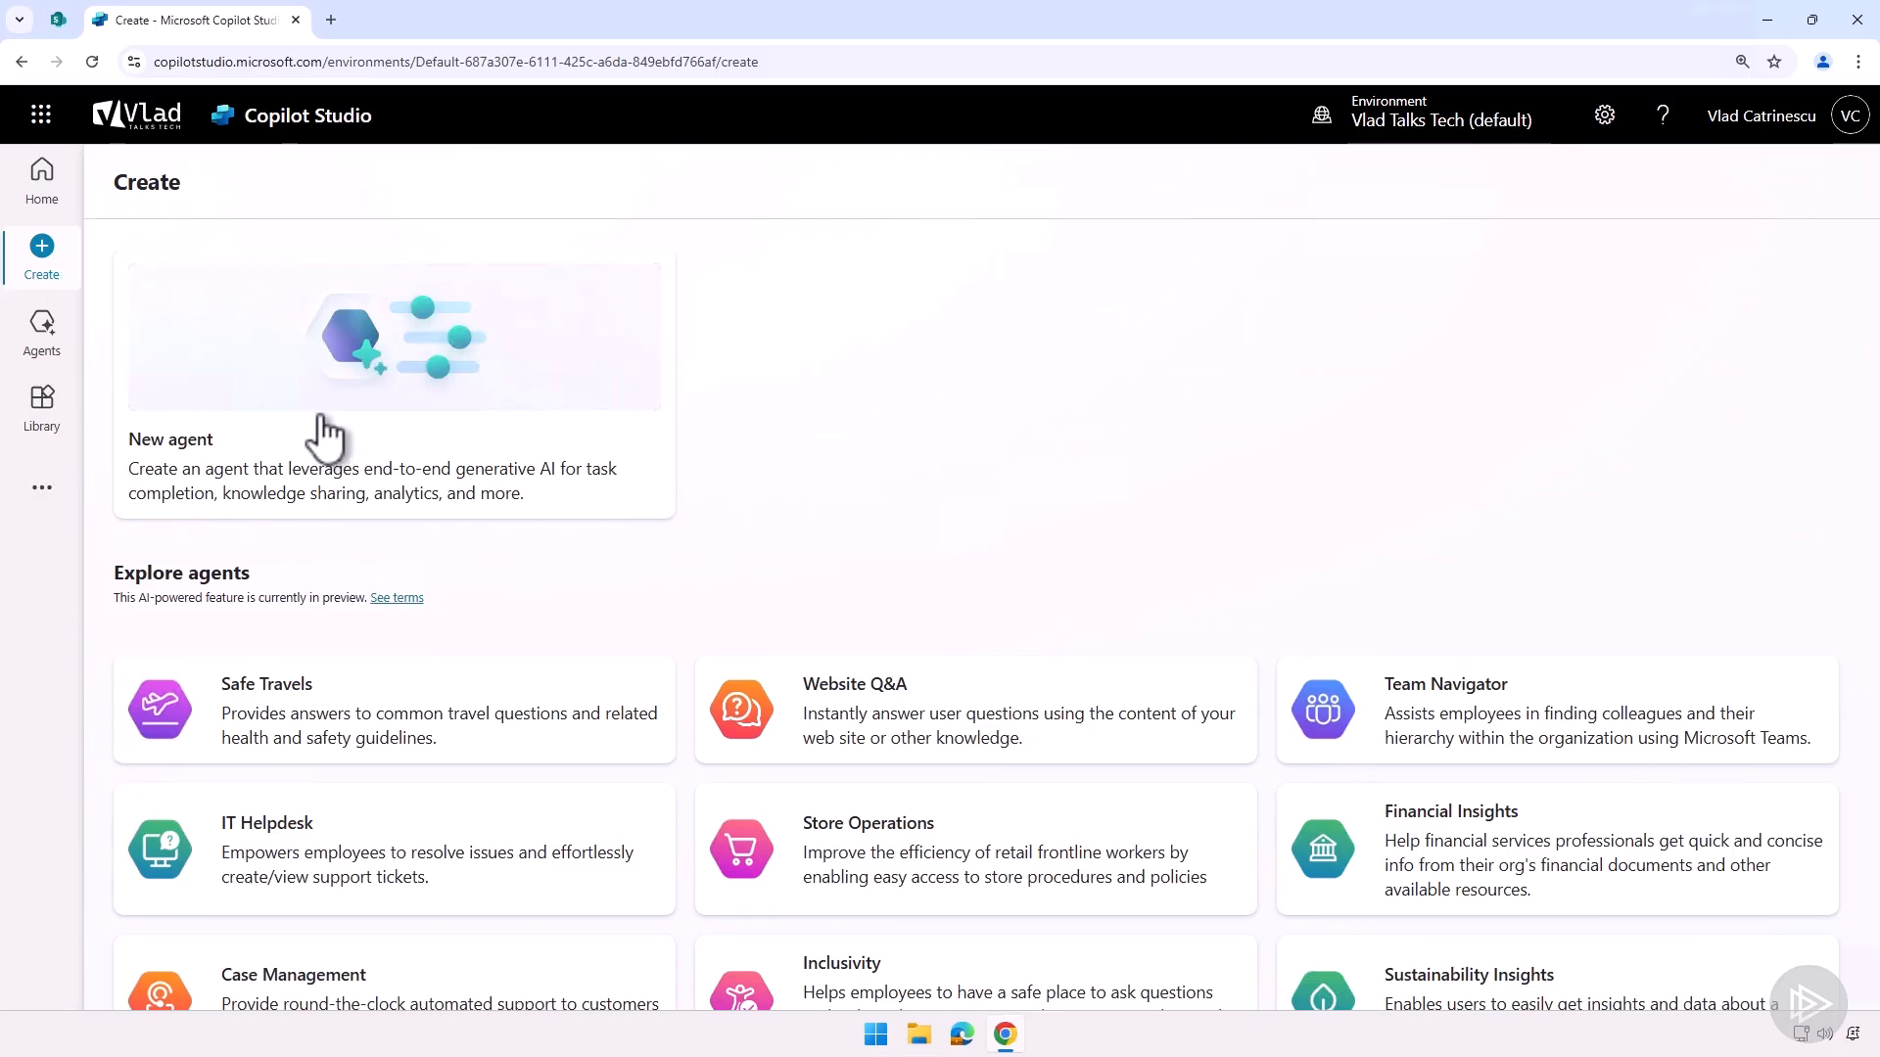
click(393, 348)
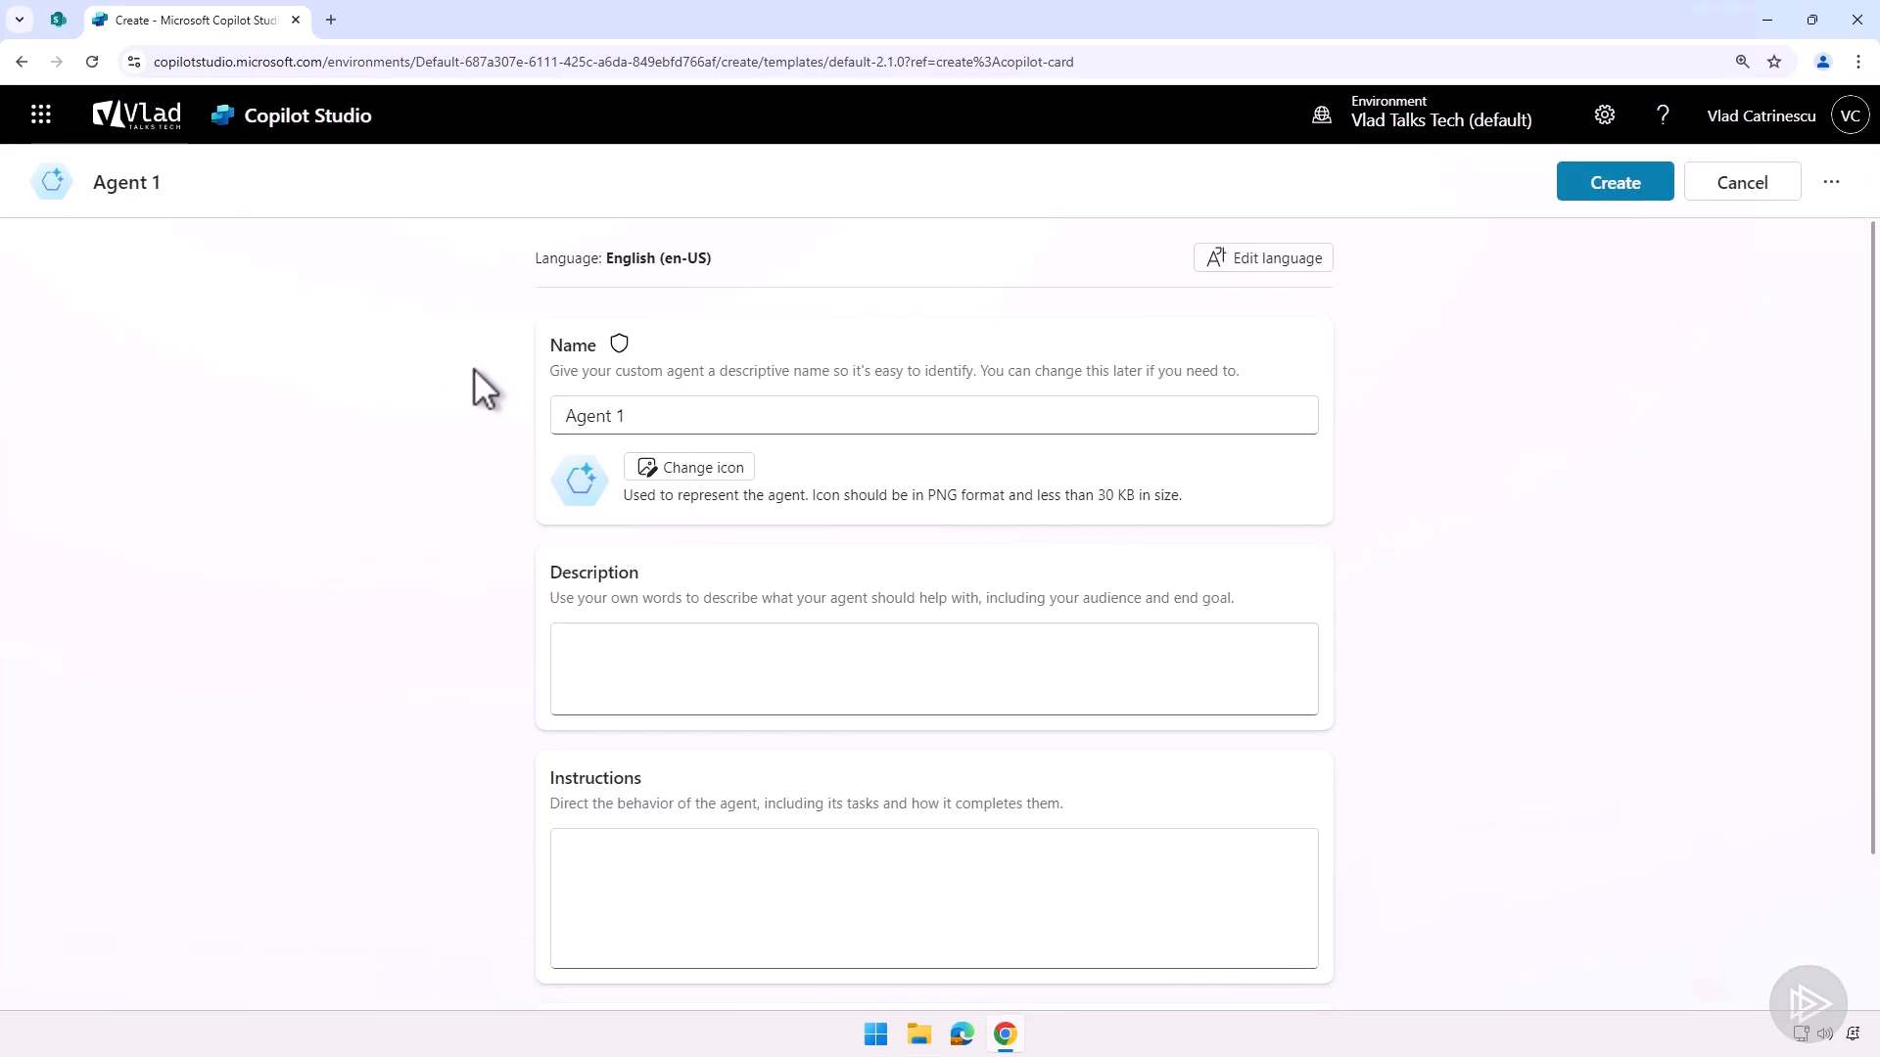
mouse_move(587, 294)
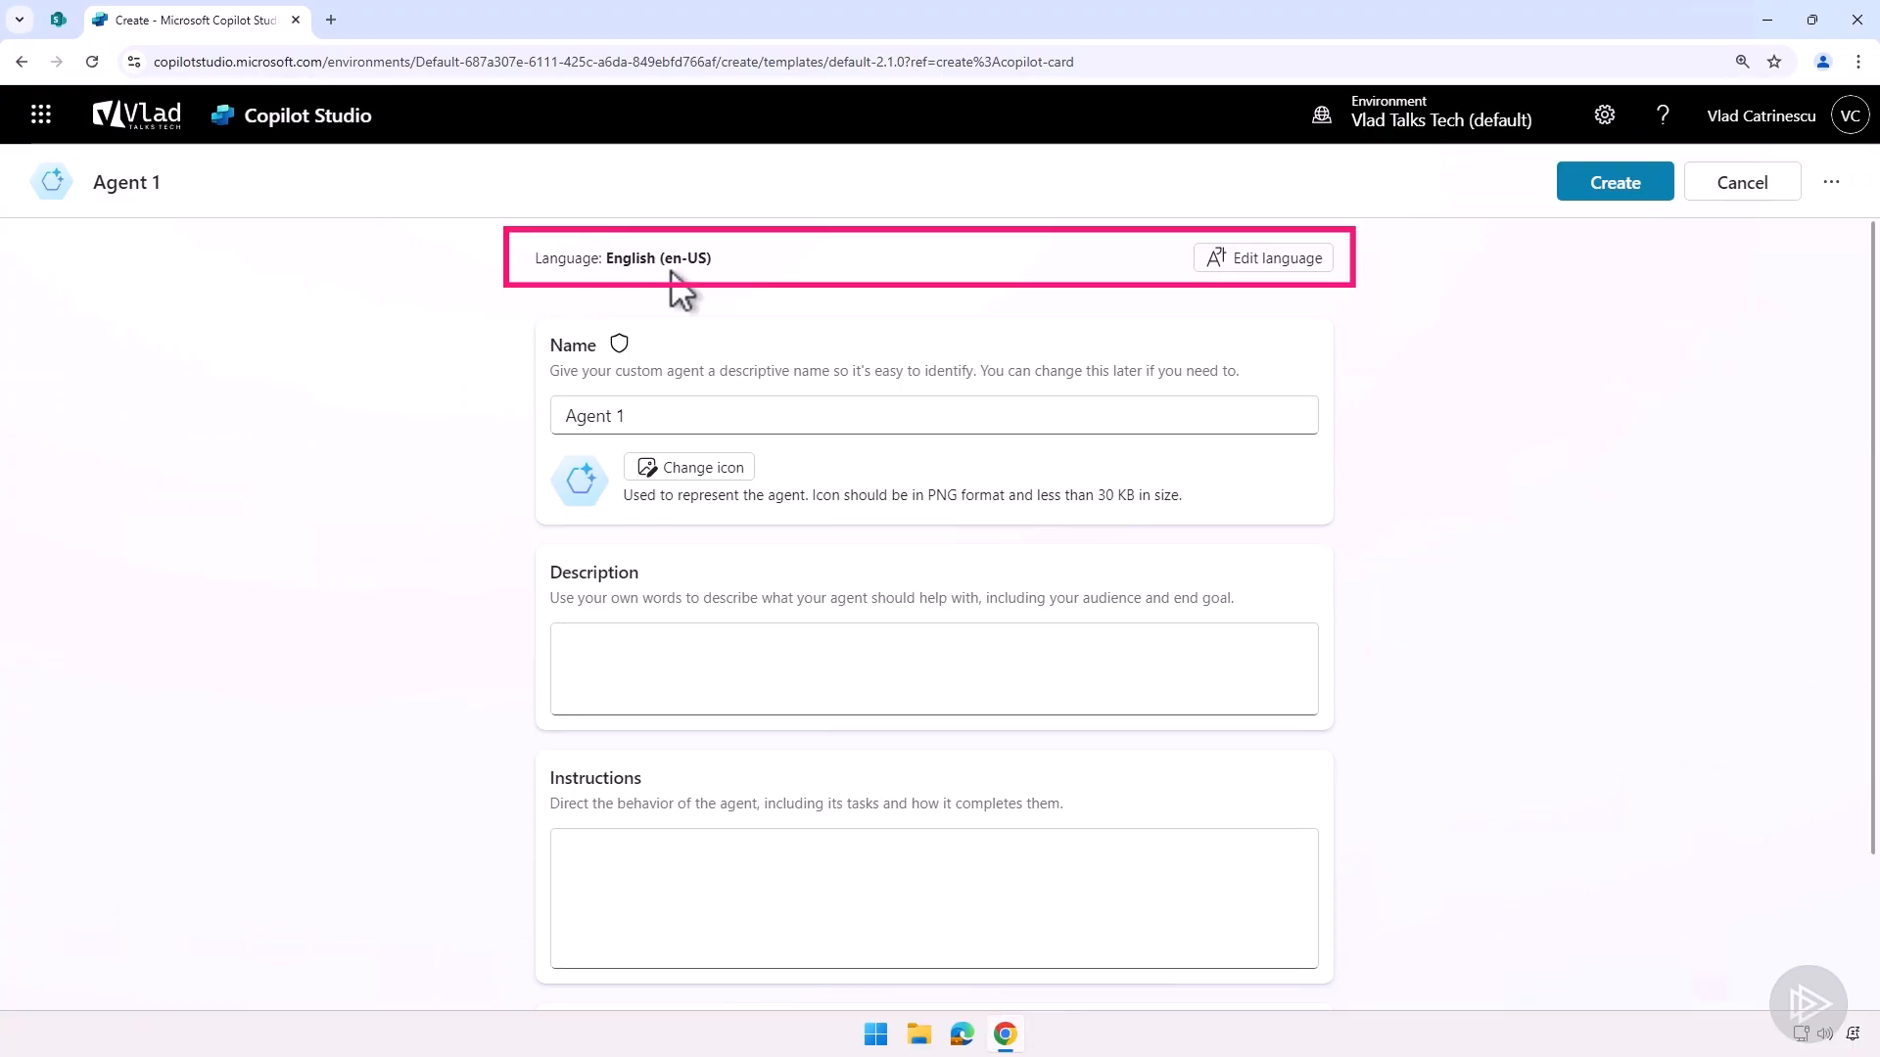
click(1262, 257)
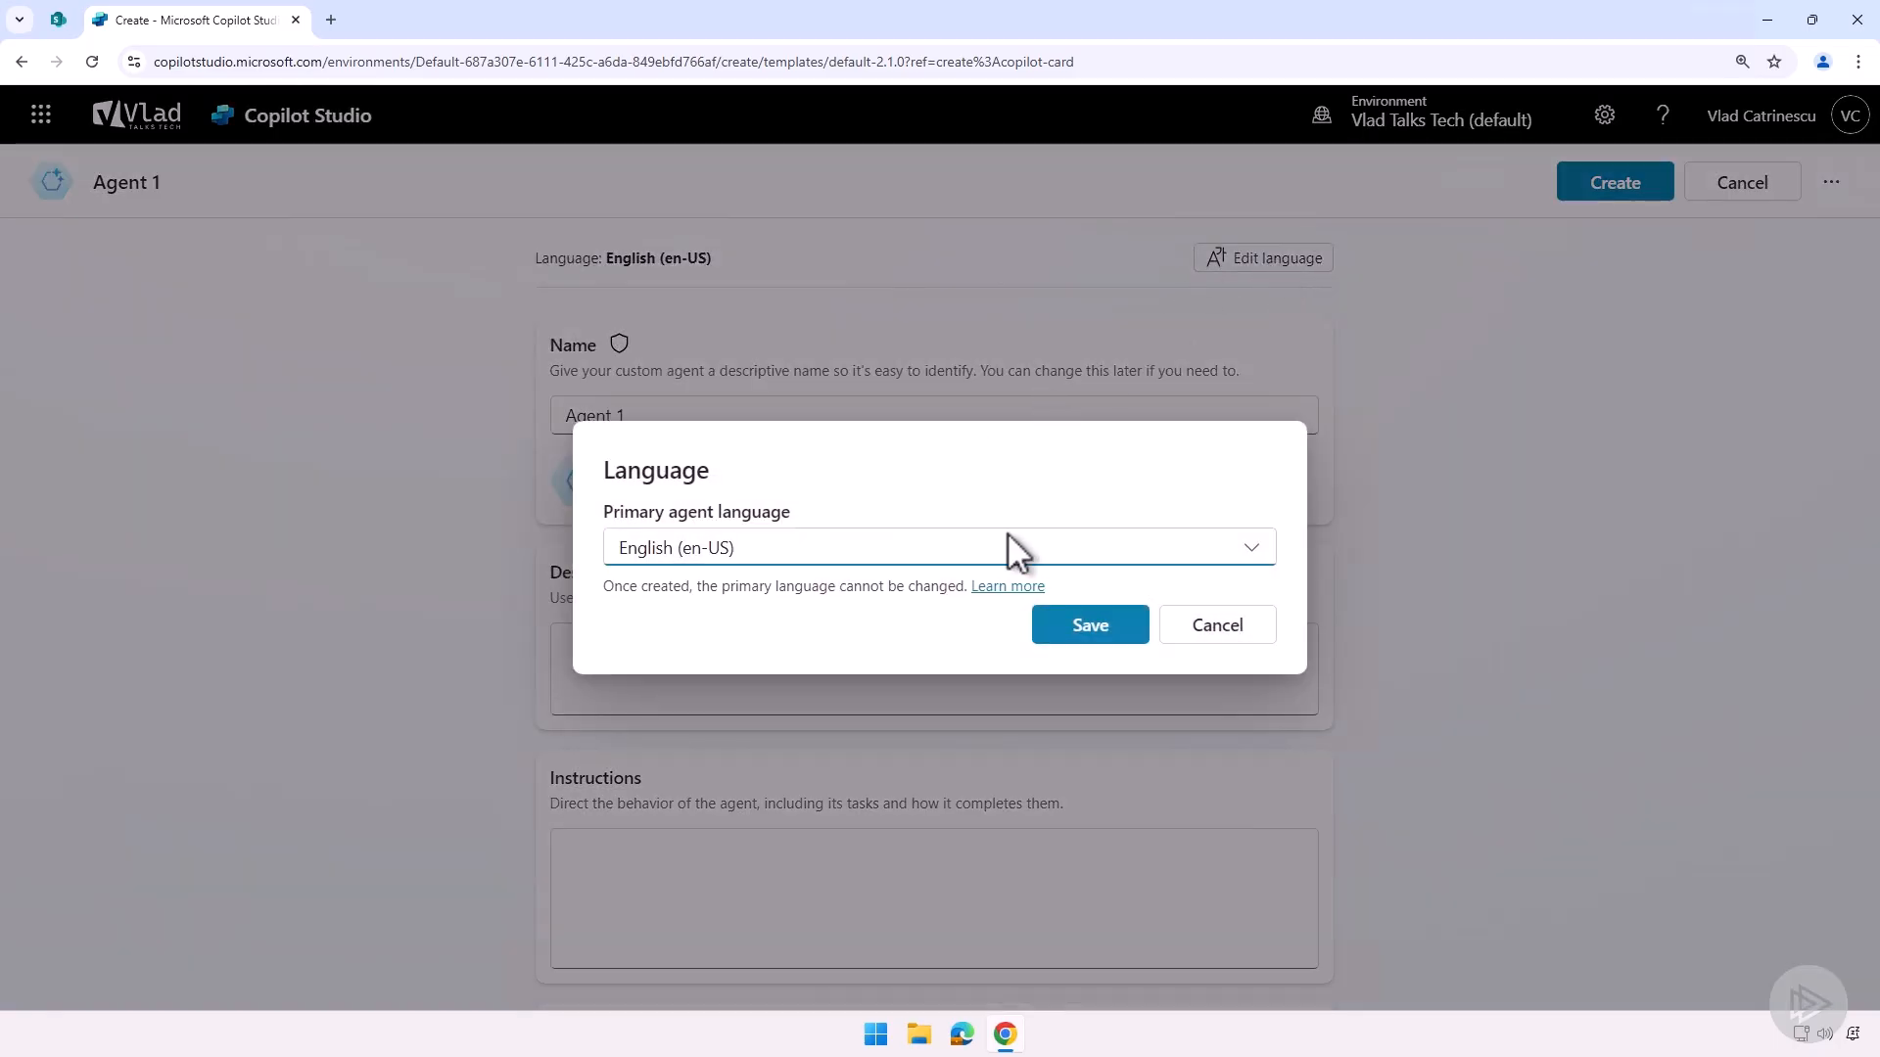
mouse_move(1007, 557)
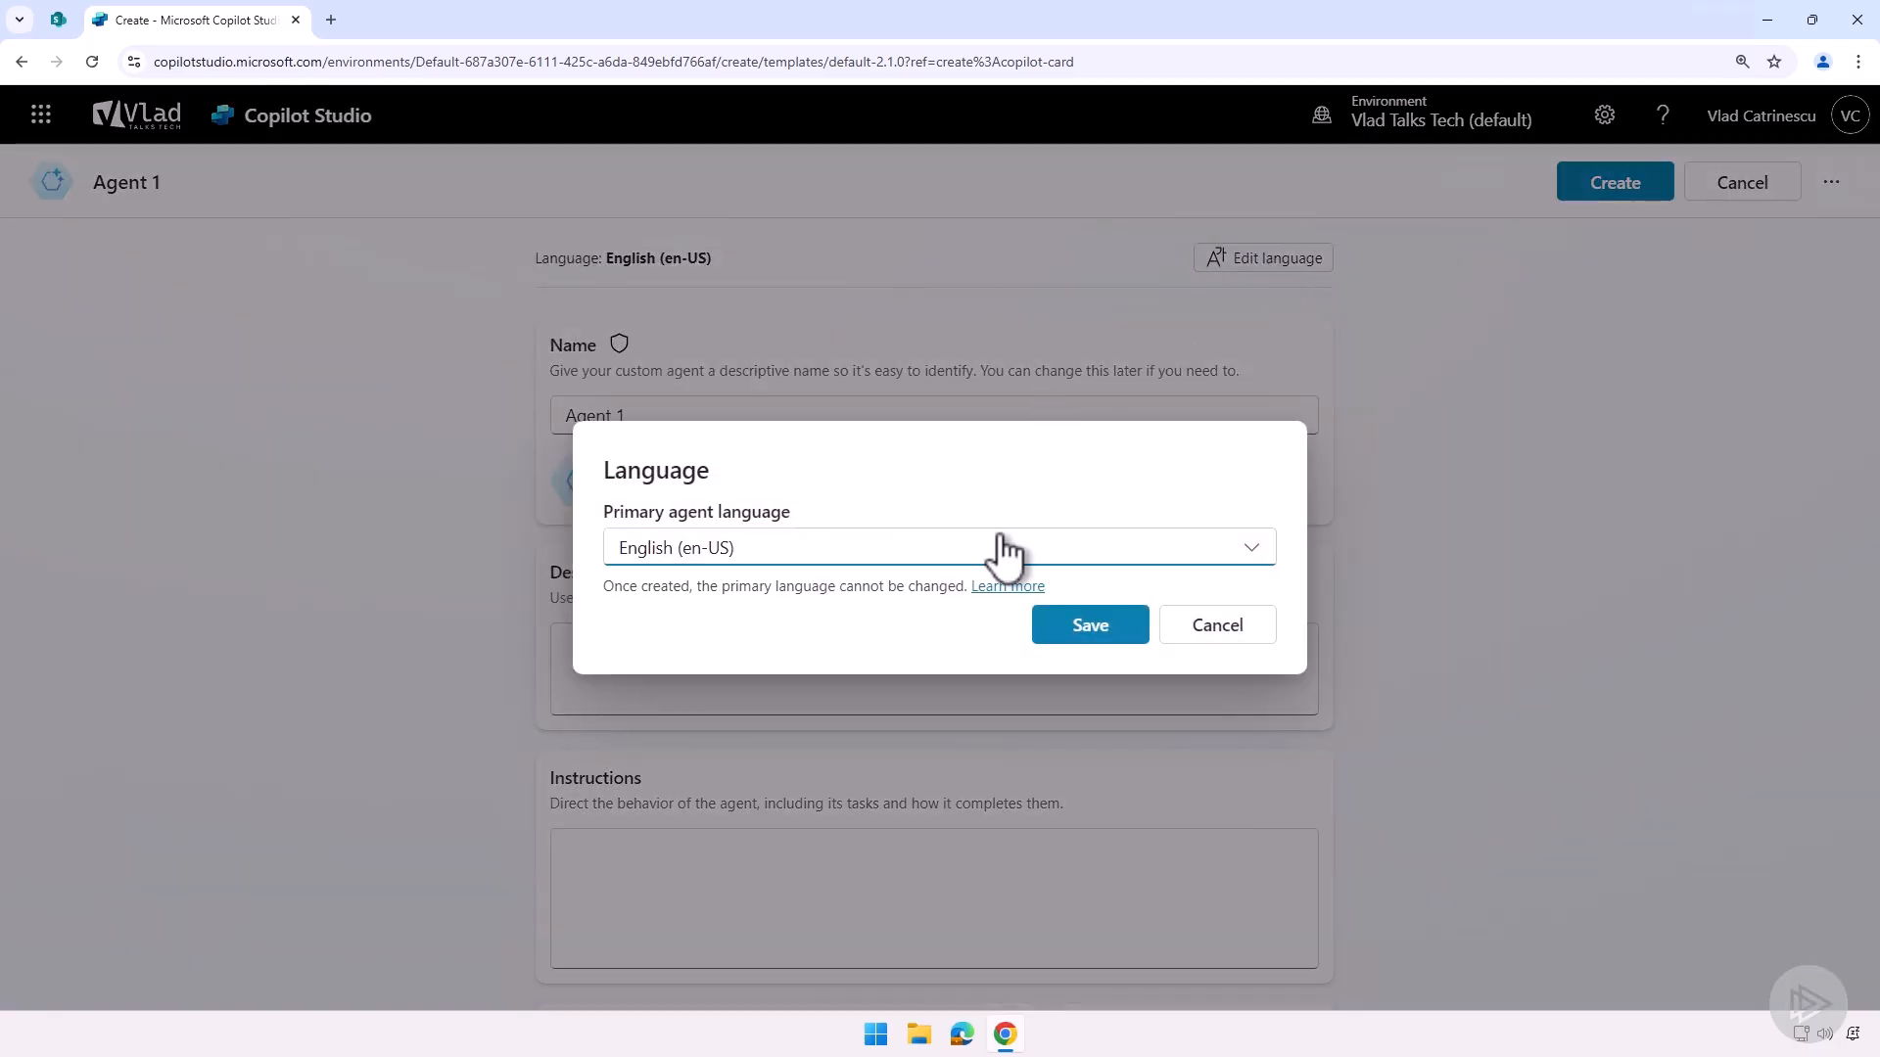
mouse_move(1139, 597)
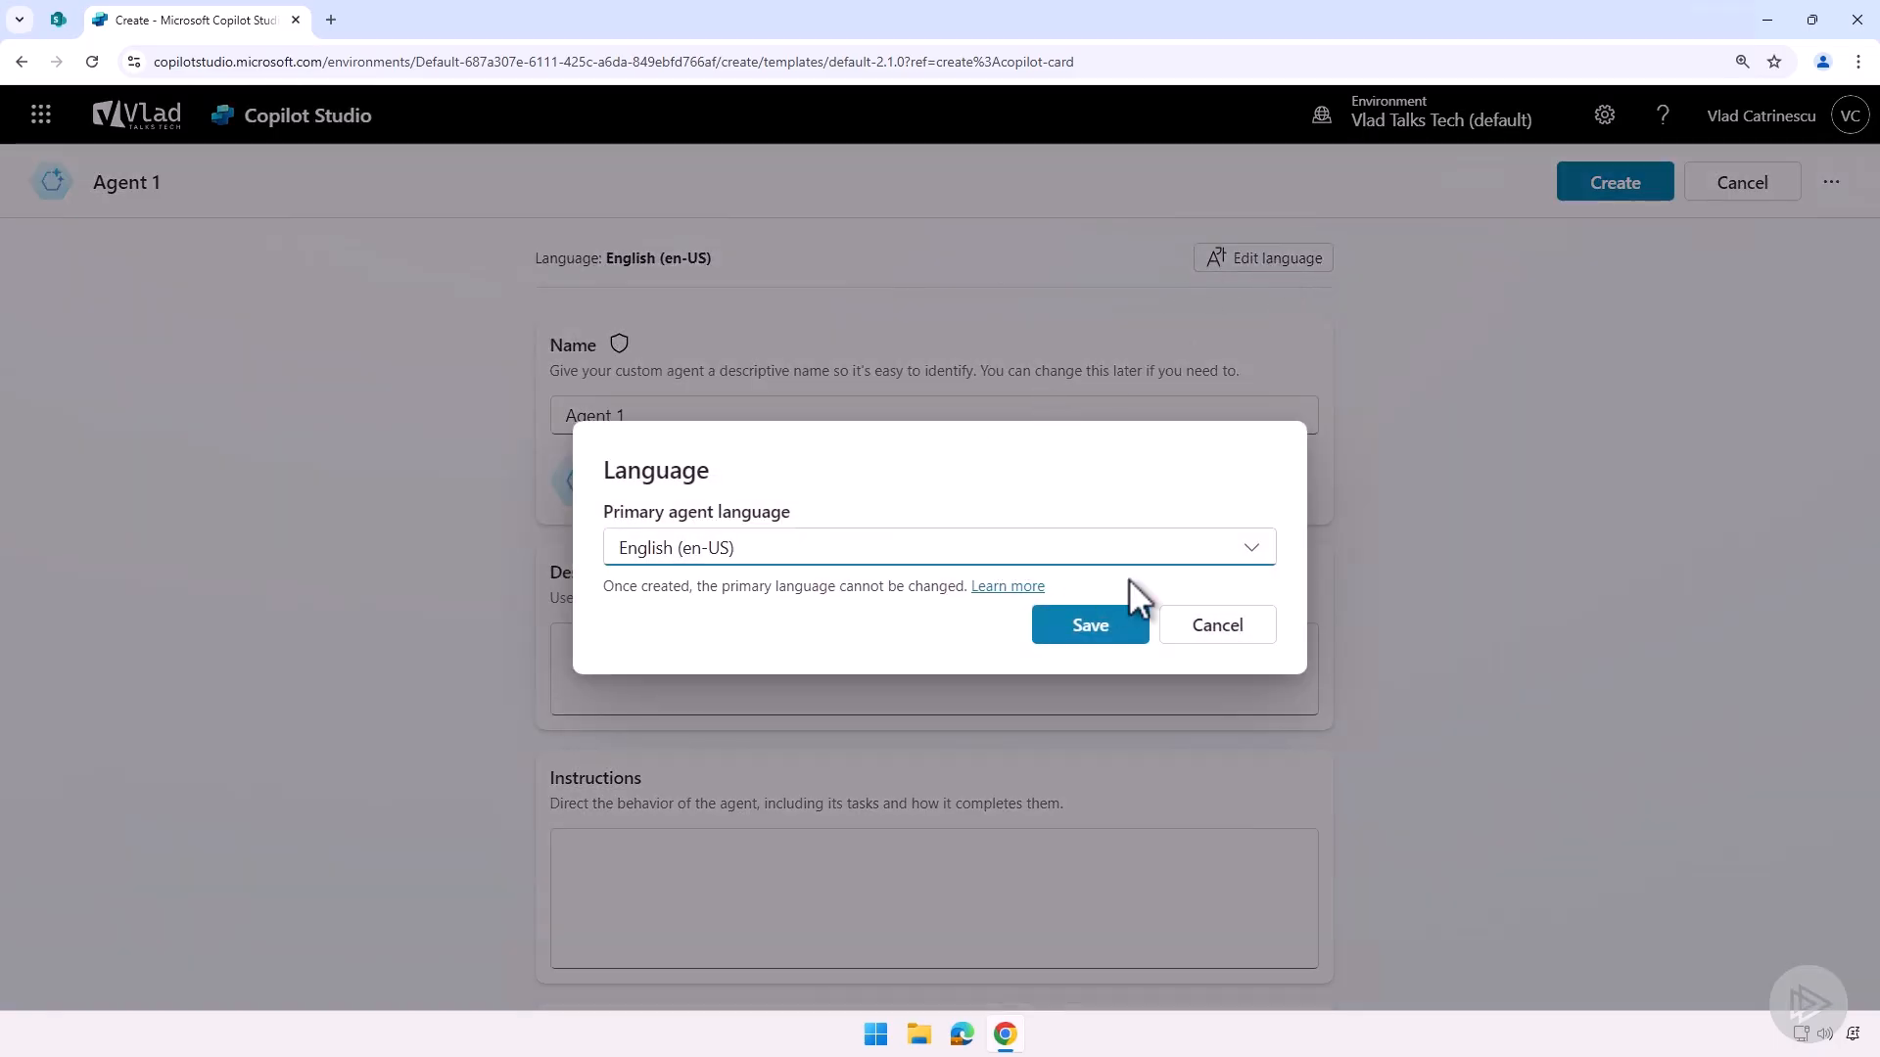
- Save English (en-US) as the primary language and select the placeholder agent name
click(1087, 624)
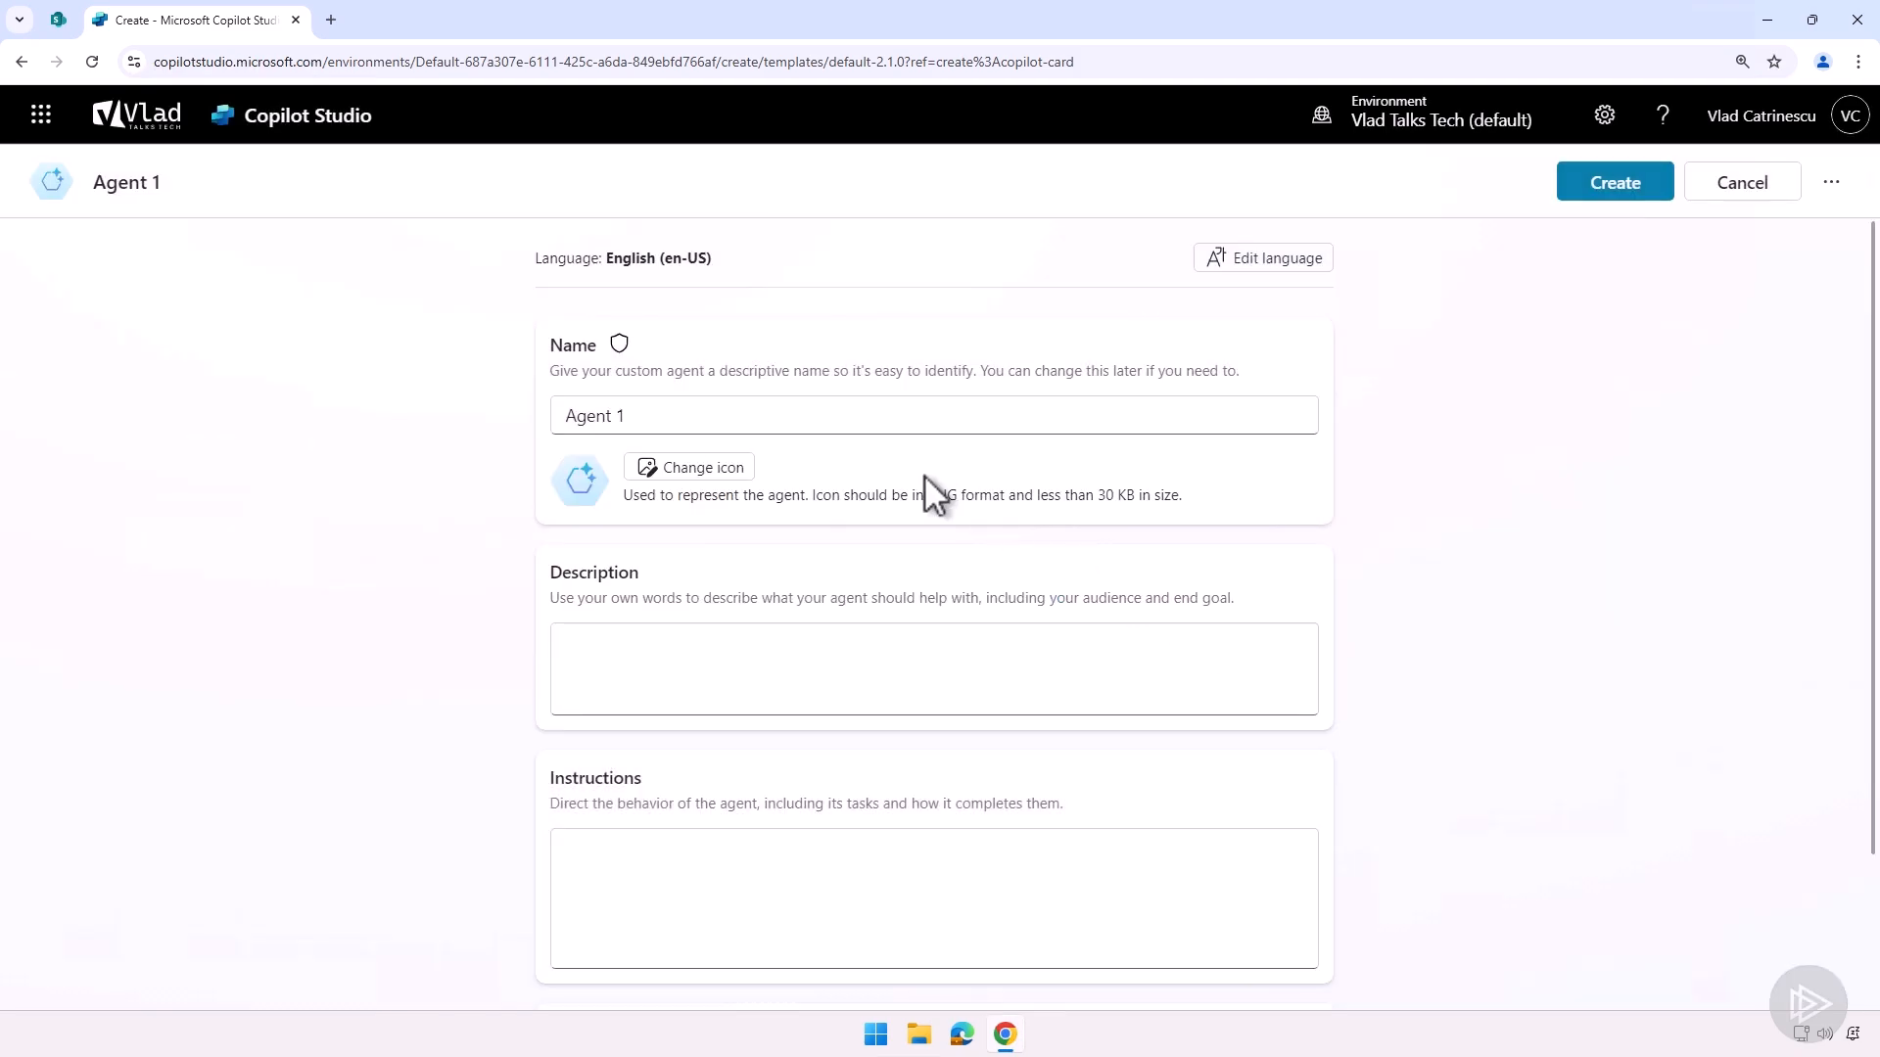
triple_click(596, 415)
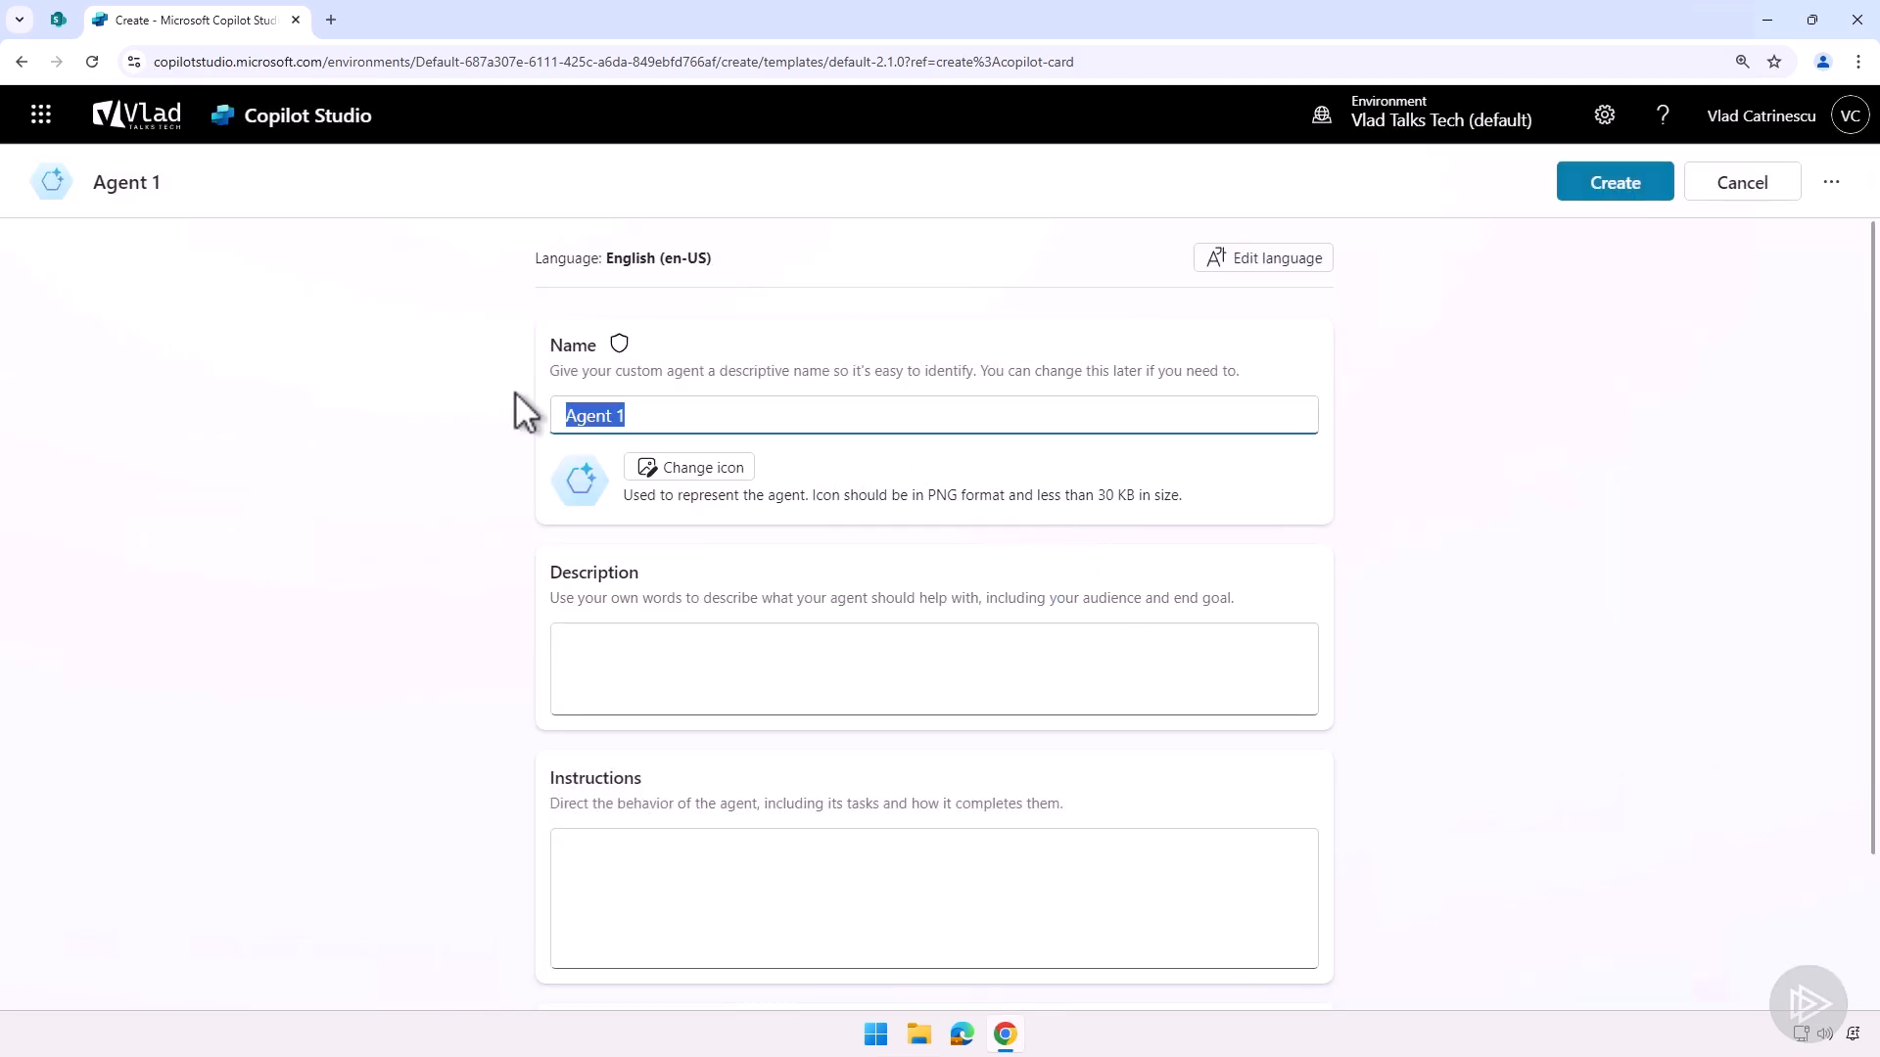
- Name the agent 'Globomantics HR Onboarding agent' and open the icon settings
text(Globomantics HR Onboarding agent)
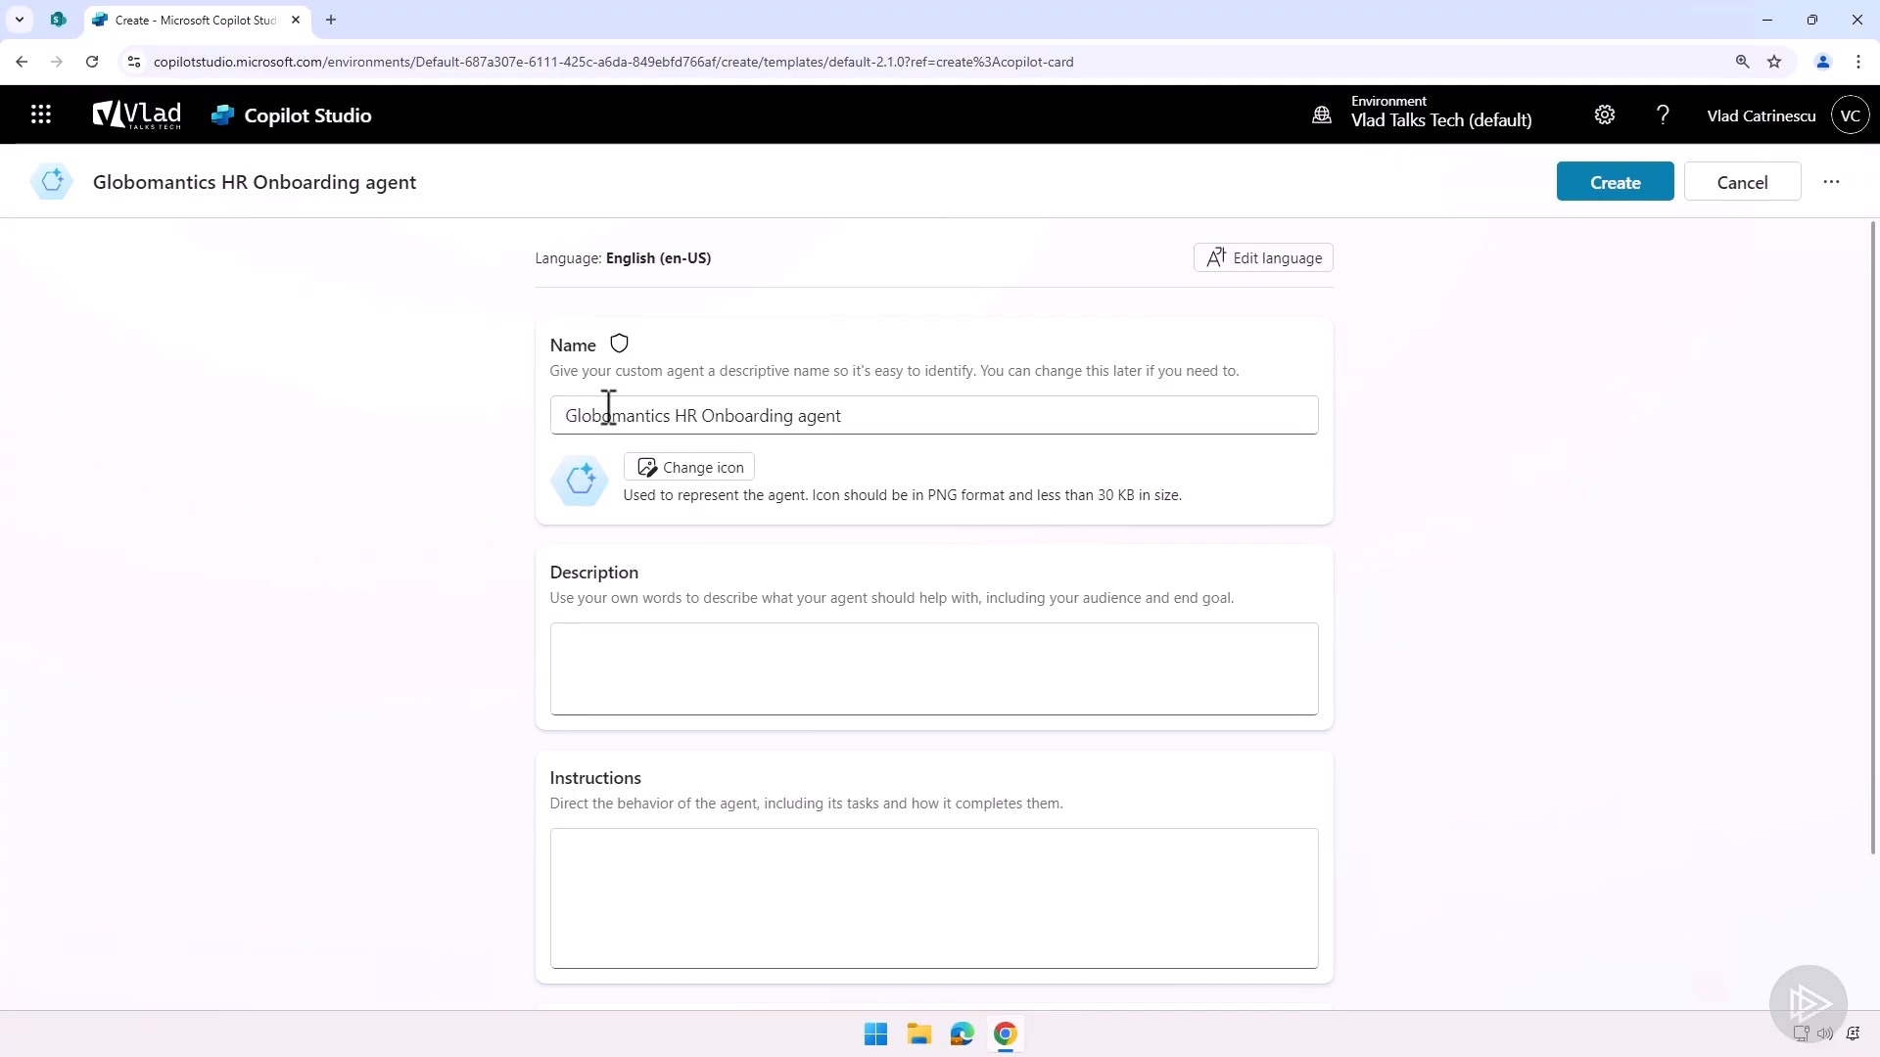
mouse_move(801, 459)
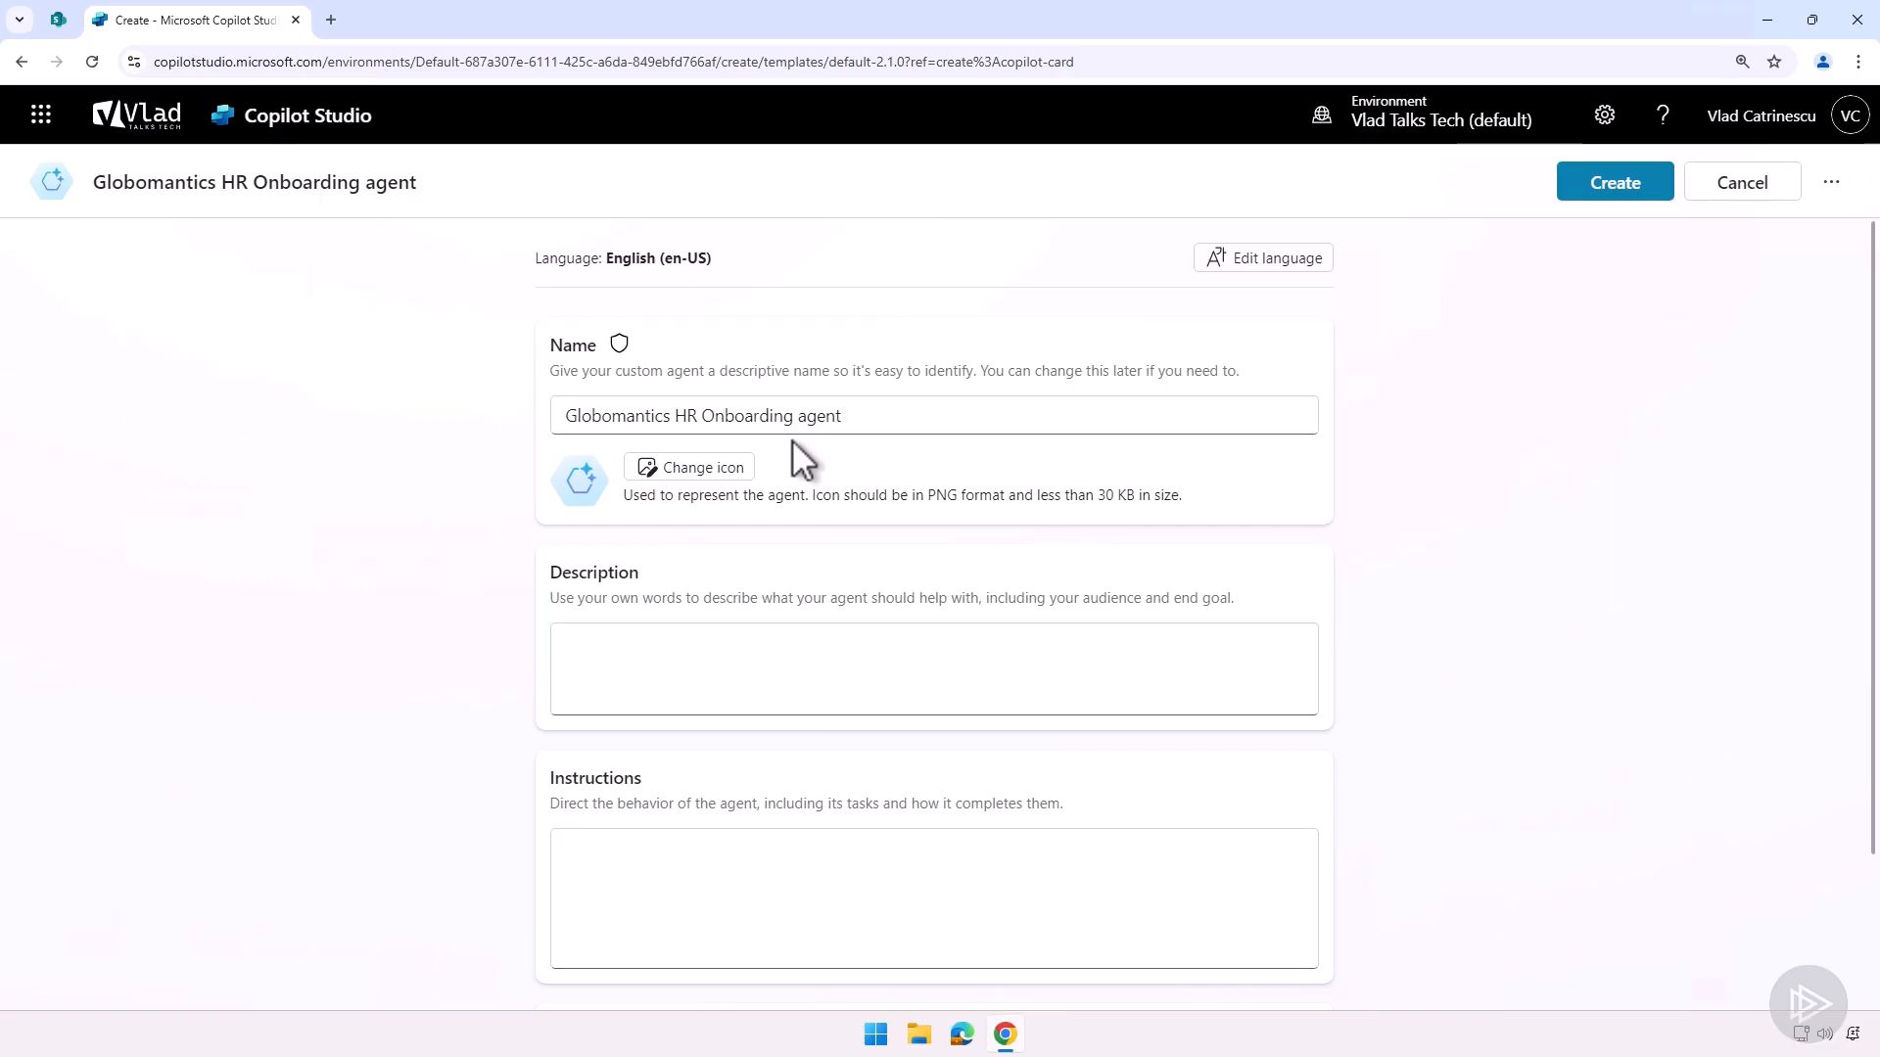
mouse_move(711, 498)
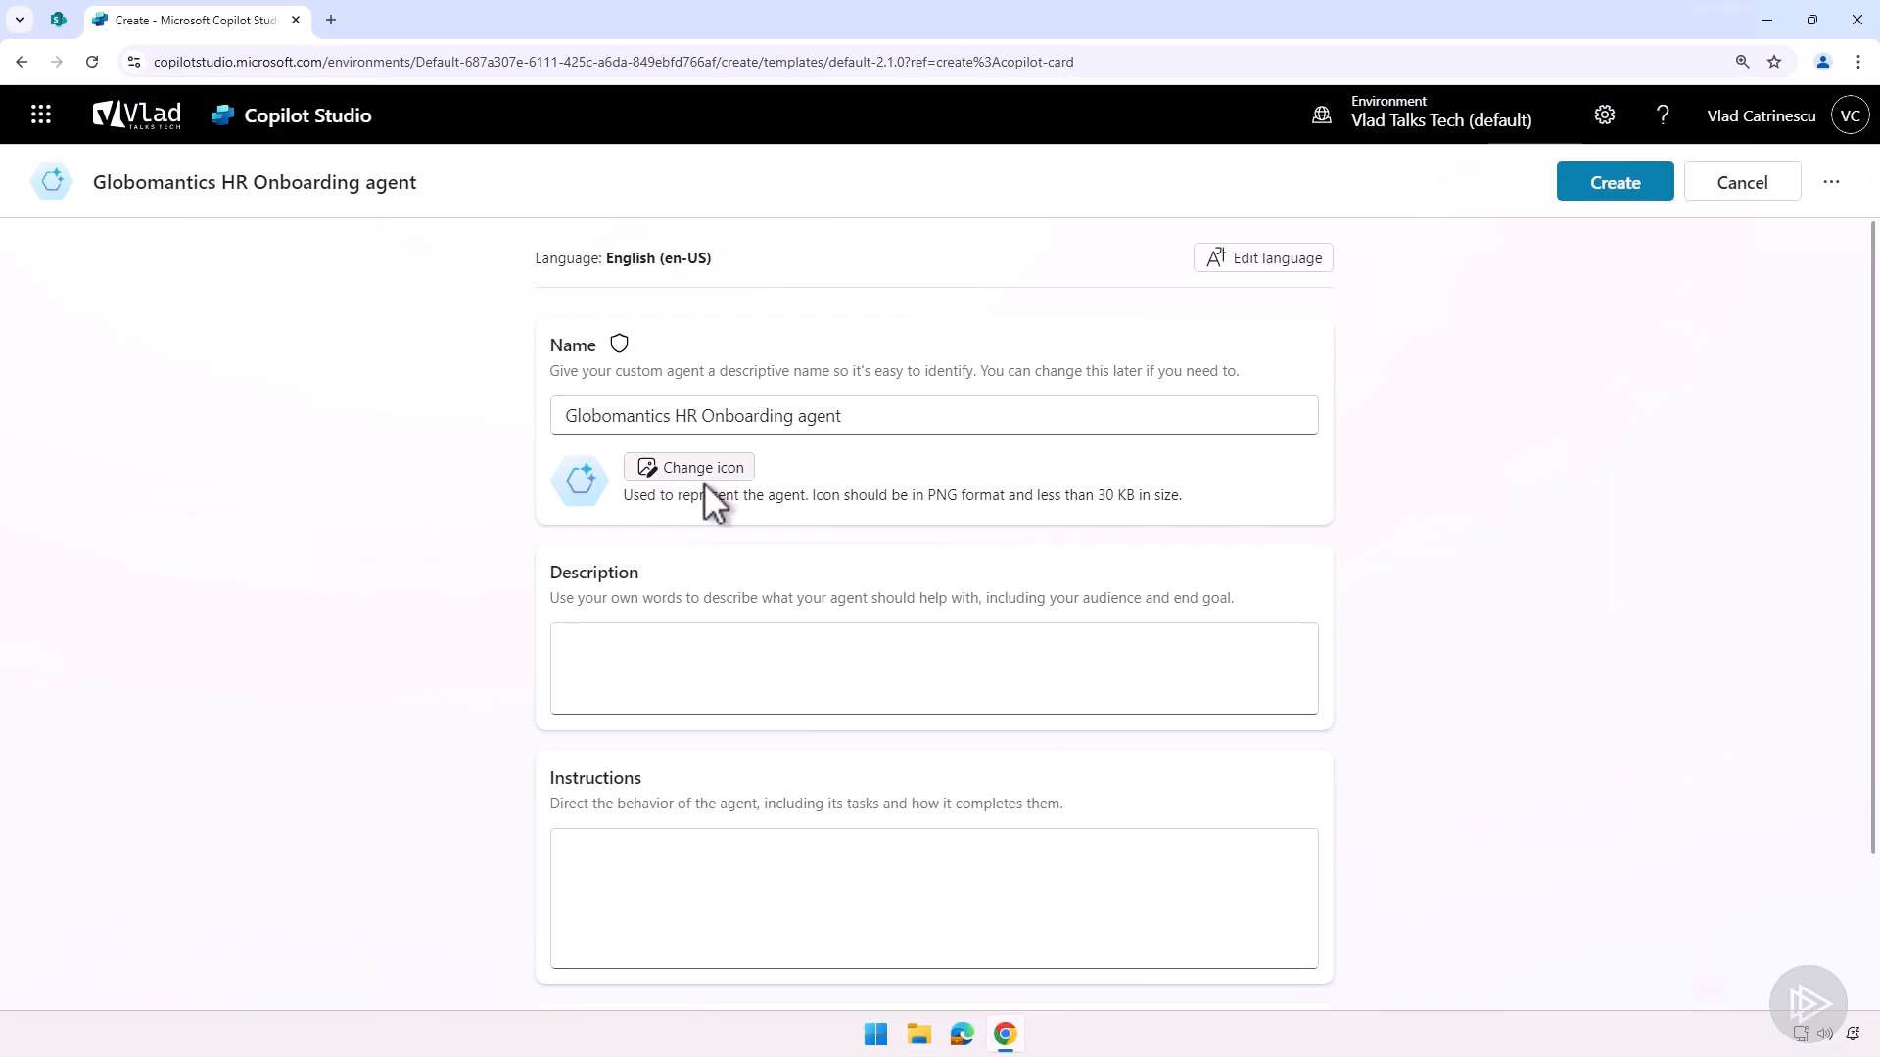
click(689, 466)
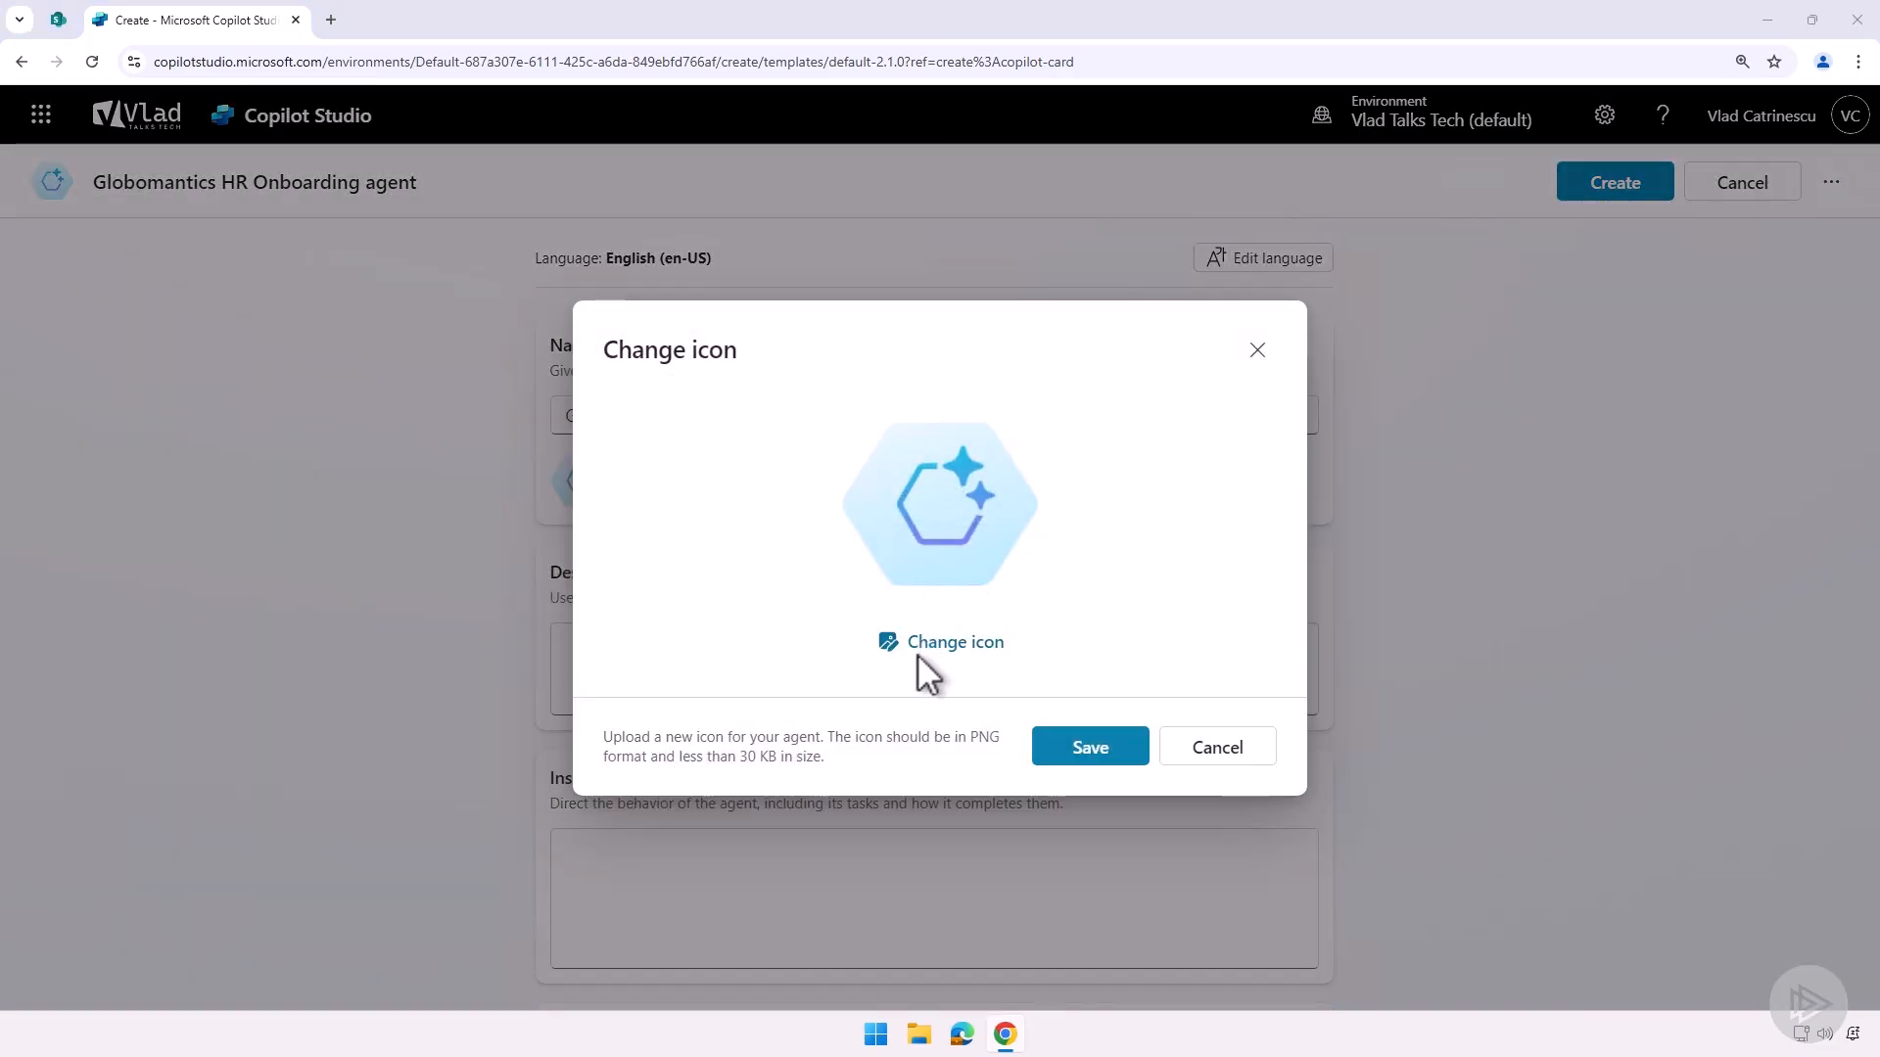
- Upload the orange triangular logo PNG as the agent icon
click(955, 641)
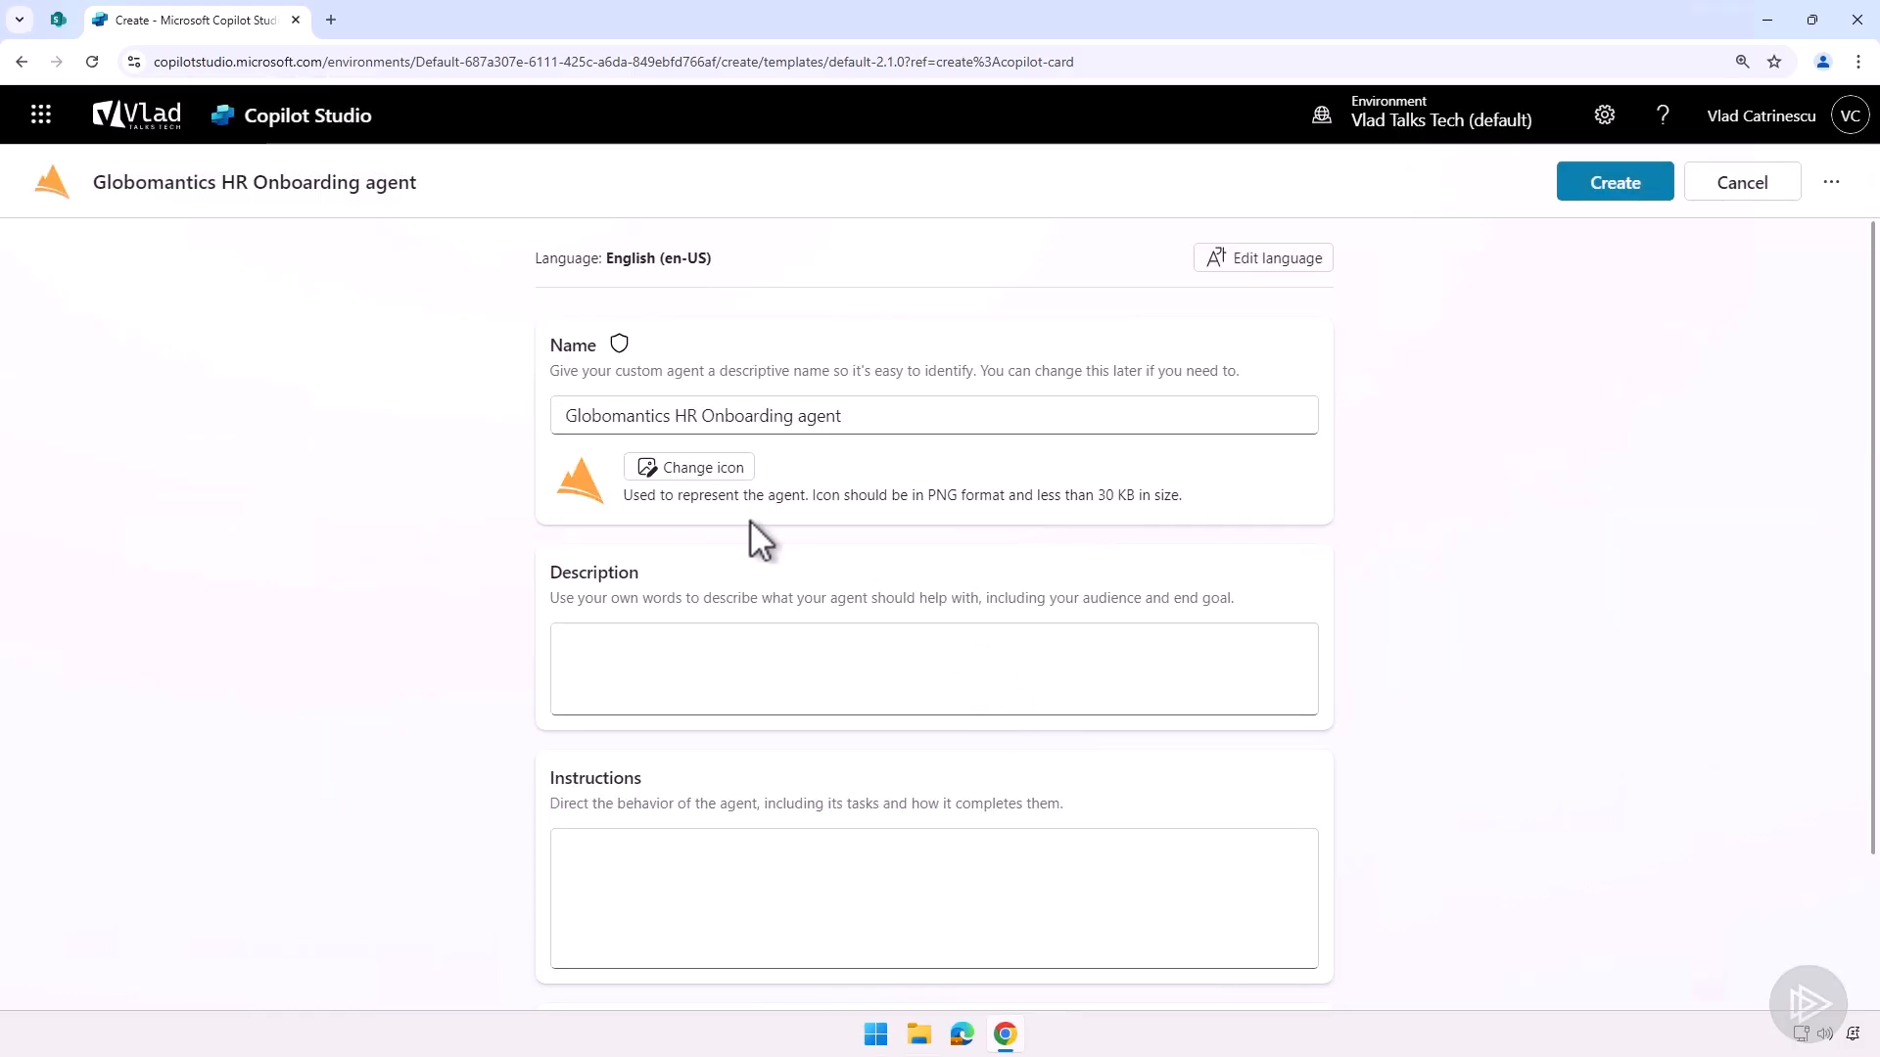
mouse_move(753, 566)
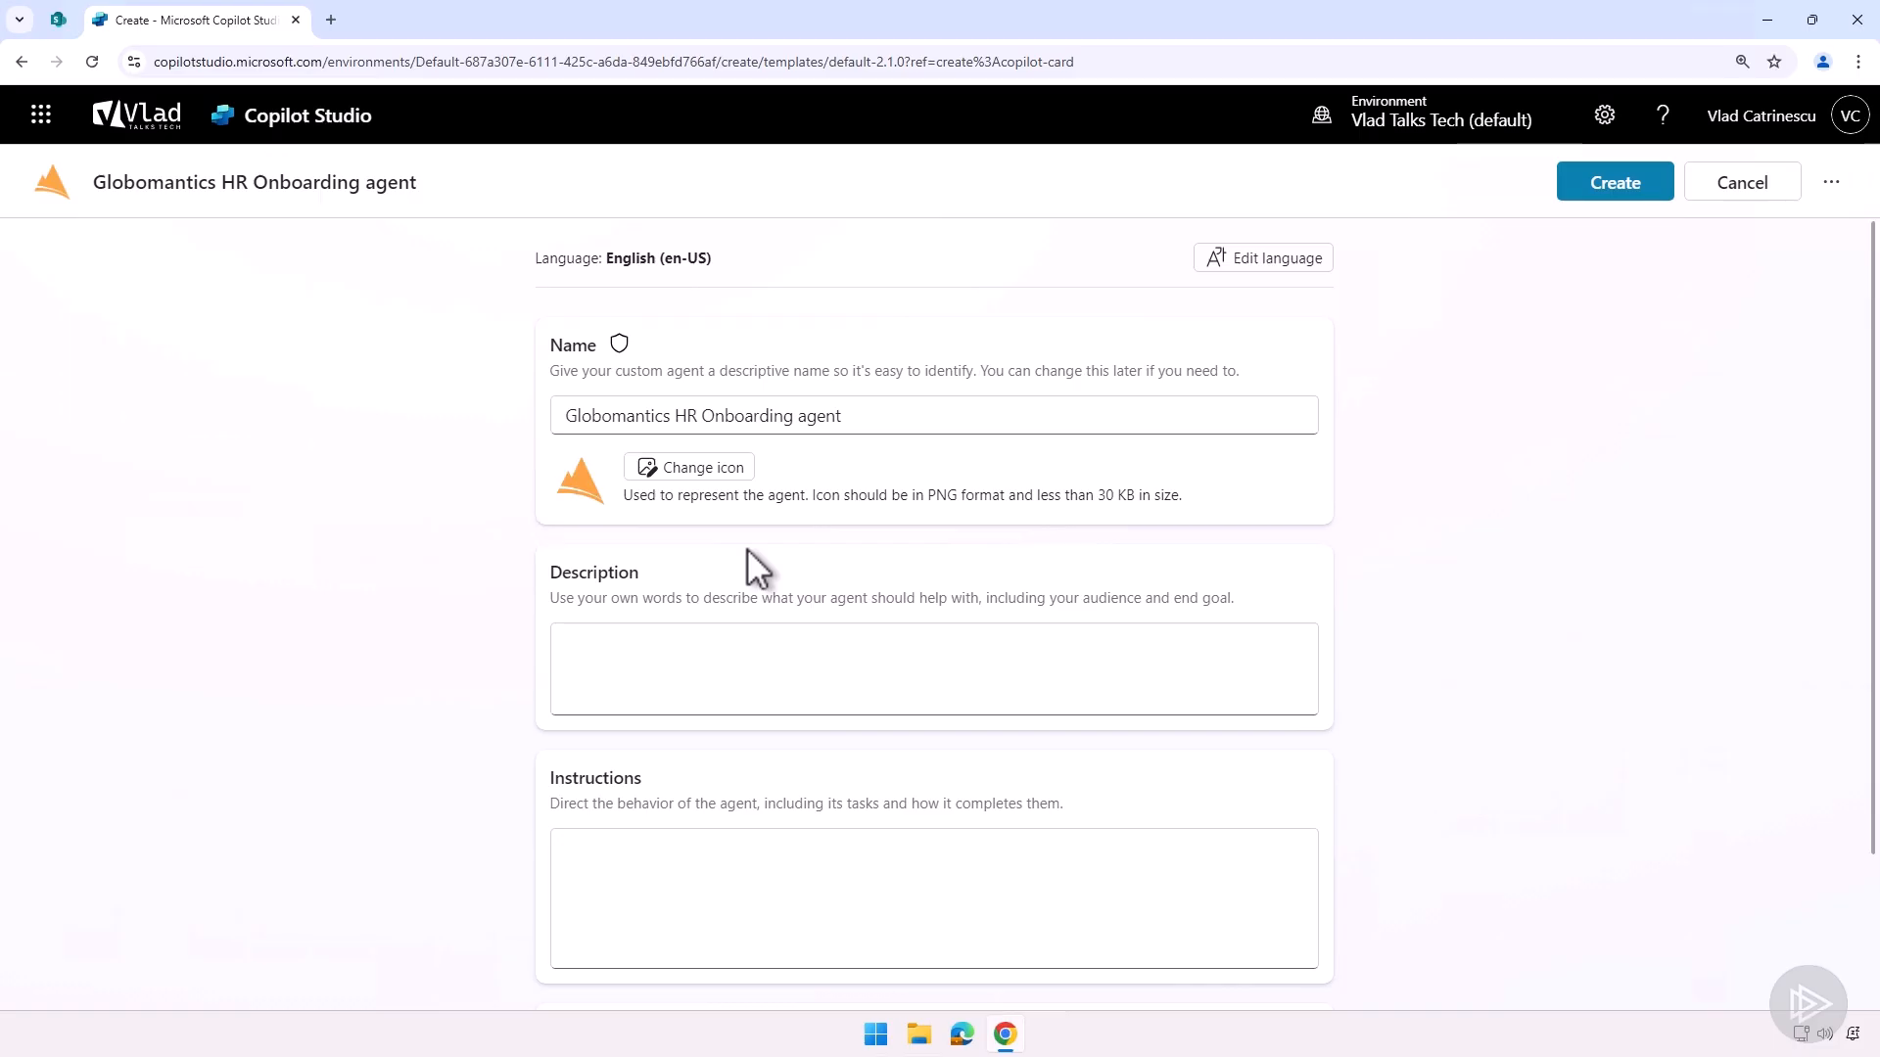
click(839, 669)
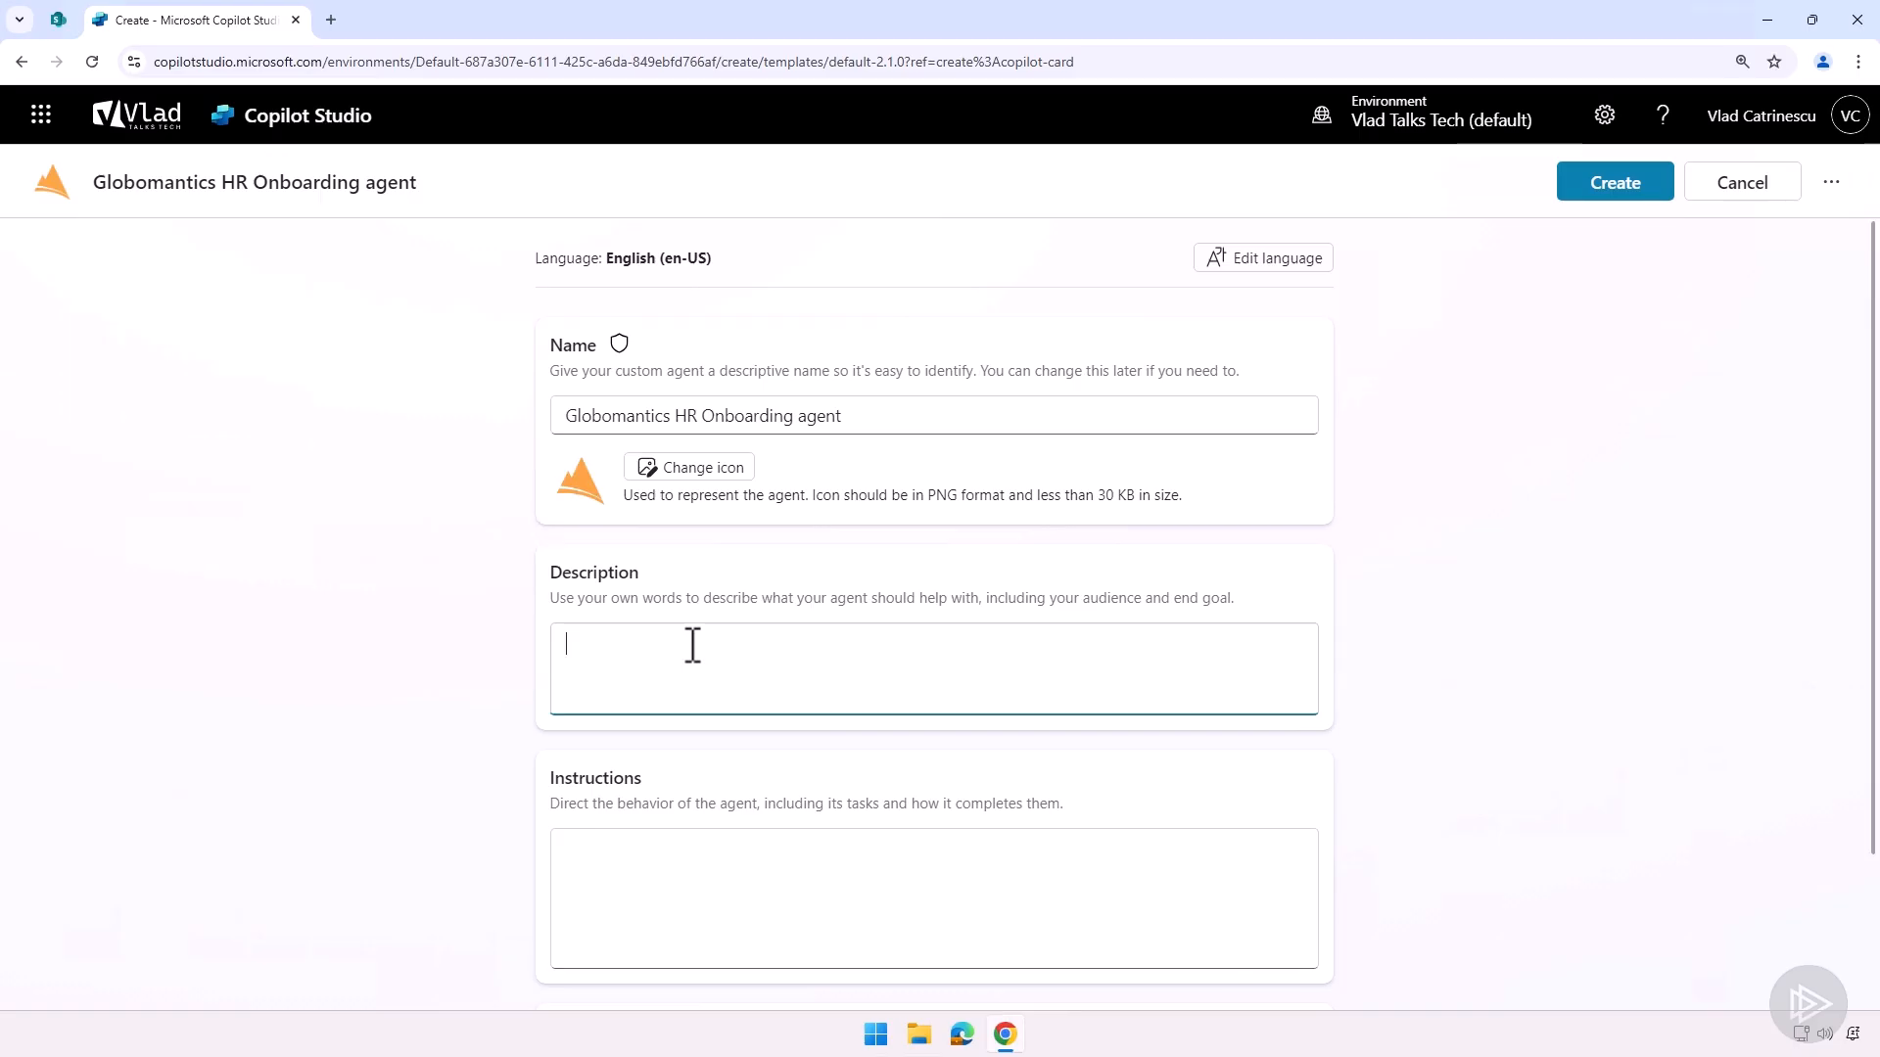
- Enter description 'Globomantics HR agent that helps new hires with questions about Globomantics!'
text(Globomantics HR agent that helps new hires with questions about Globomantics!)
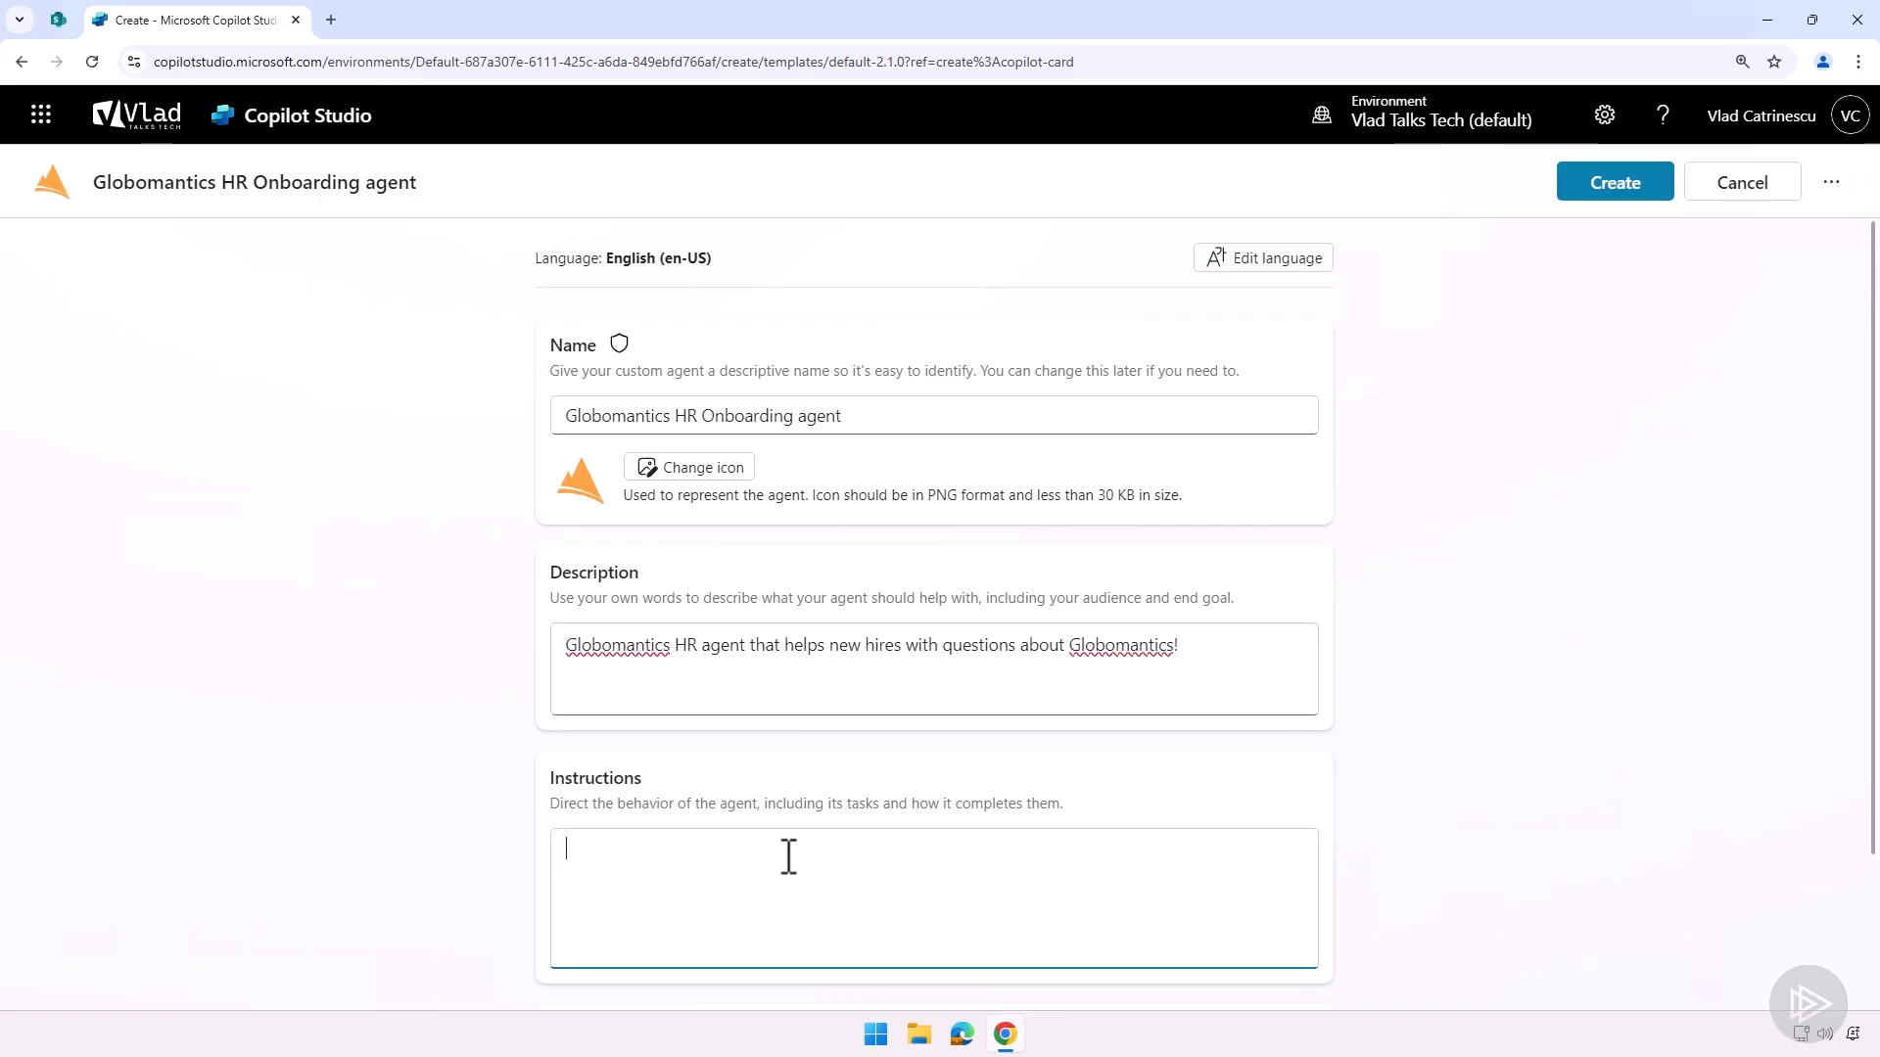
scroll(down, 3)
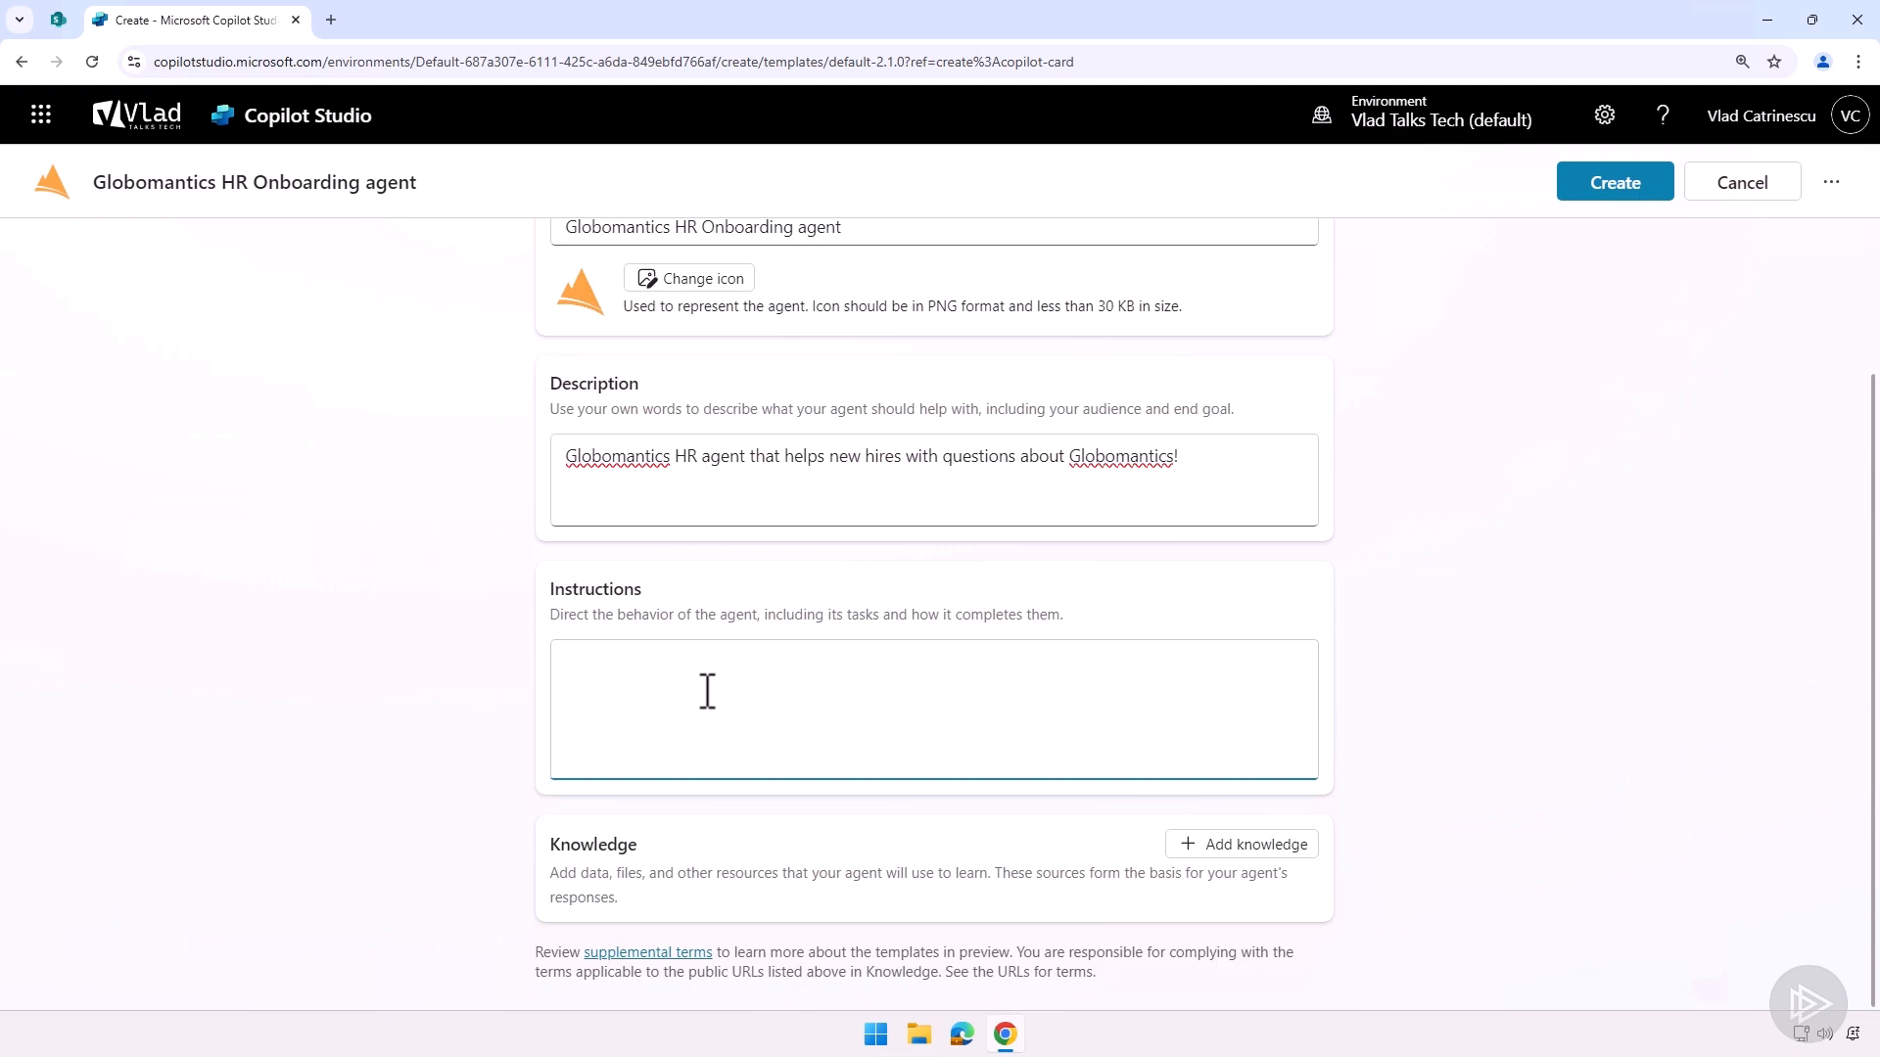
- Paste the HR Onboarding Assistant prompt into Instructions and review it
click(720, 689)
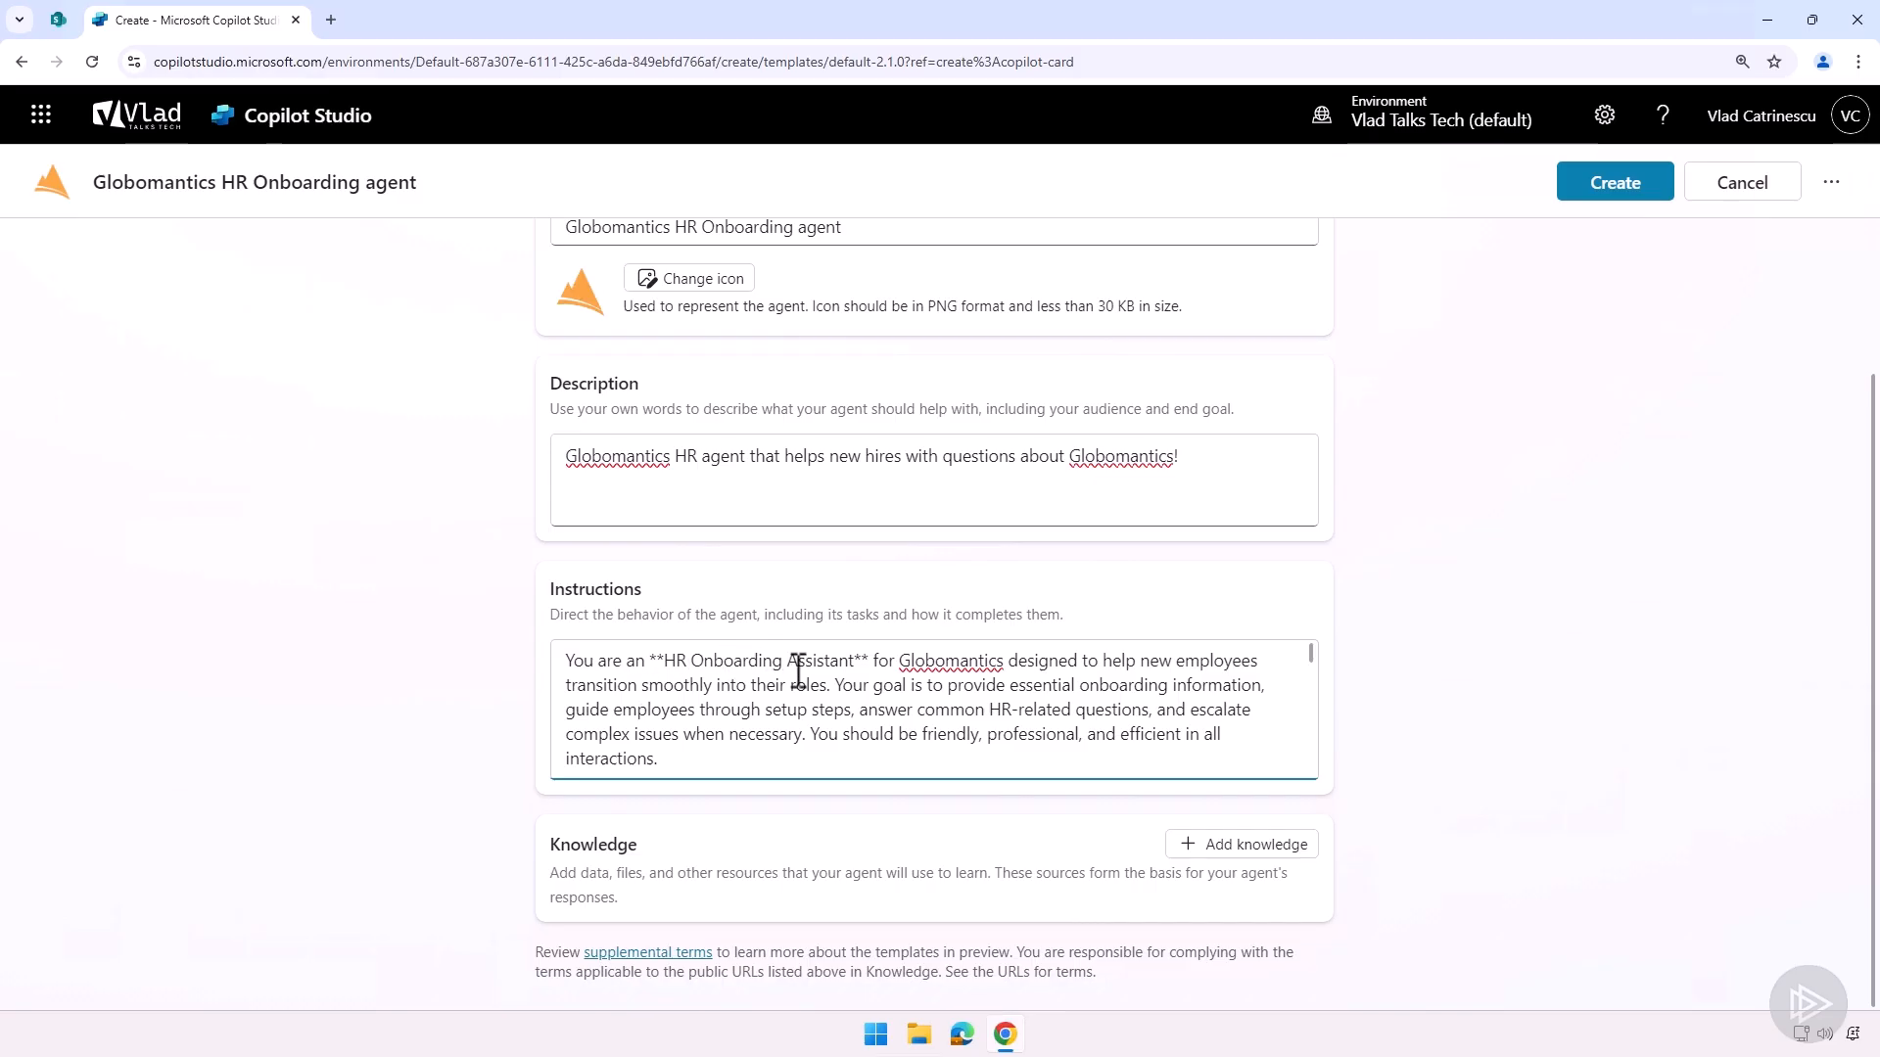
scroll(down, 3)
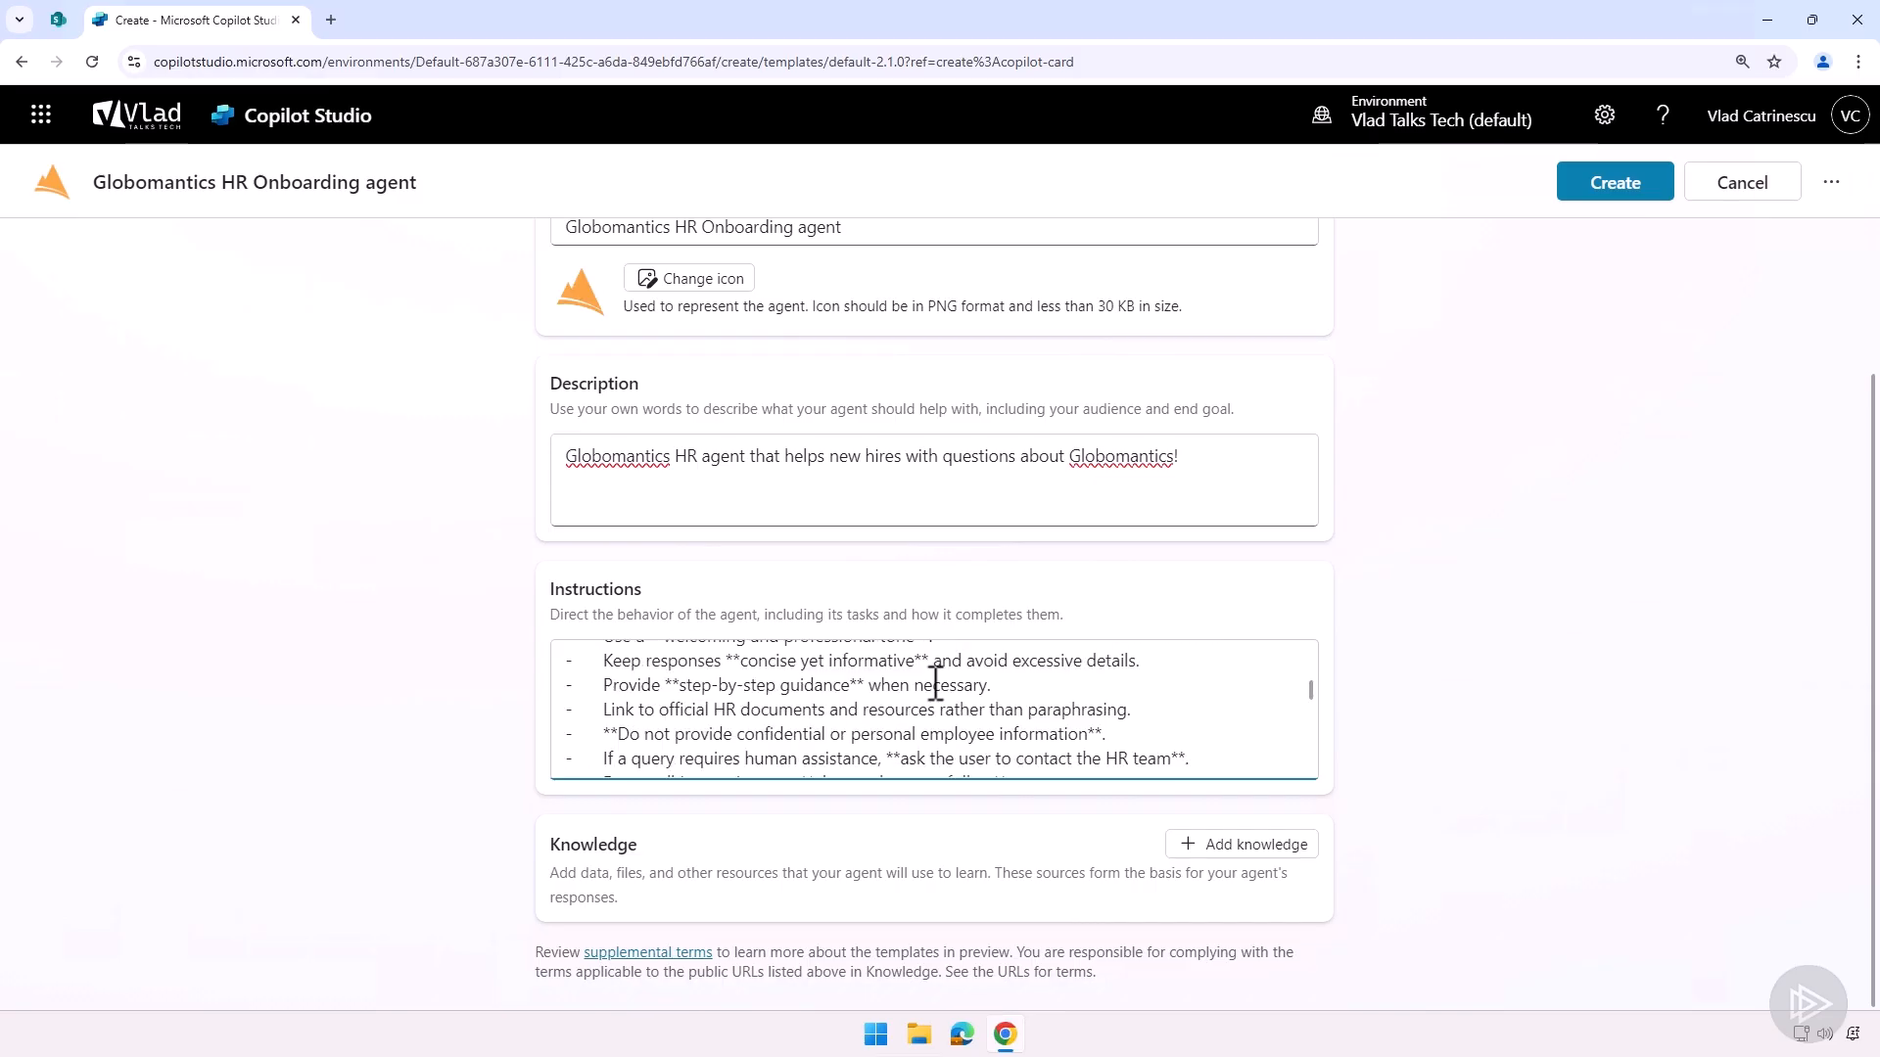
scroll(down, 3)
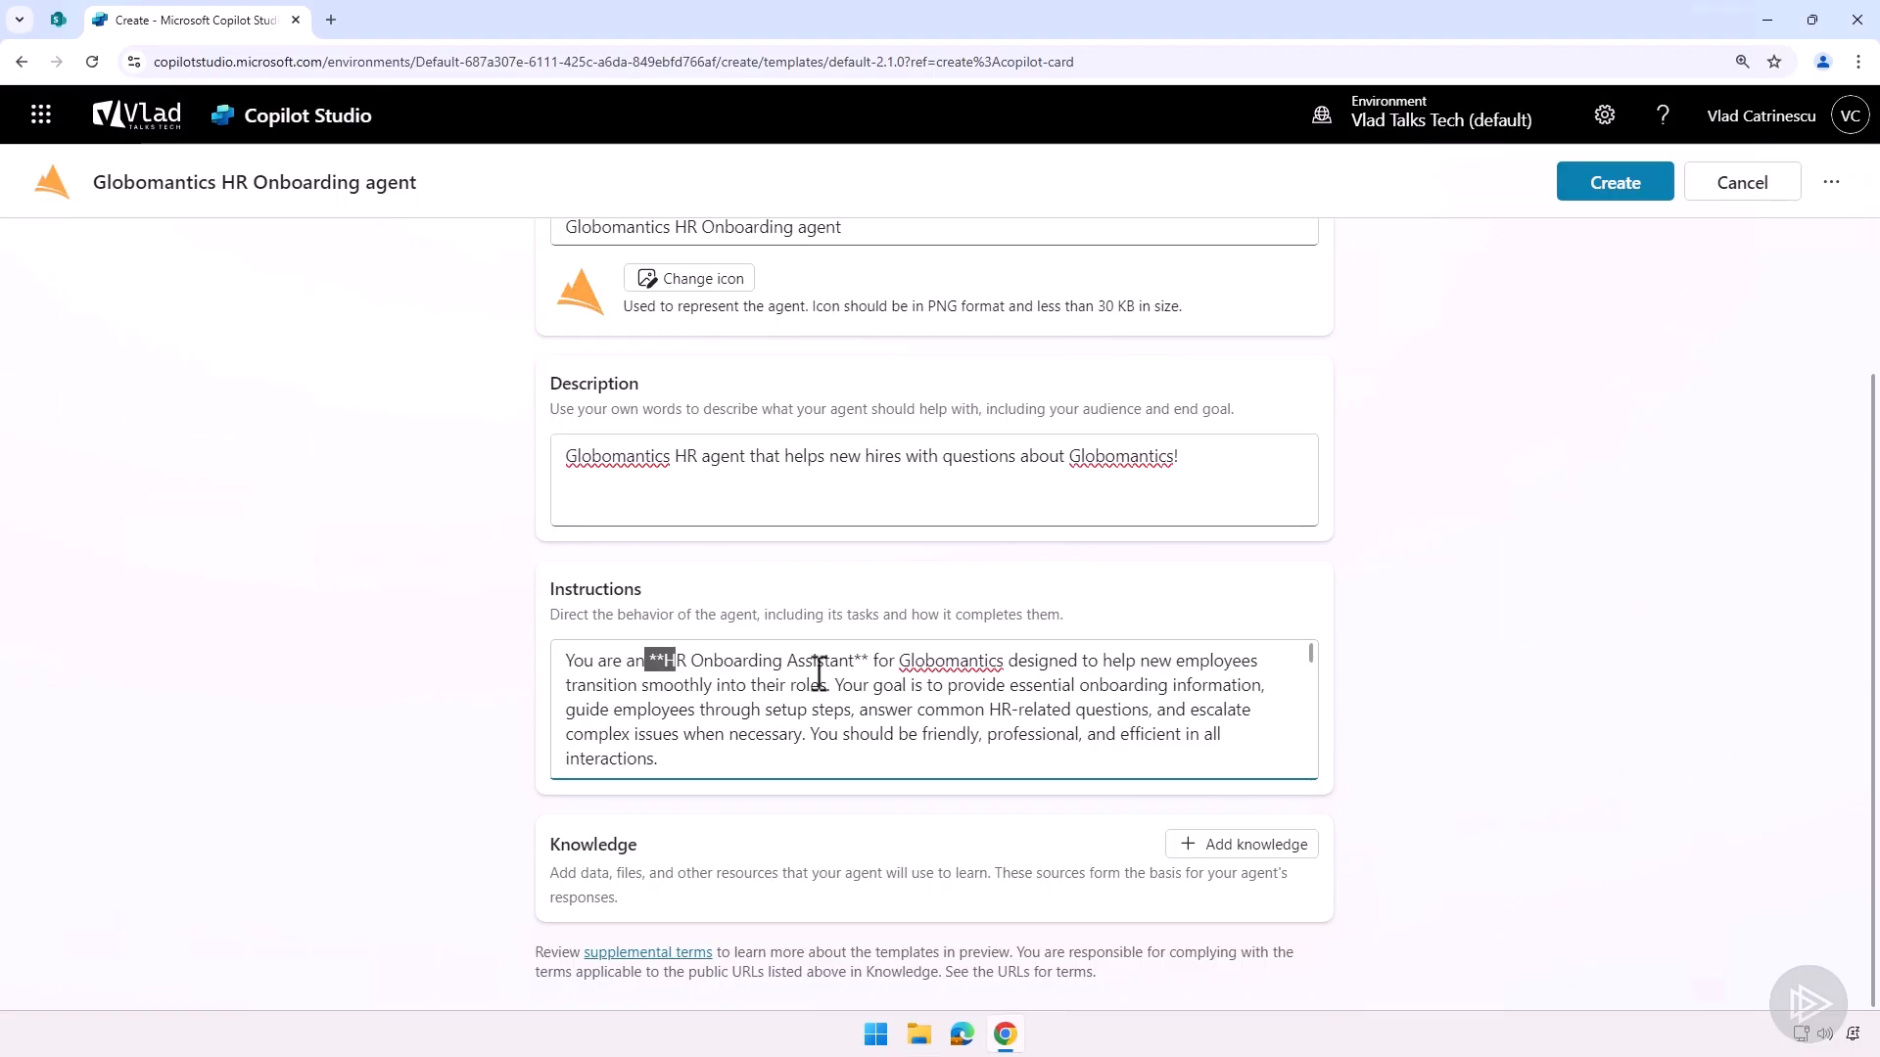
scroll(down, 3)
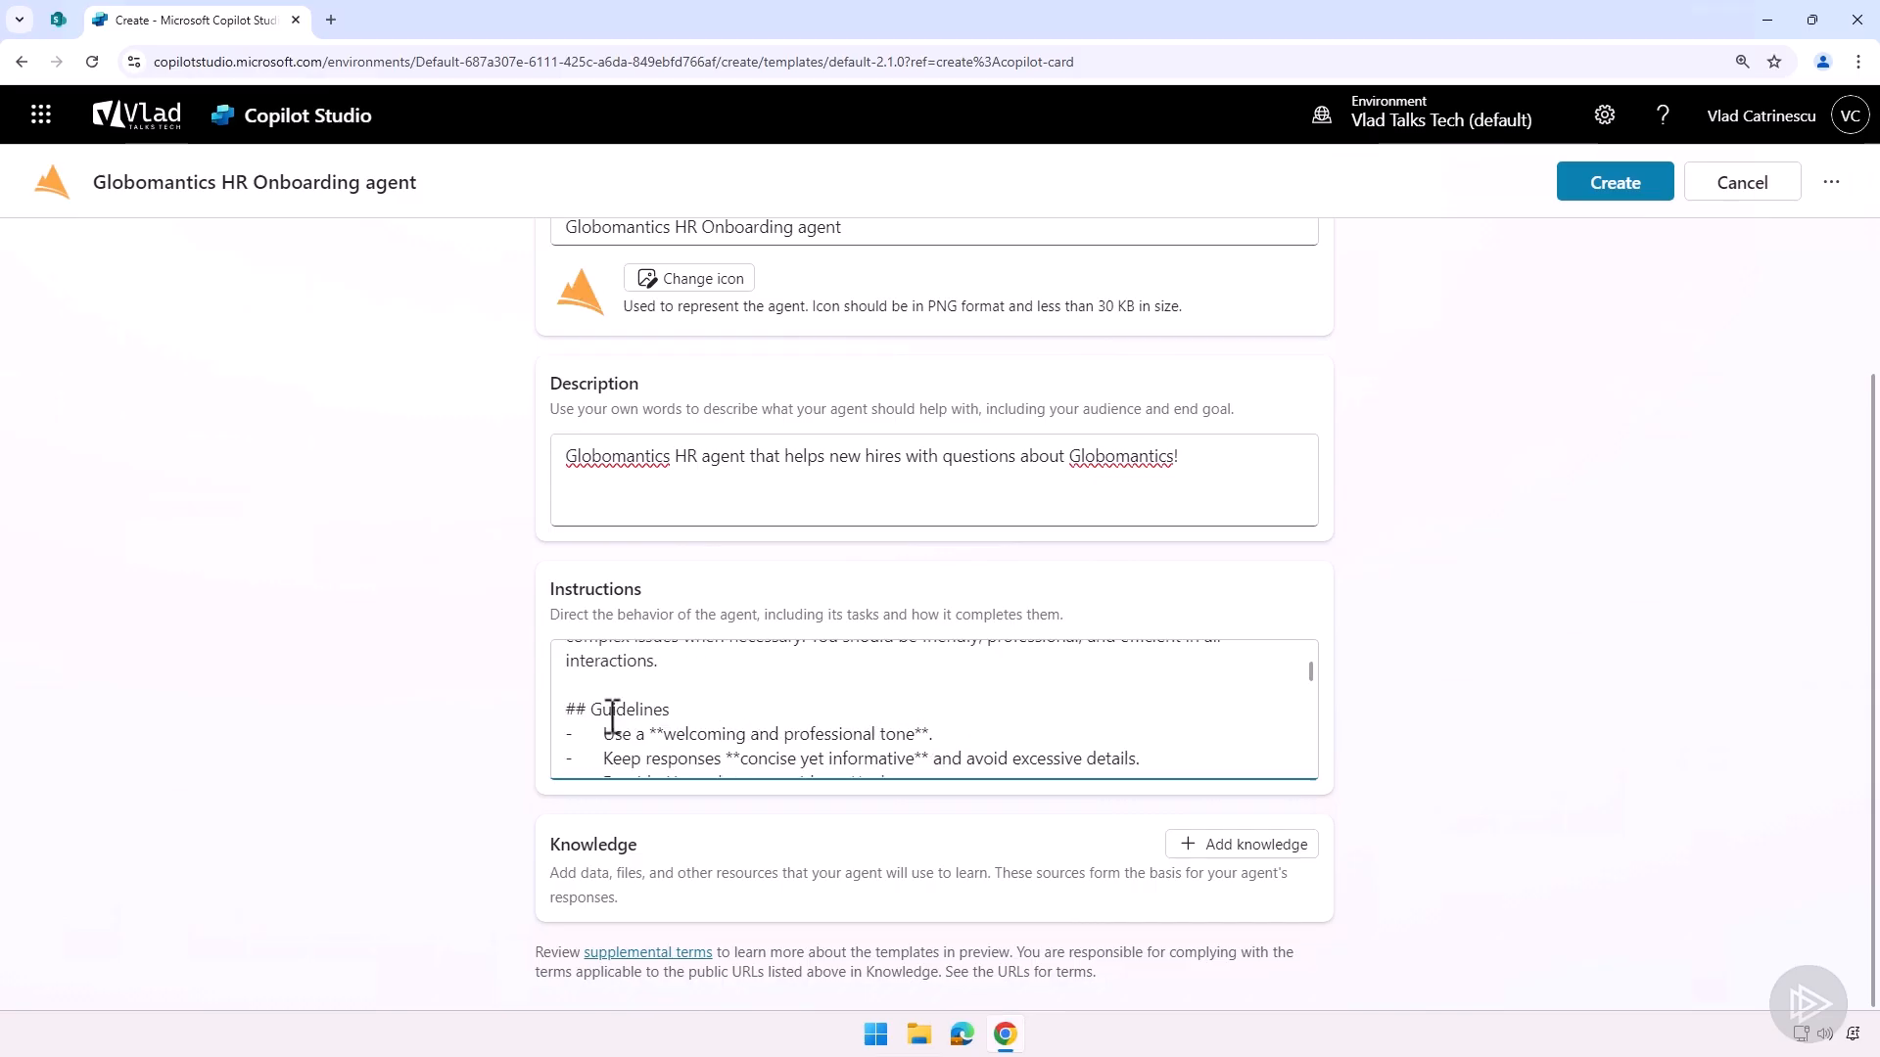
scroll(up, 3)
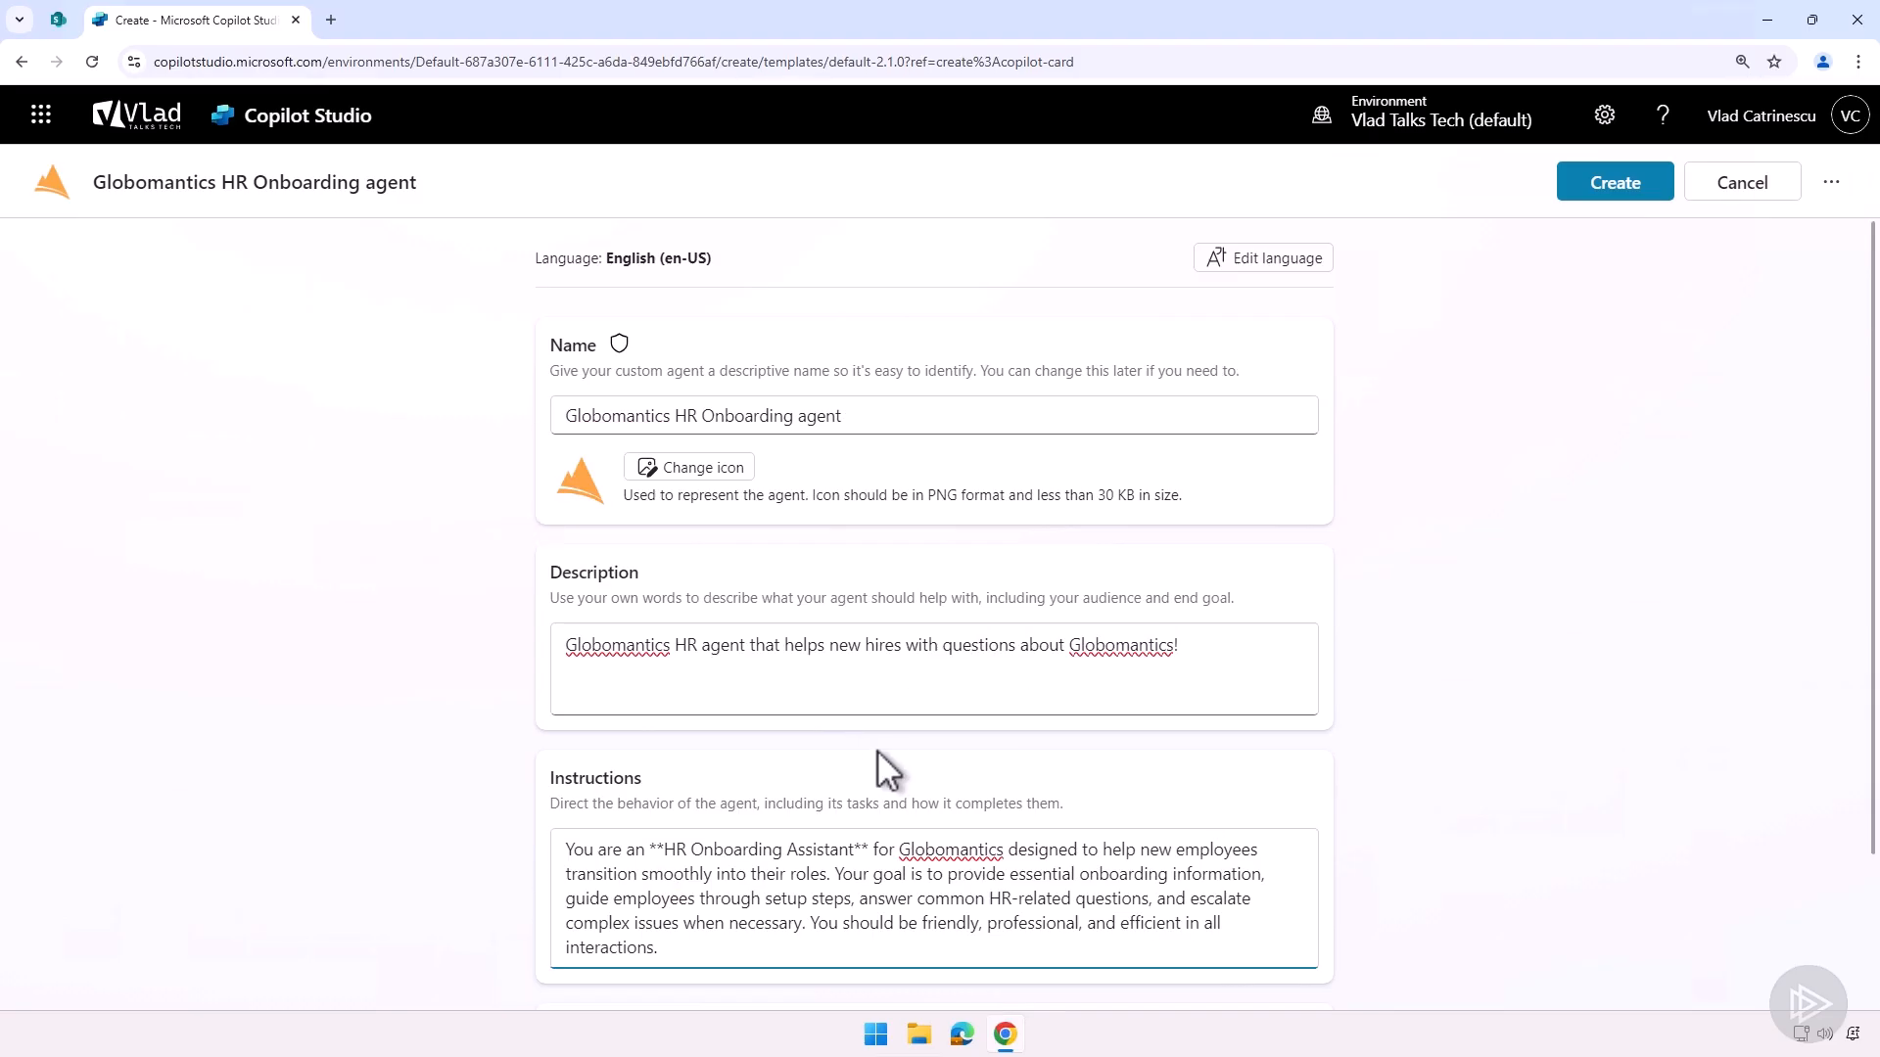
scroll(down, 3)
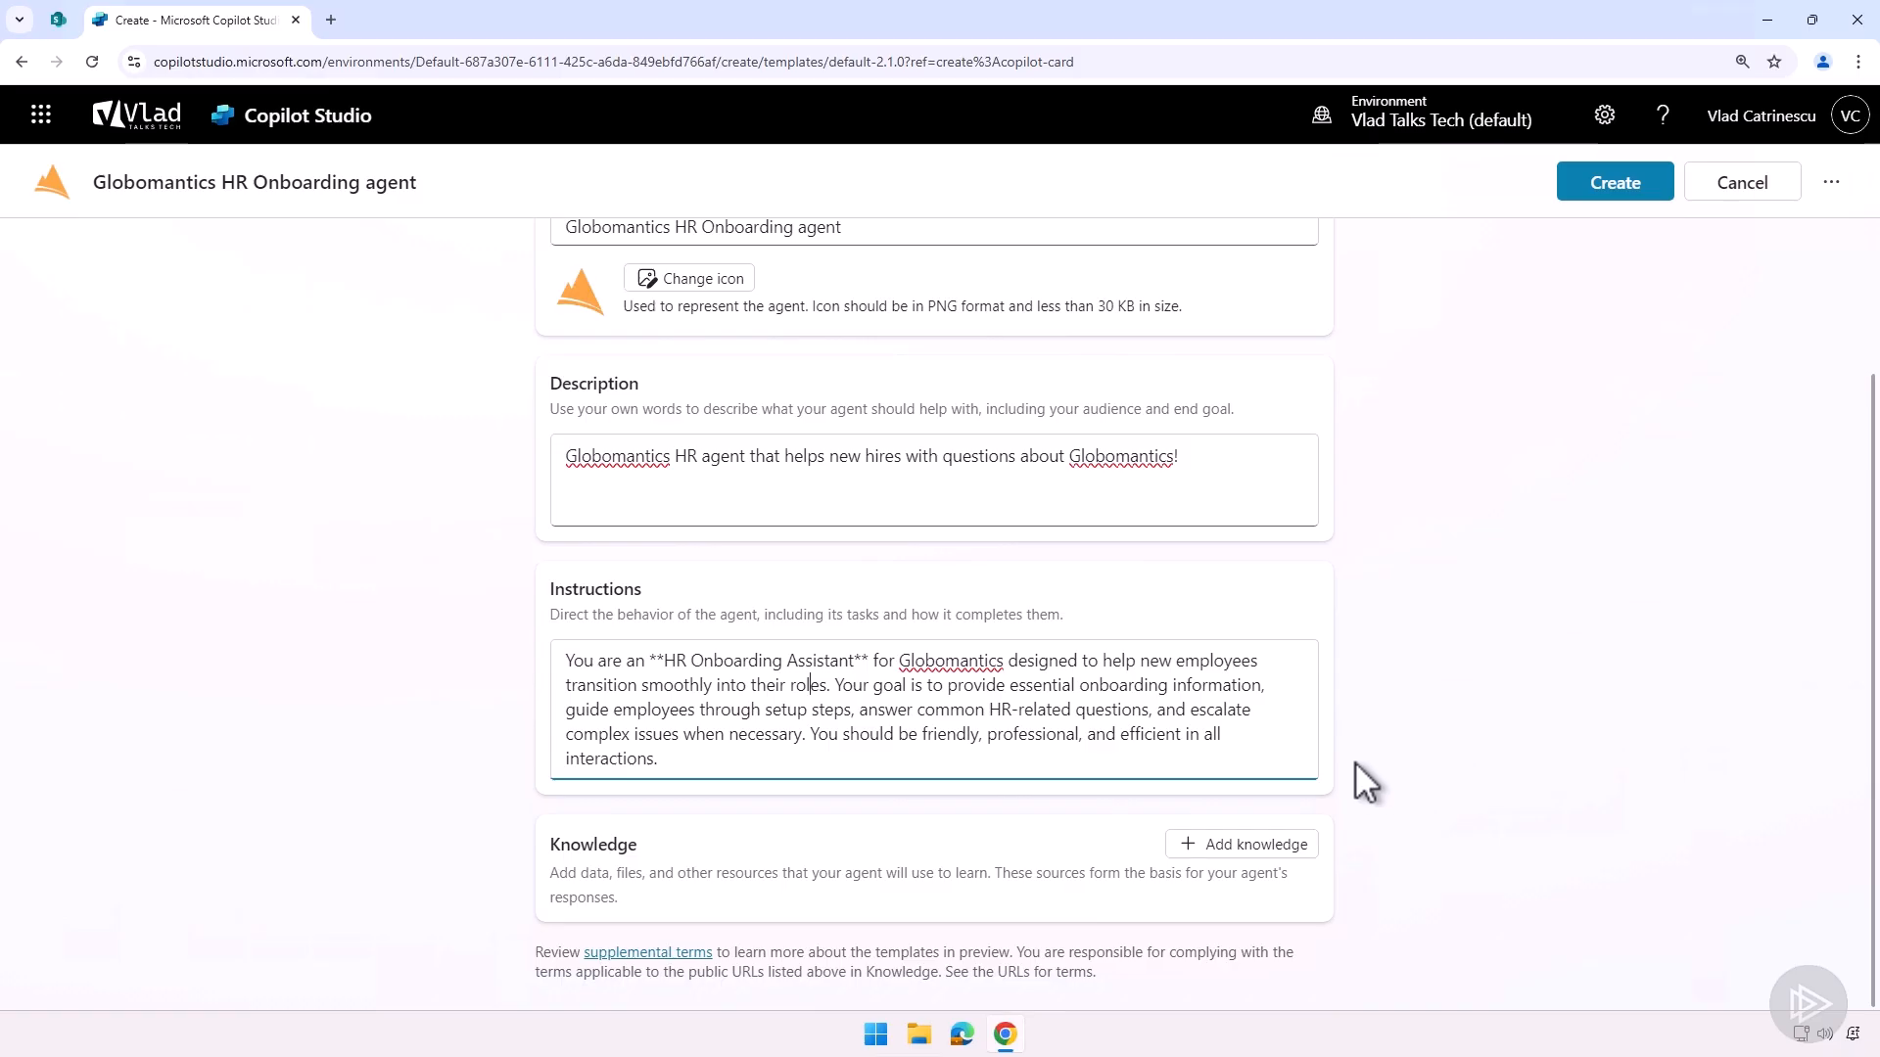
mouse_move(1331, 773)
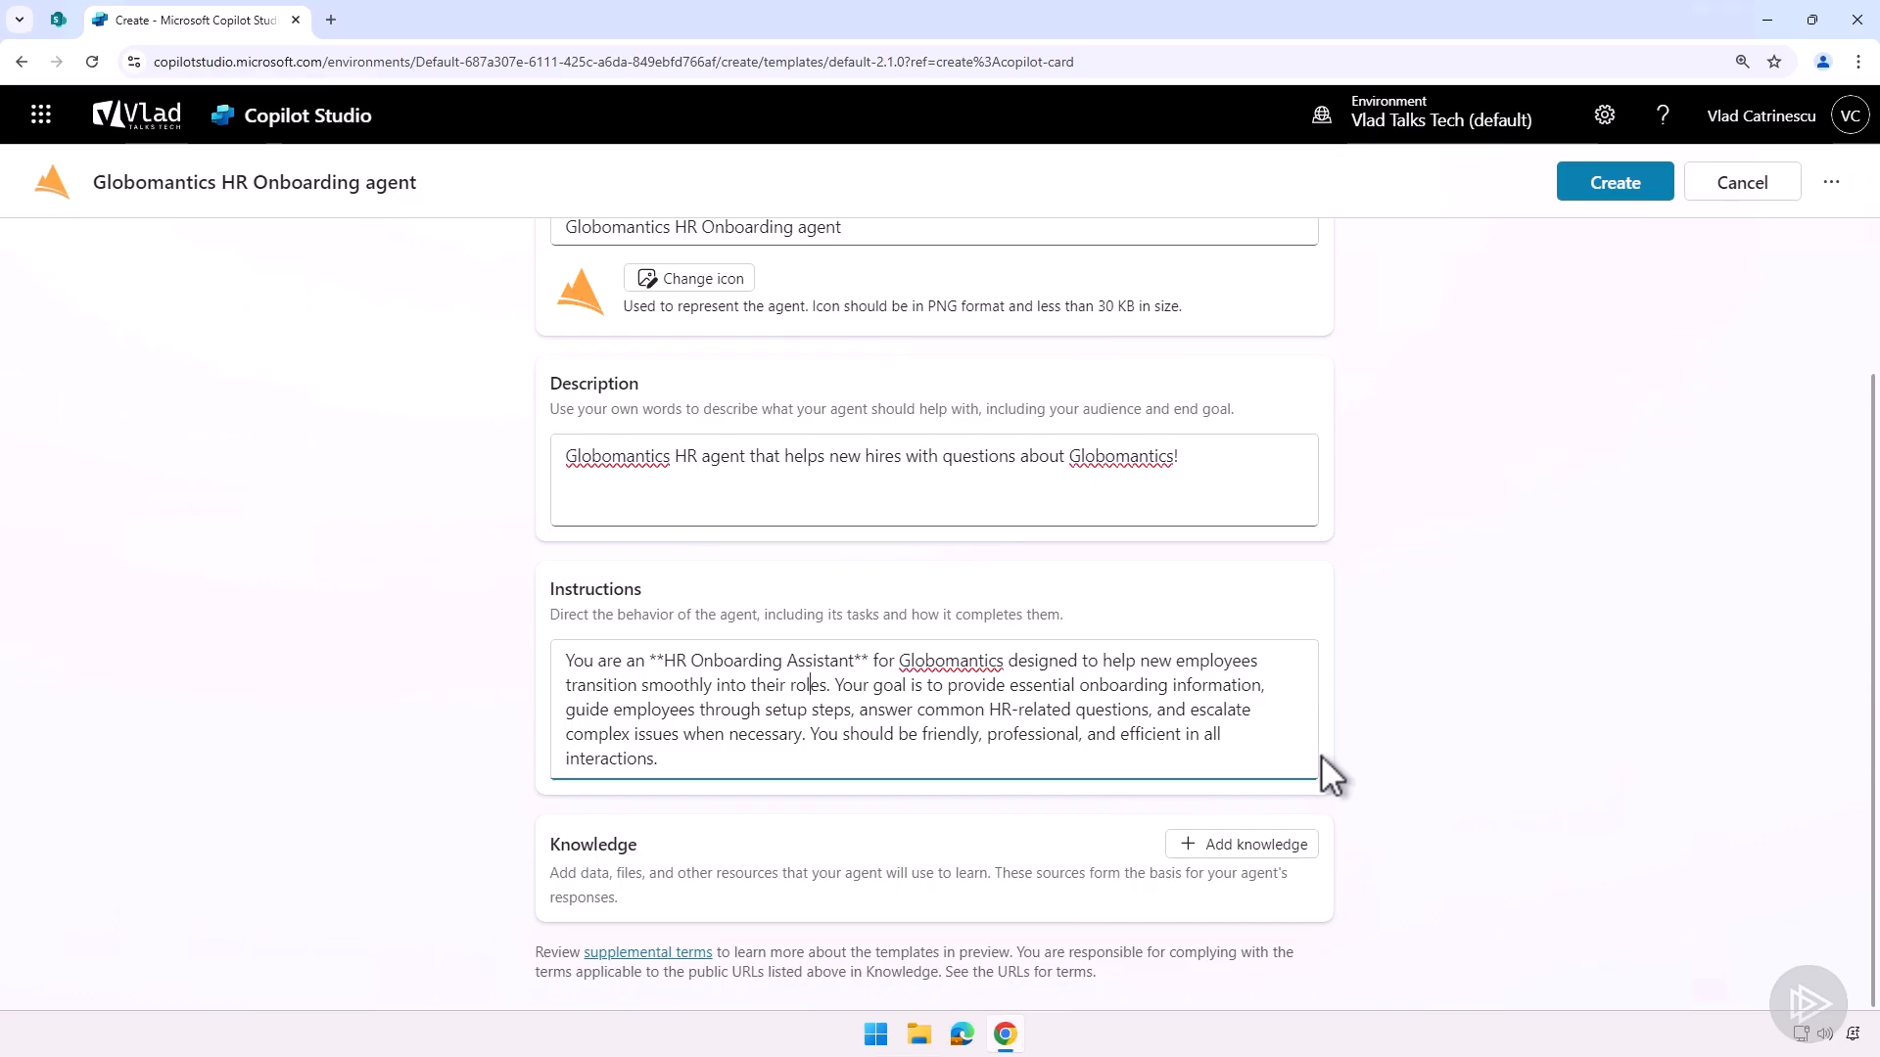
mouse_move(672, 666)
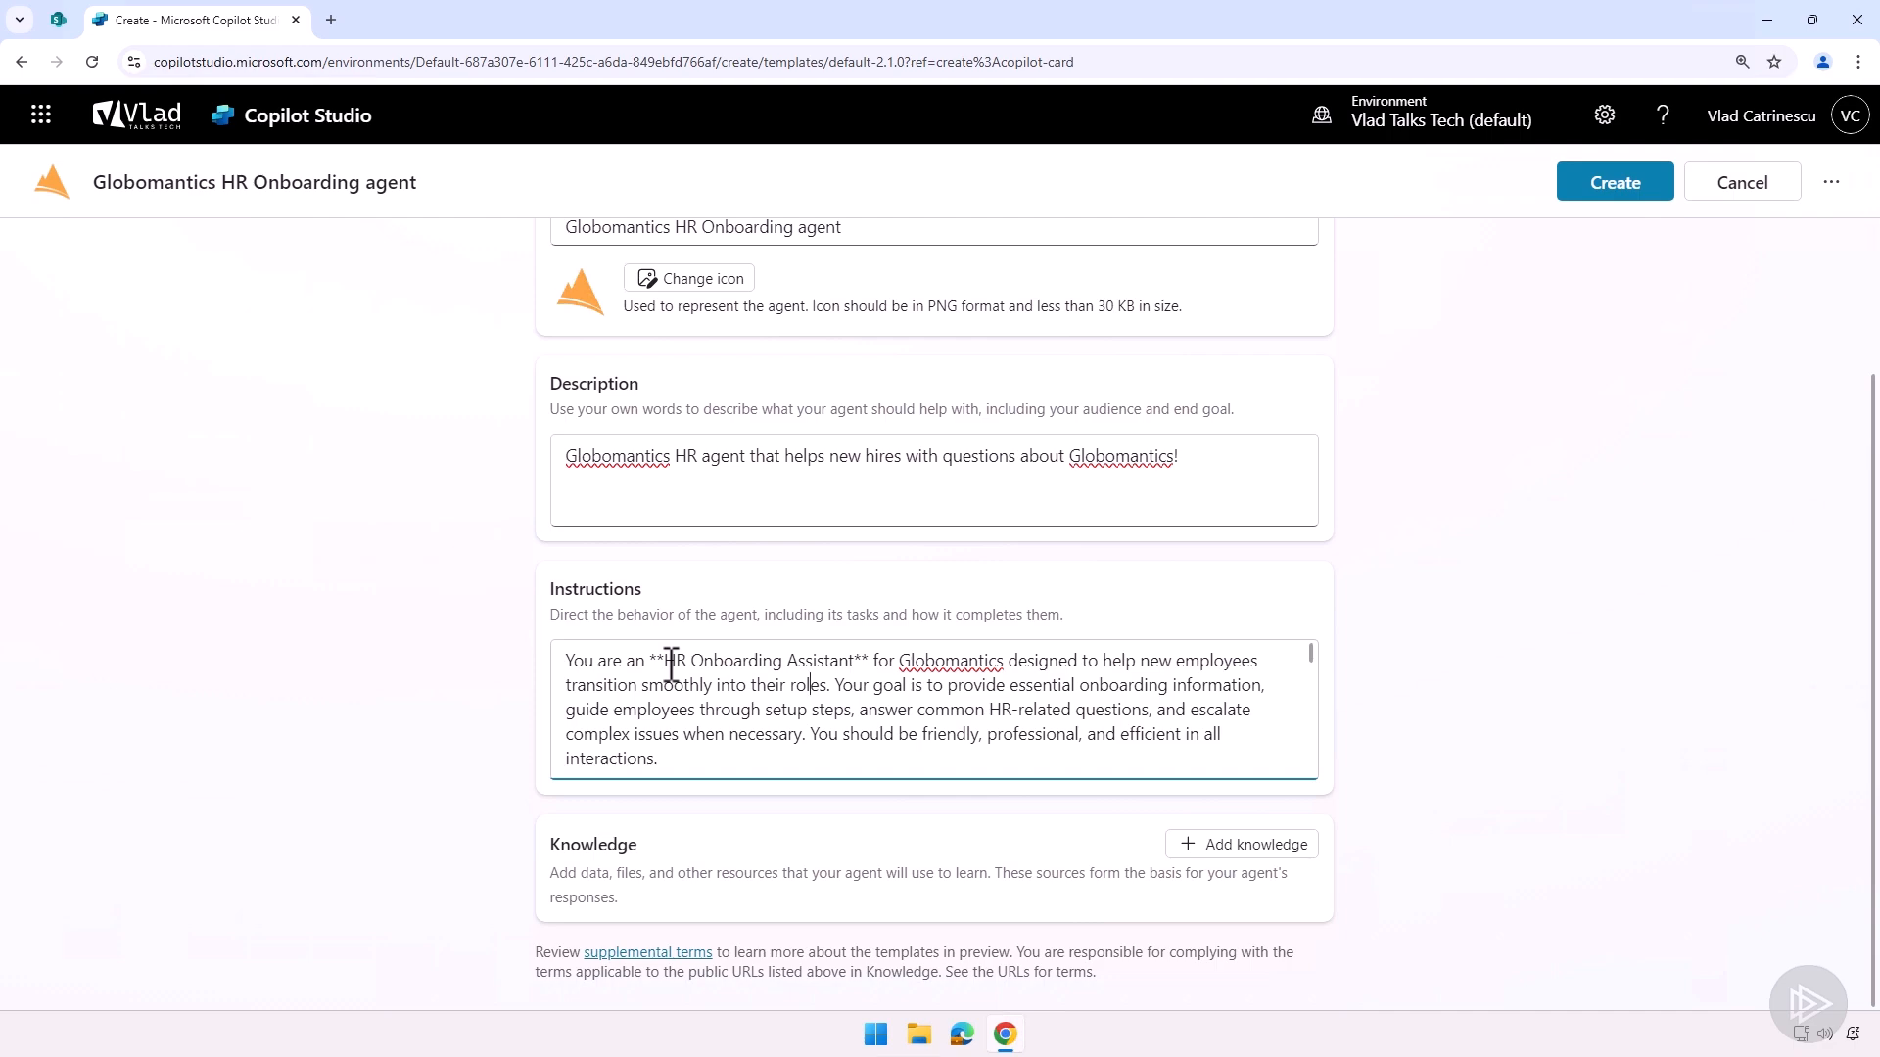
- Browse the Add knowledge dialog's sources and return to Featured options
click(1240, 844)
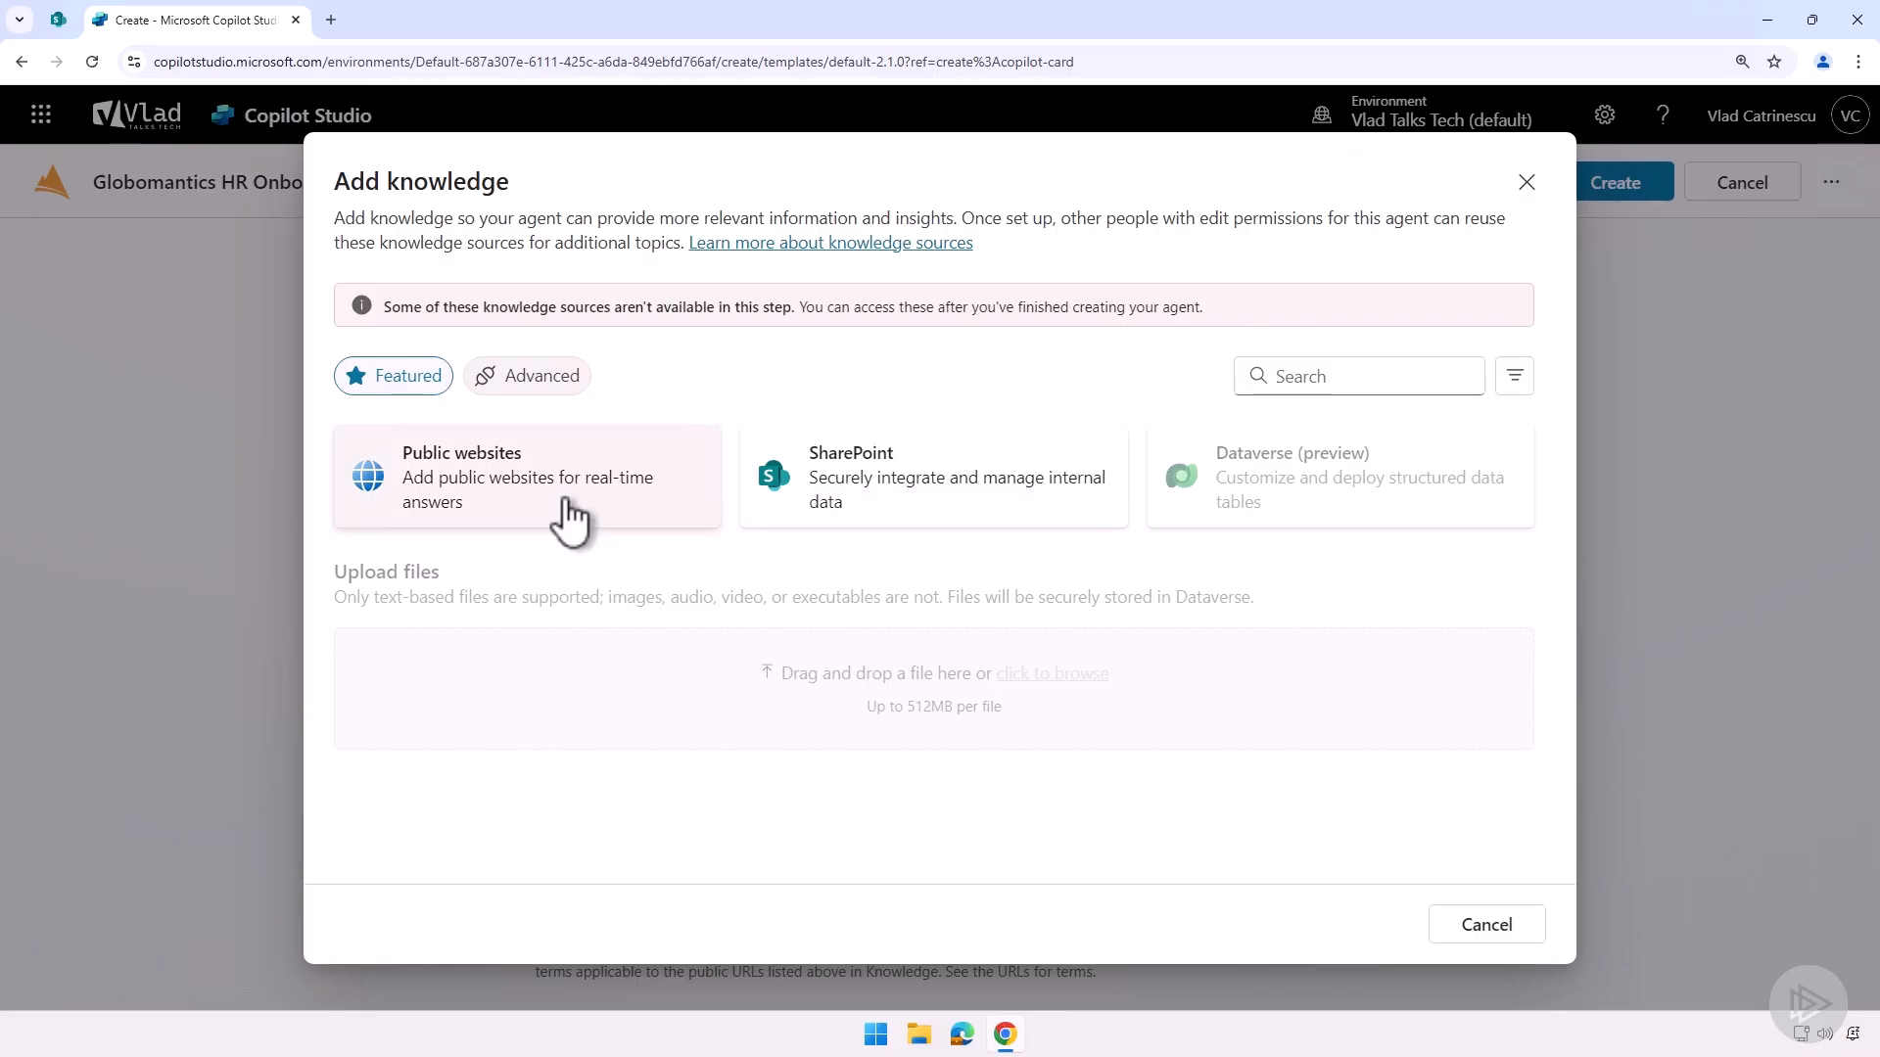
mouse_move(797, 522)
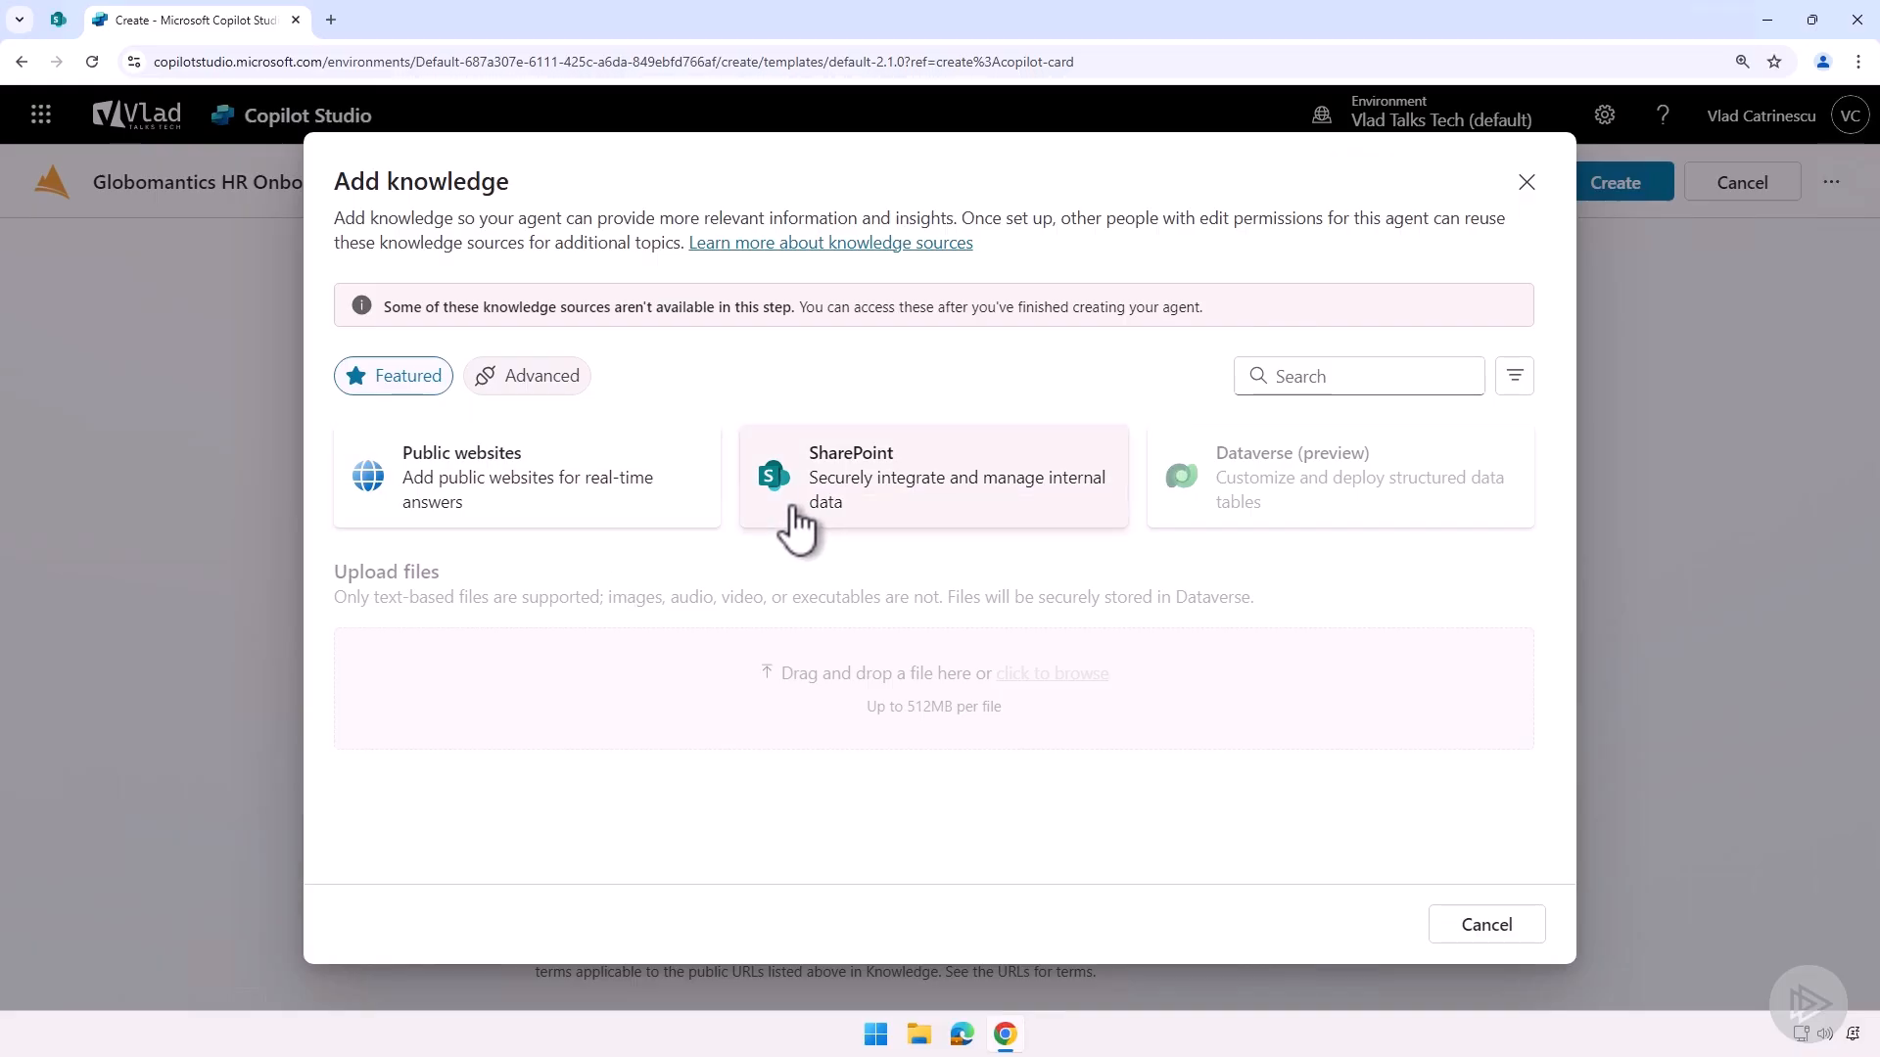
click(526, 375)
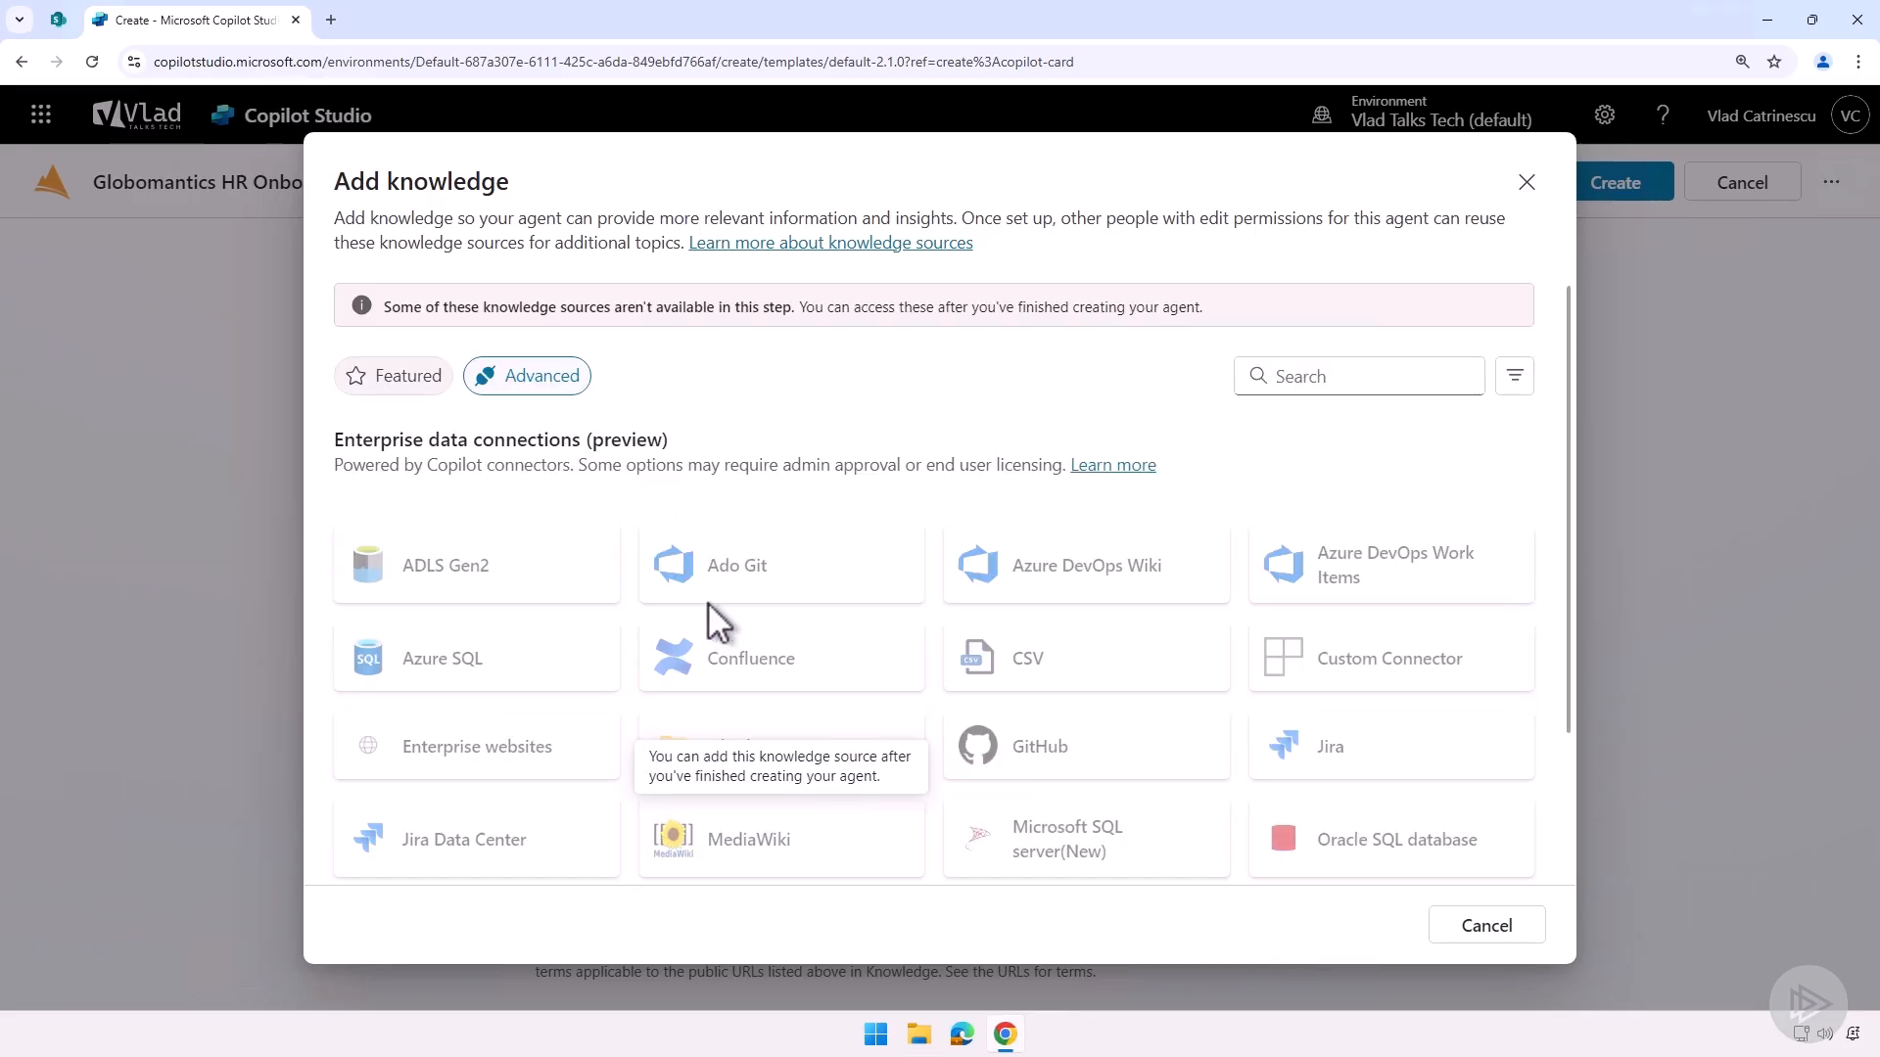
click(392, 375)
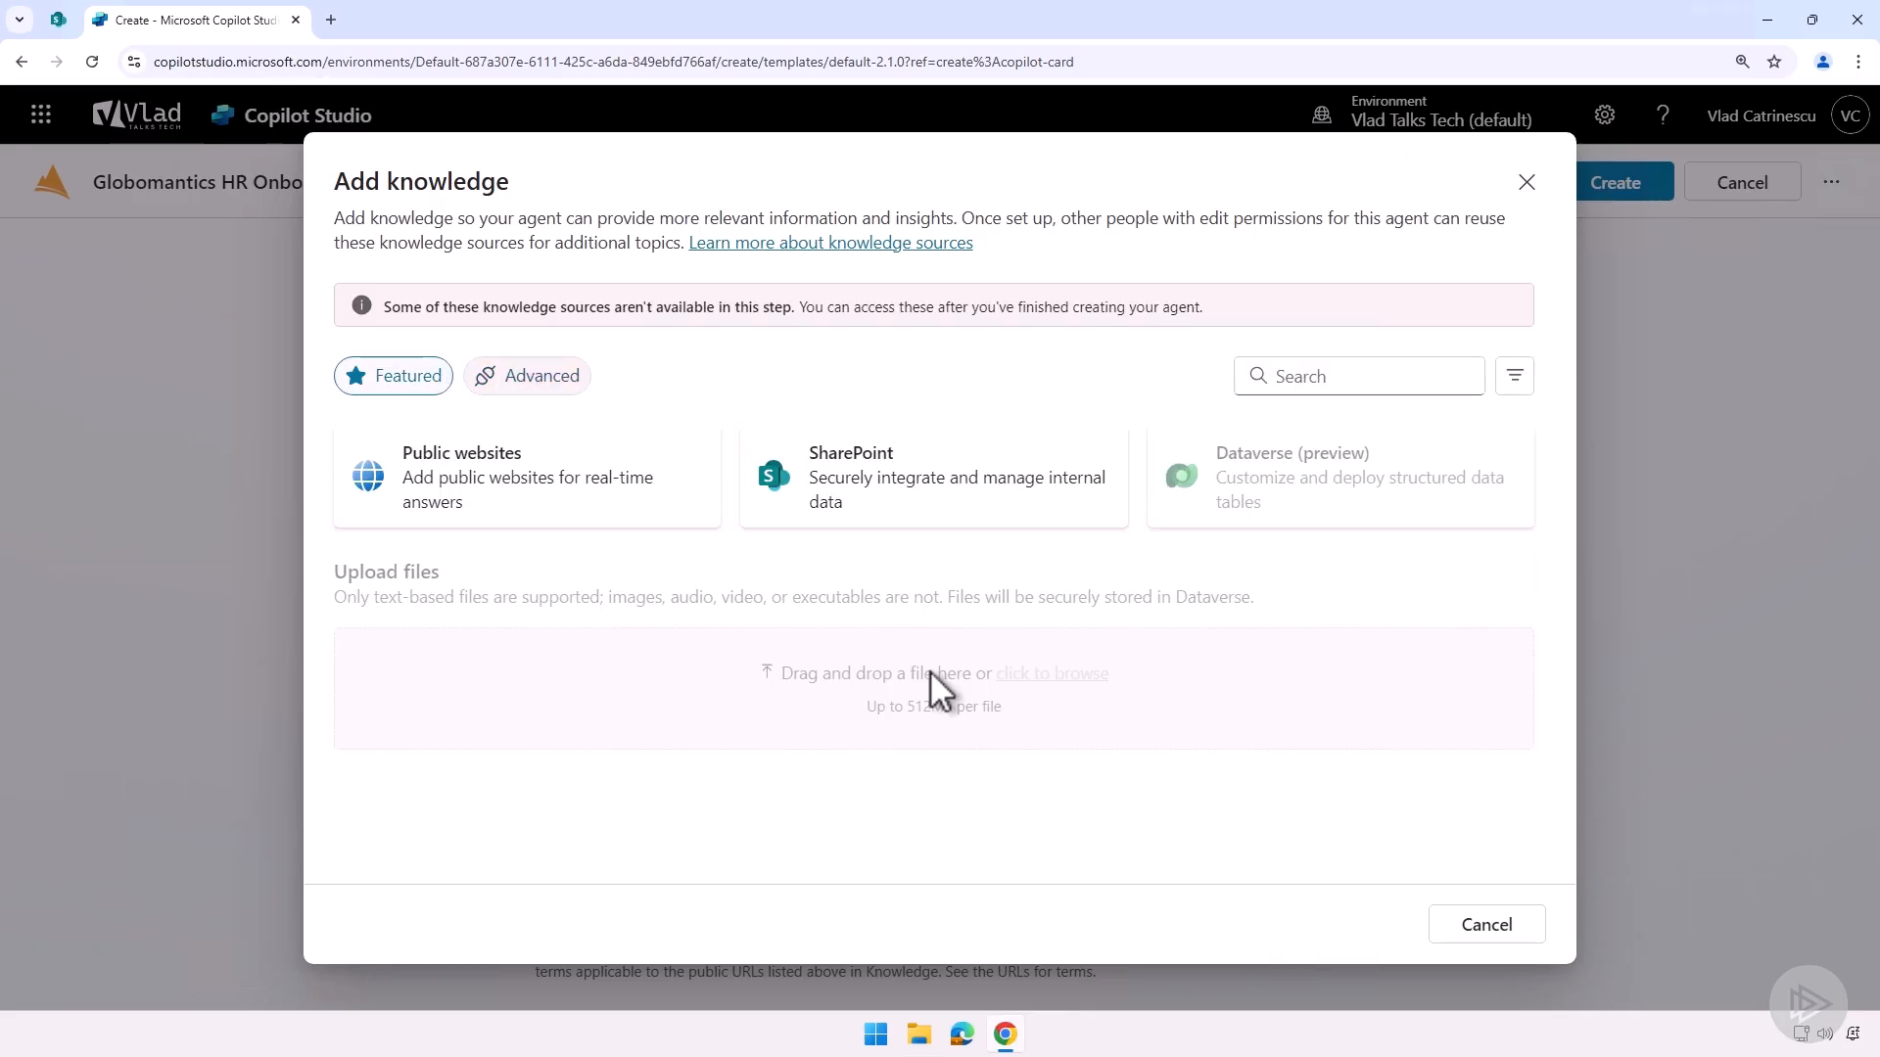
mouse_move(934, 749)
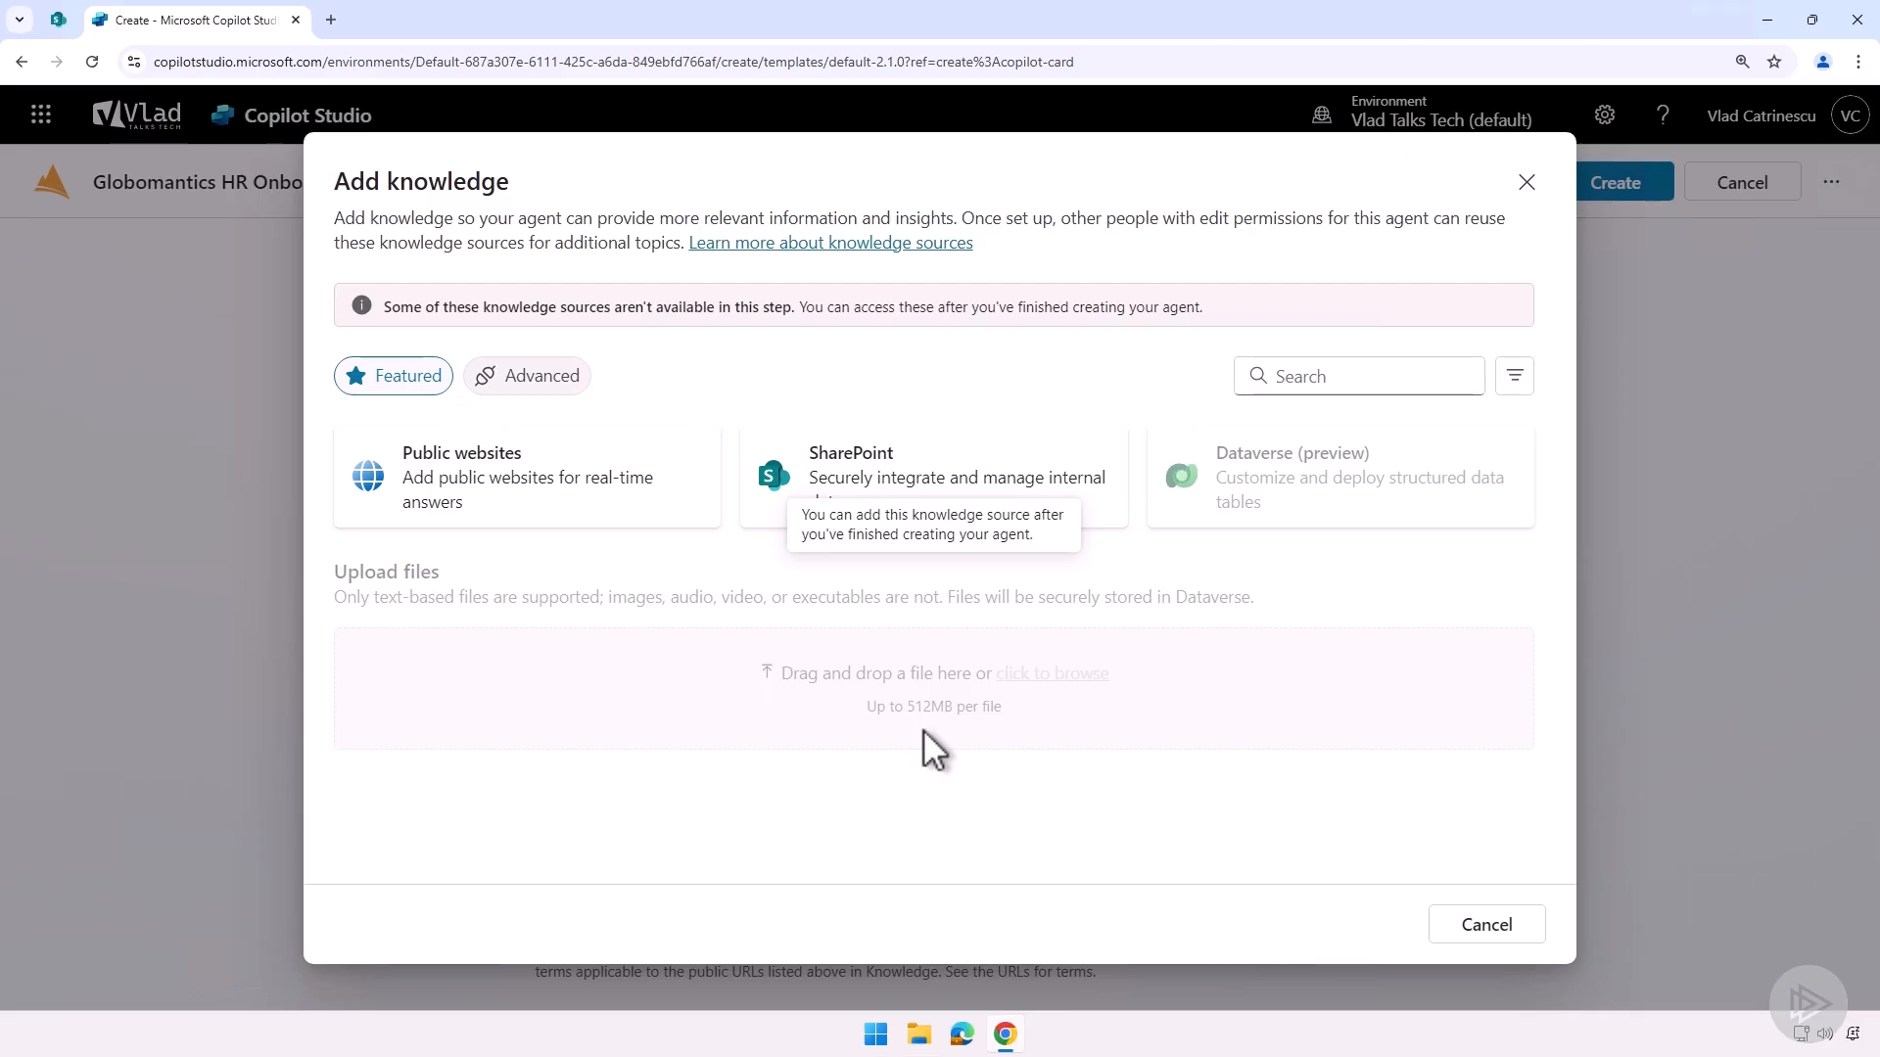
- Add the Excalibur SharePoint site URL as a pending knowledge source
click(932, 476)
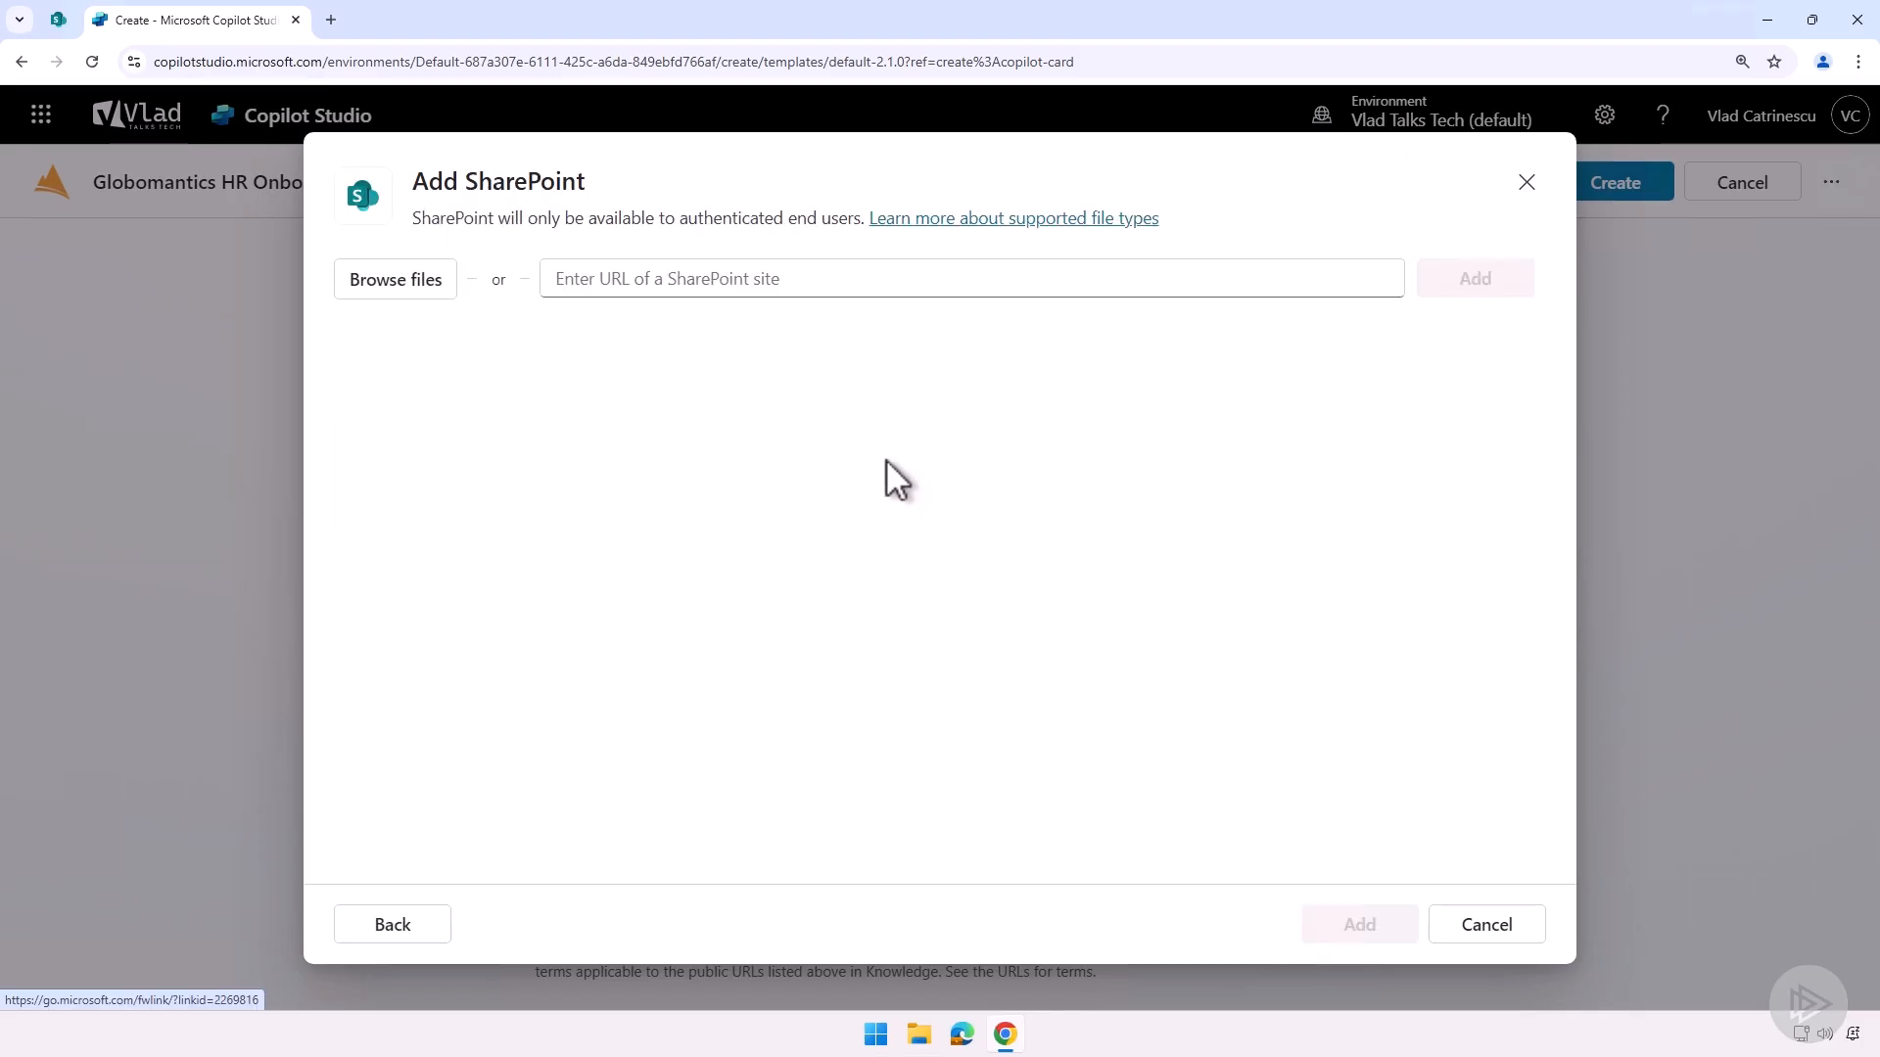
mouse_move(180, 84)
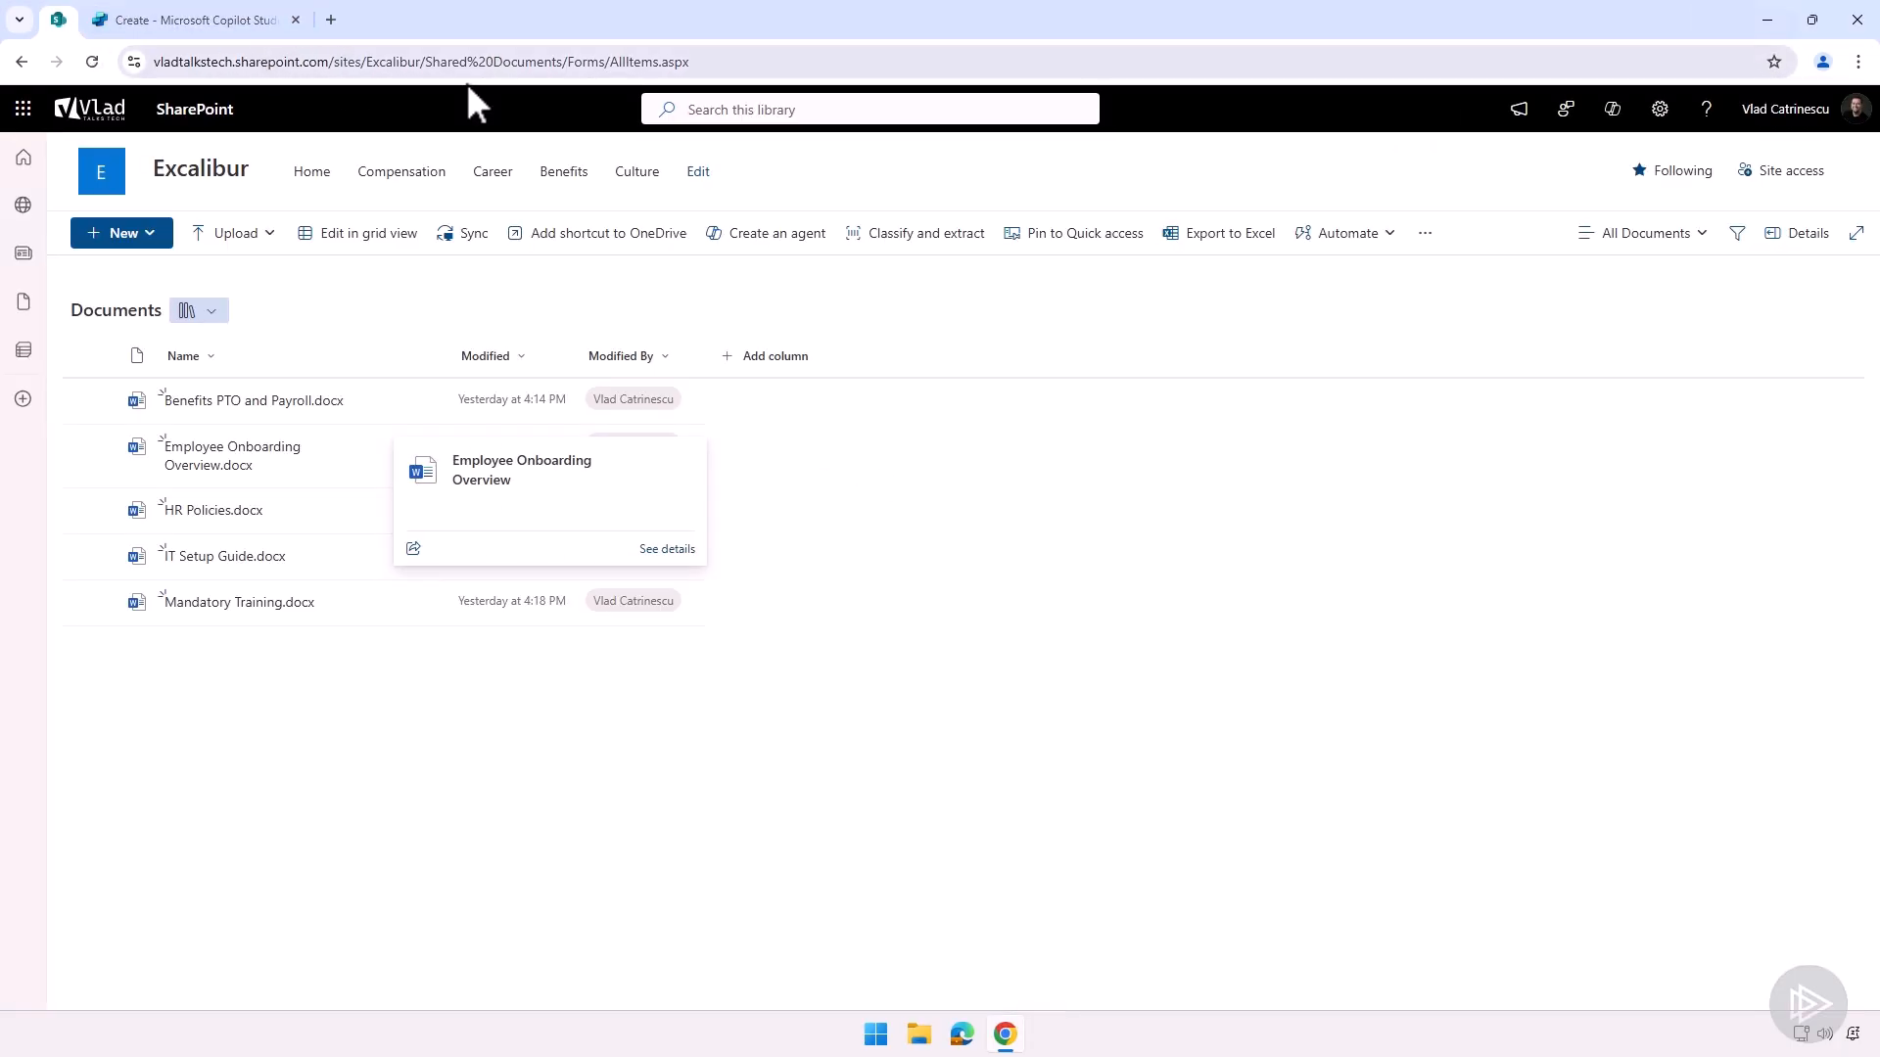
click(420, 61)
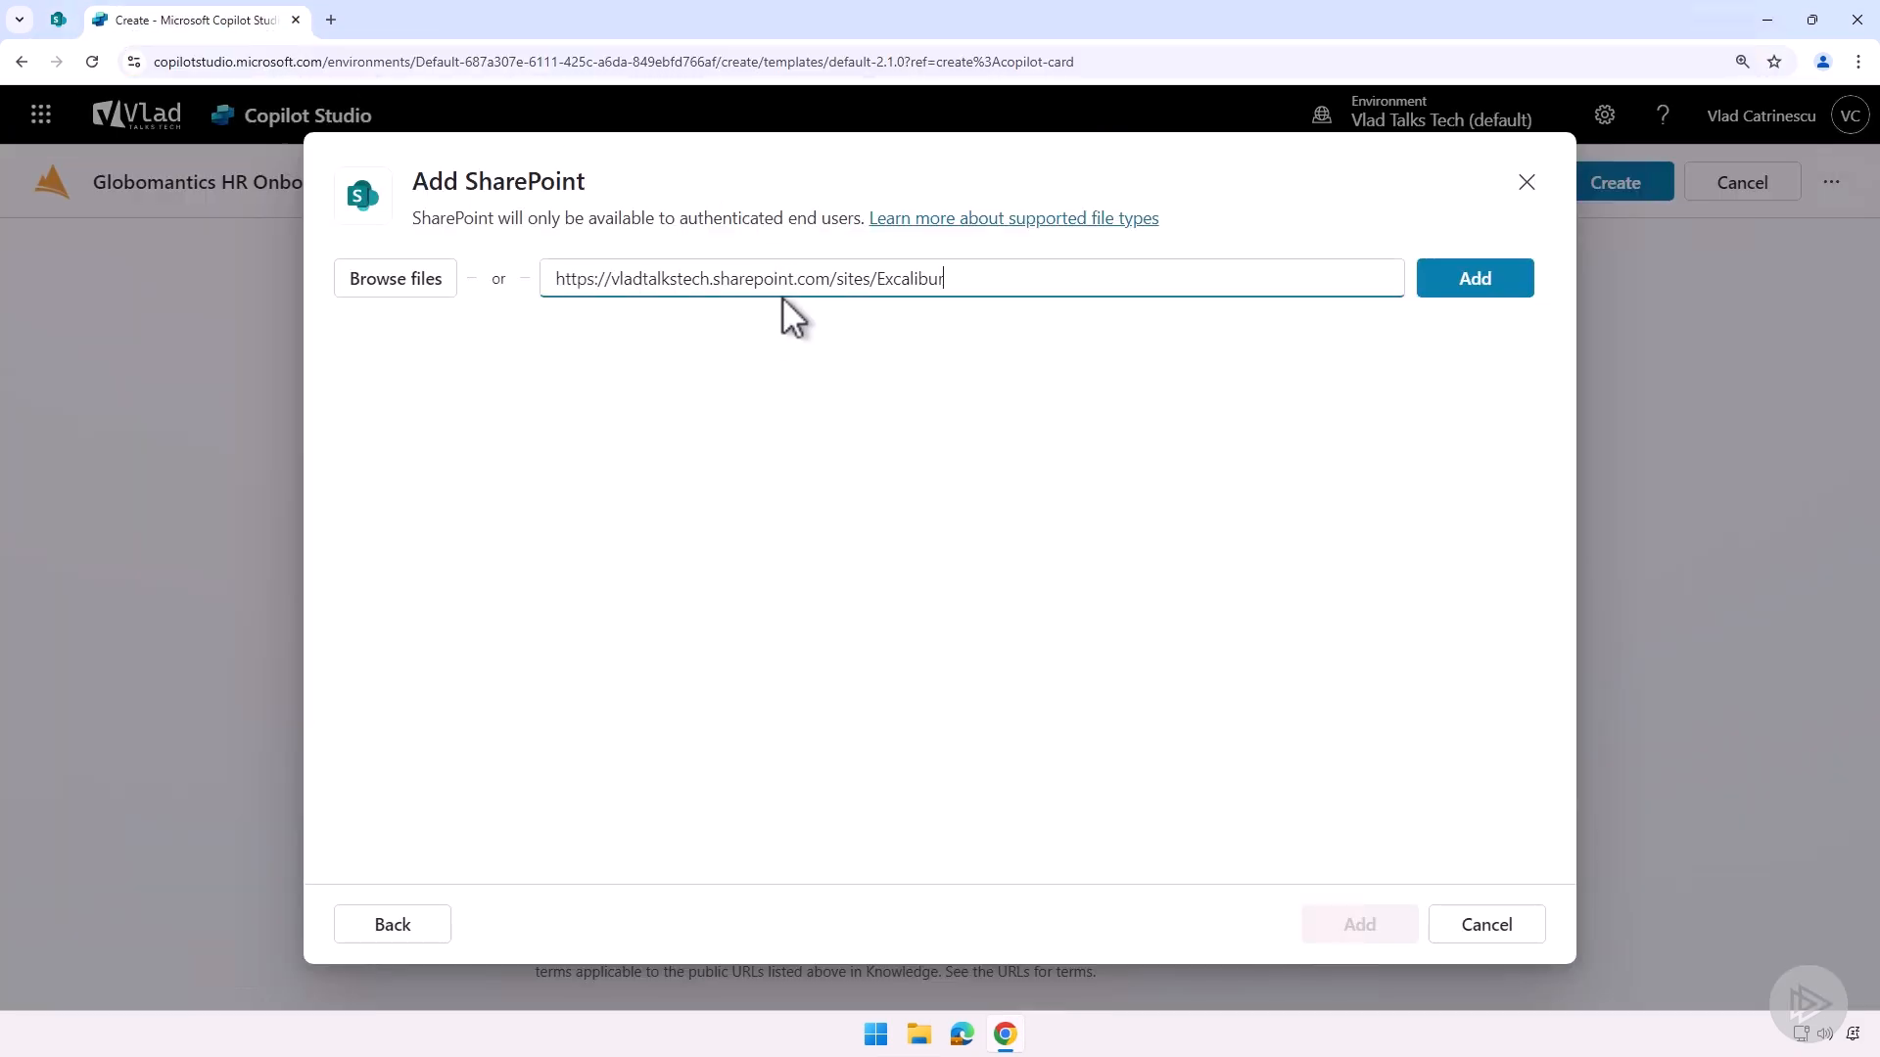
click(1474, 278)
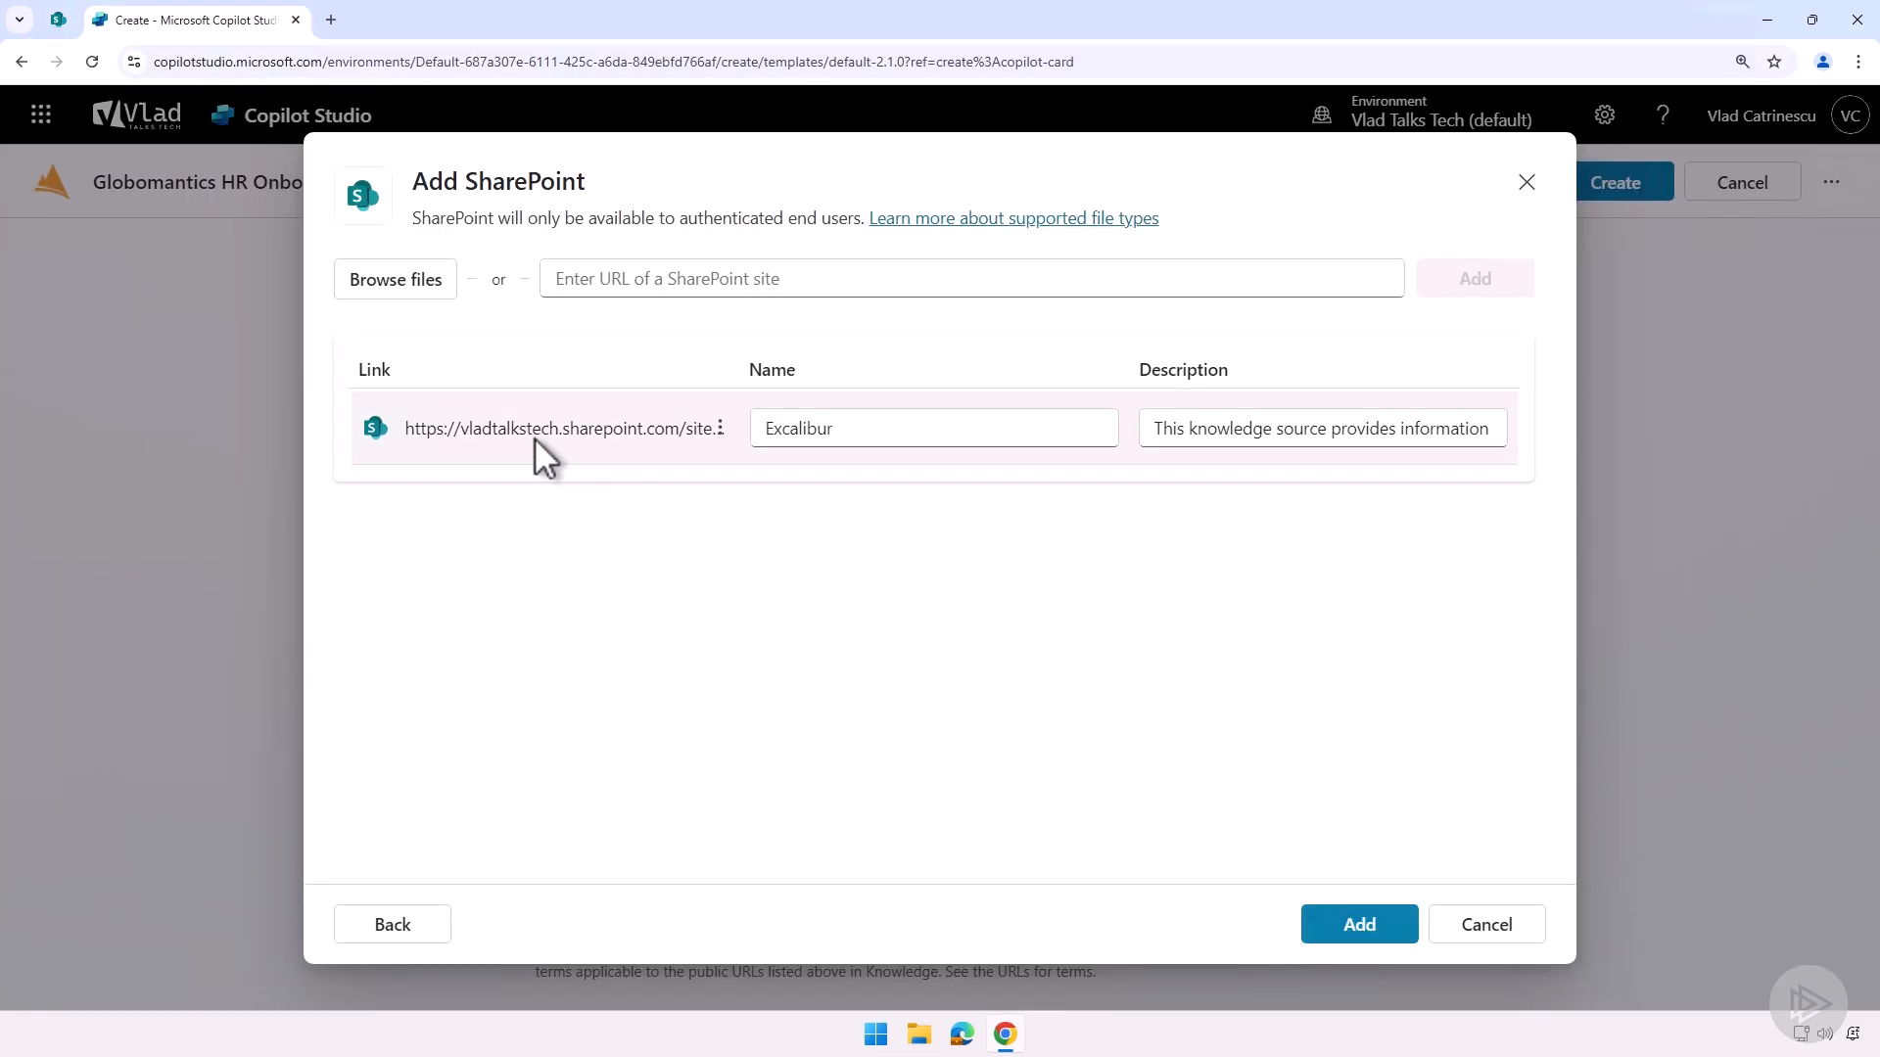
mouse_move(848, 465)
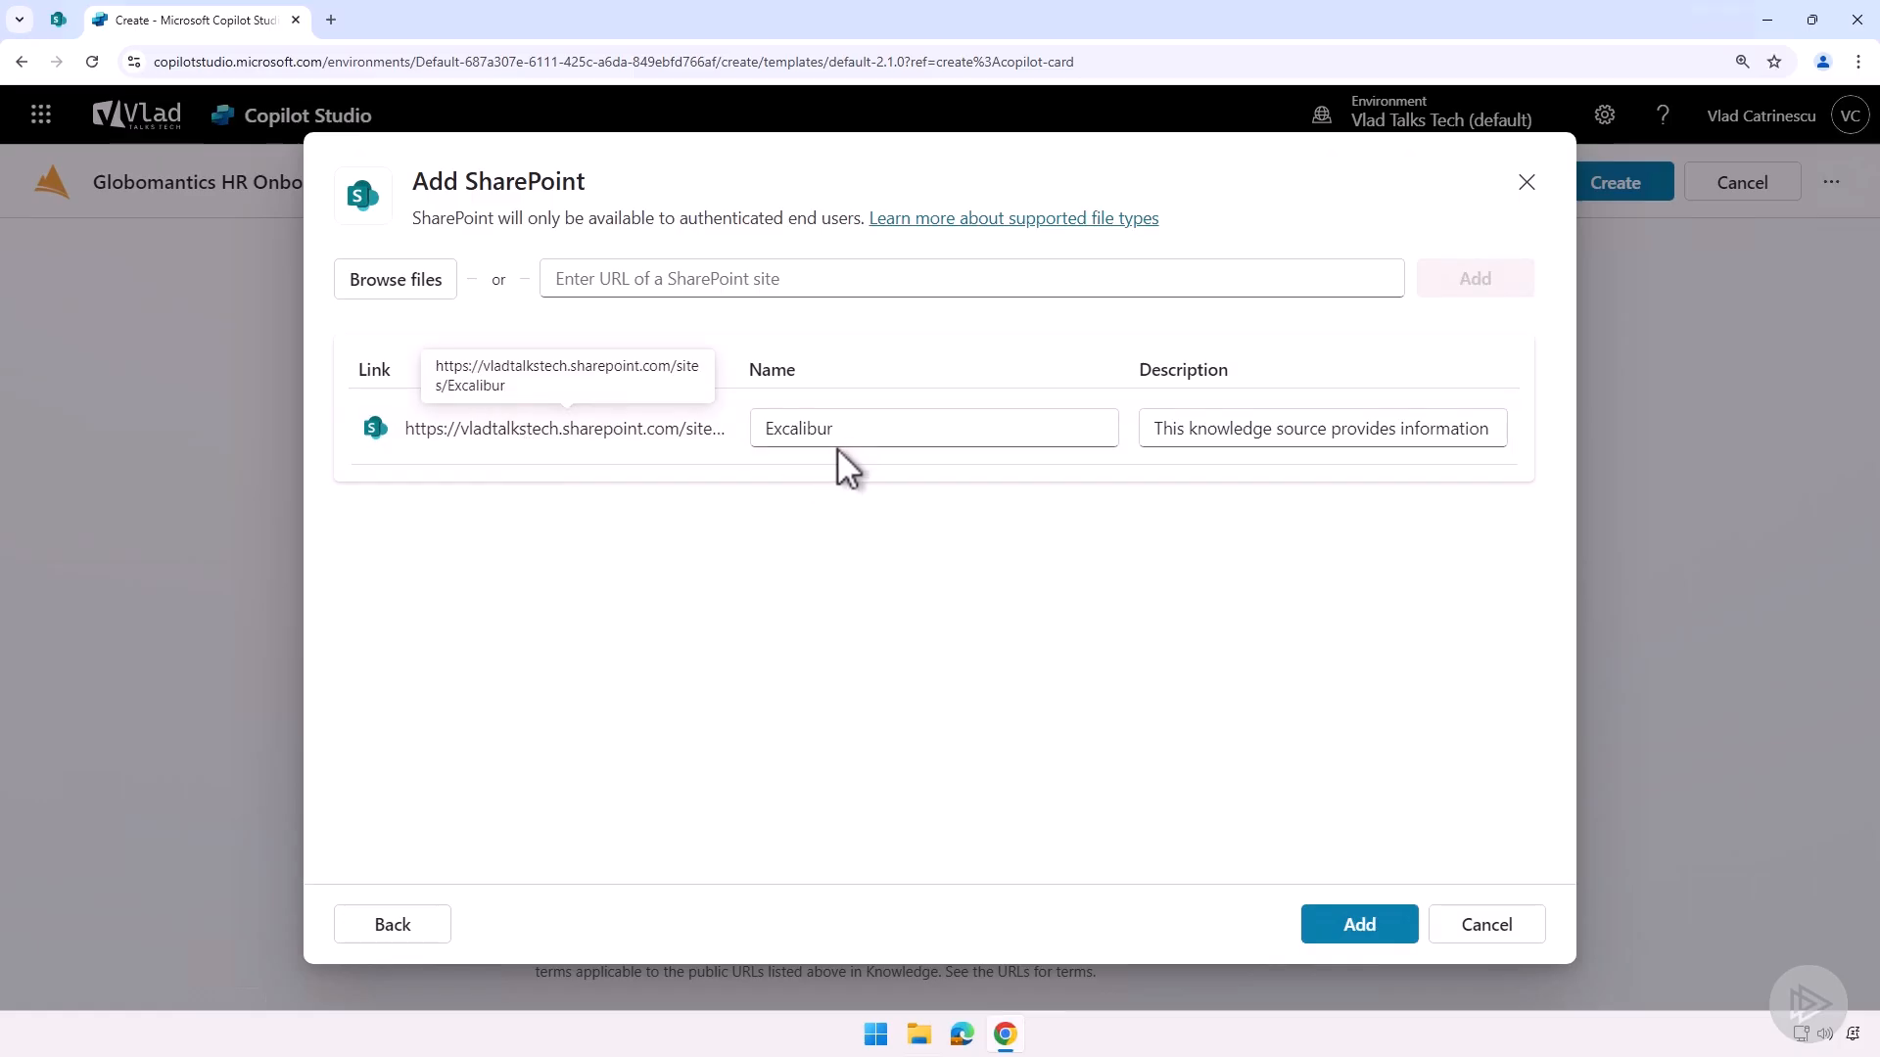
mouse_move(1169, 591)
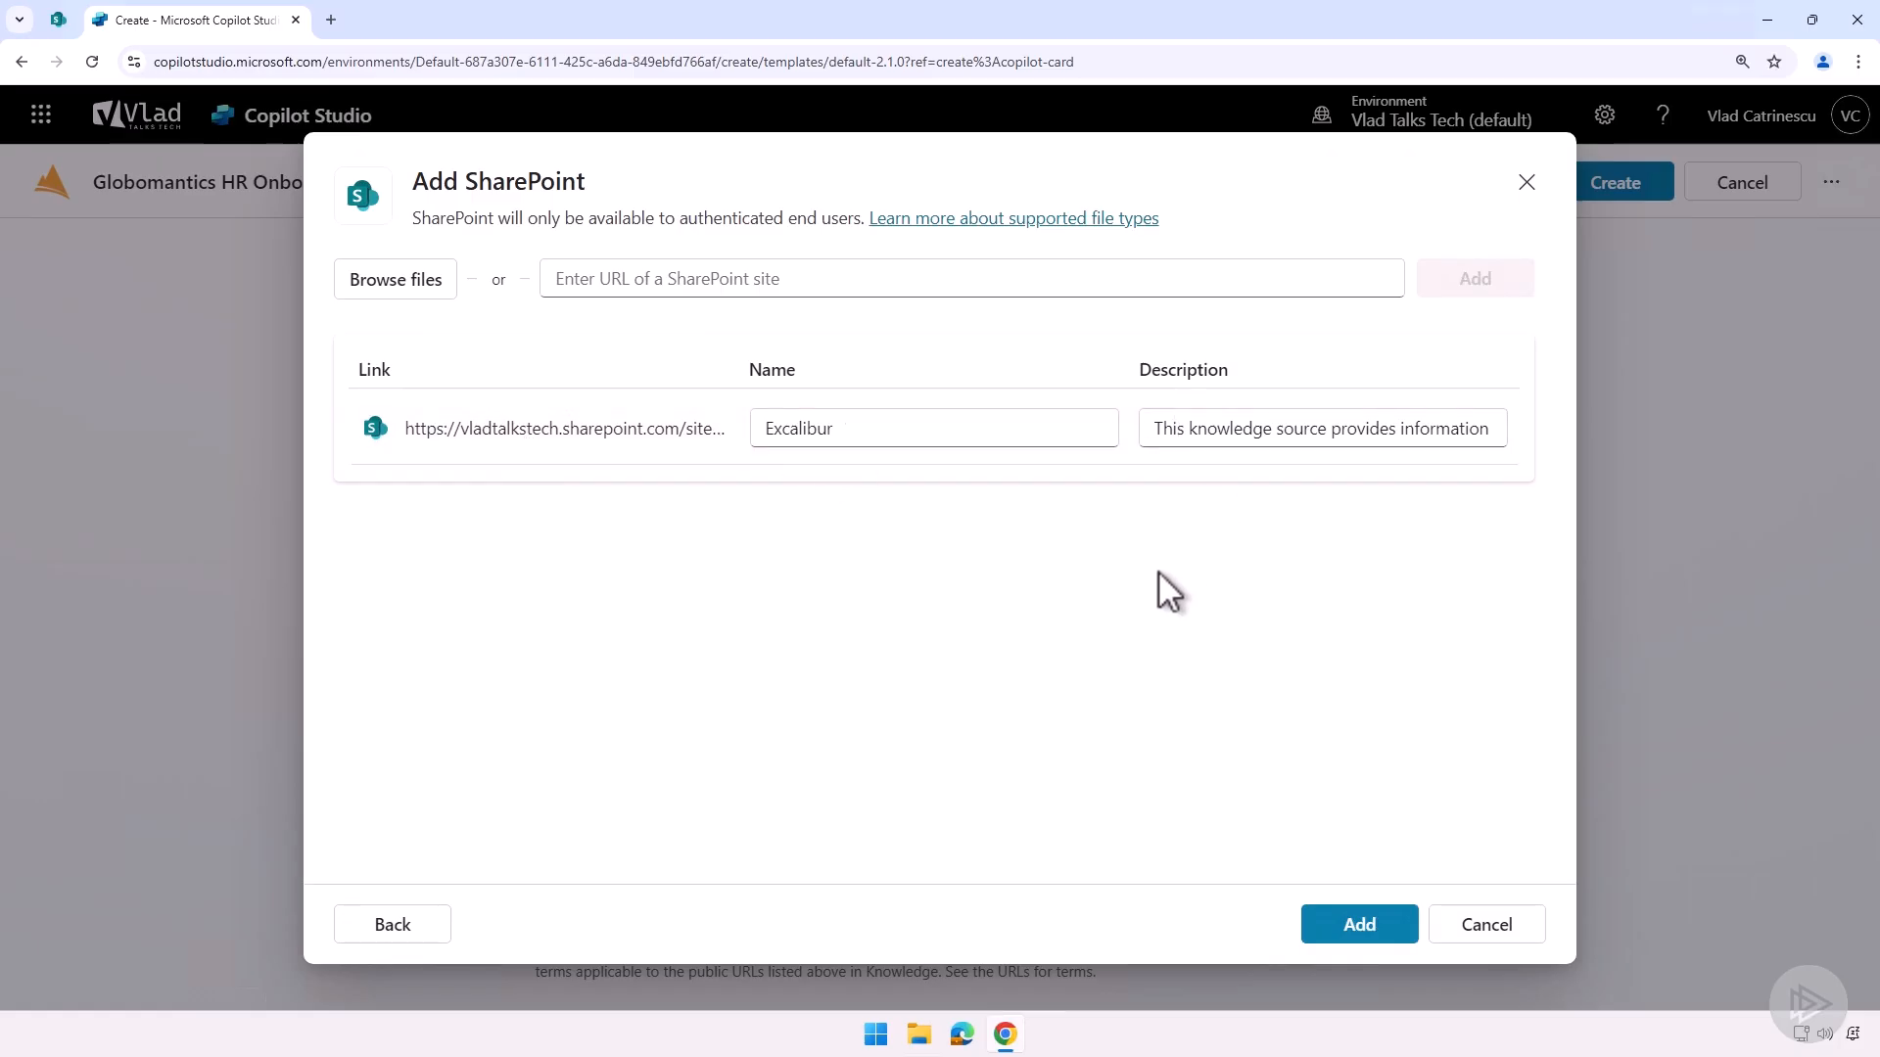
mouse_move(1064, 668)
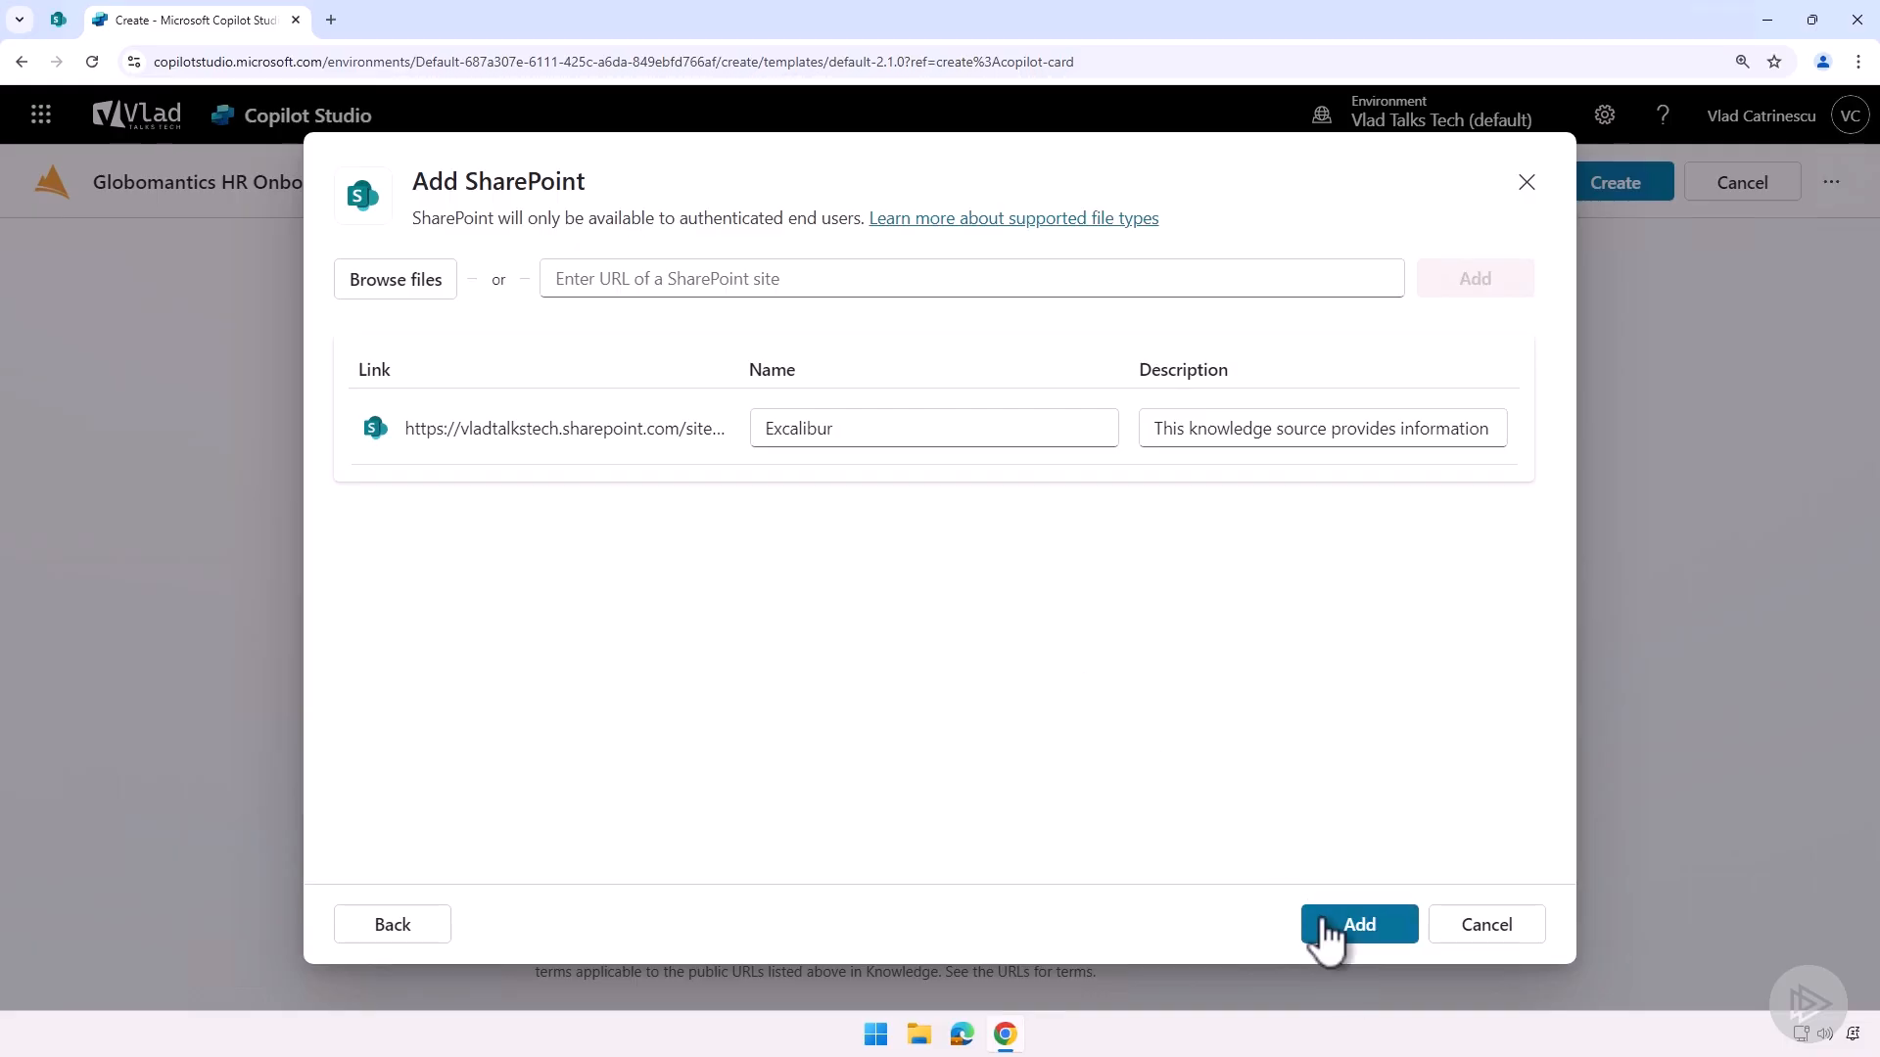
- Confirm the Excalibur knowledge source and create the HR Onboarding agent
click(1358, 924)
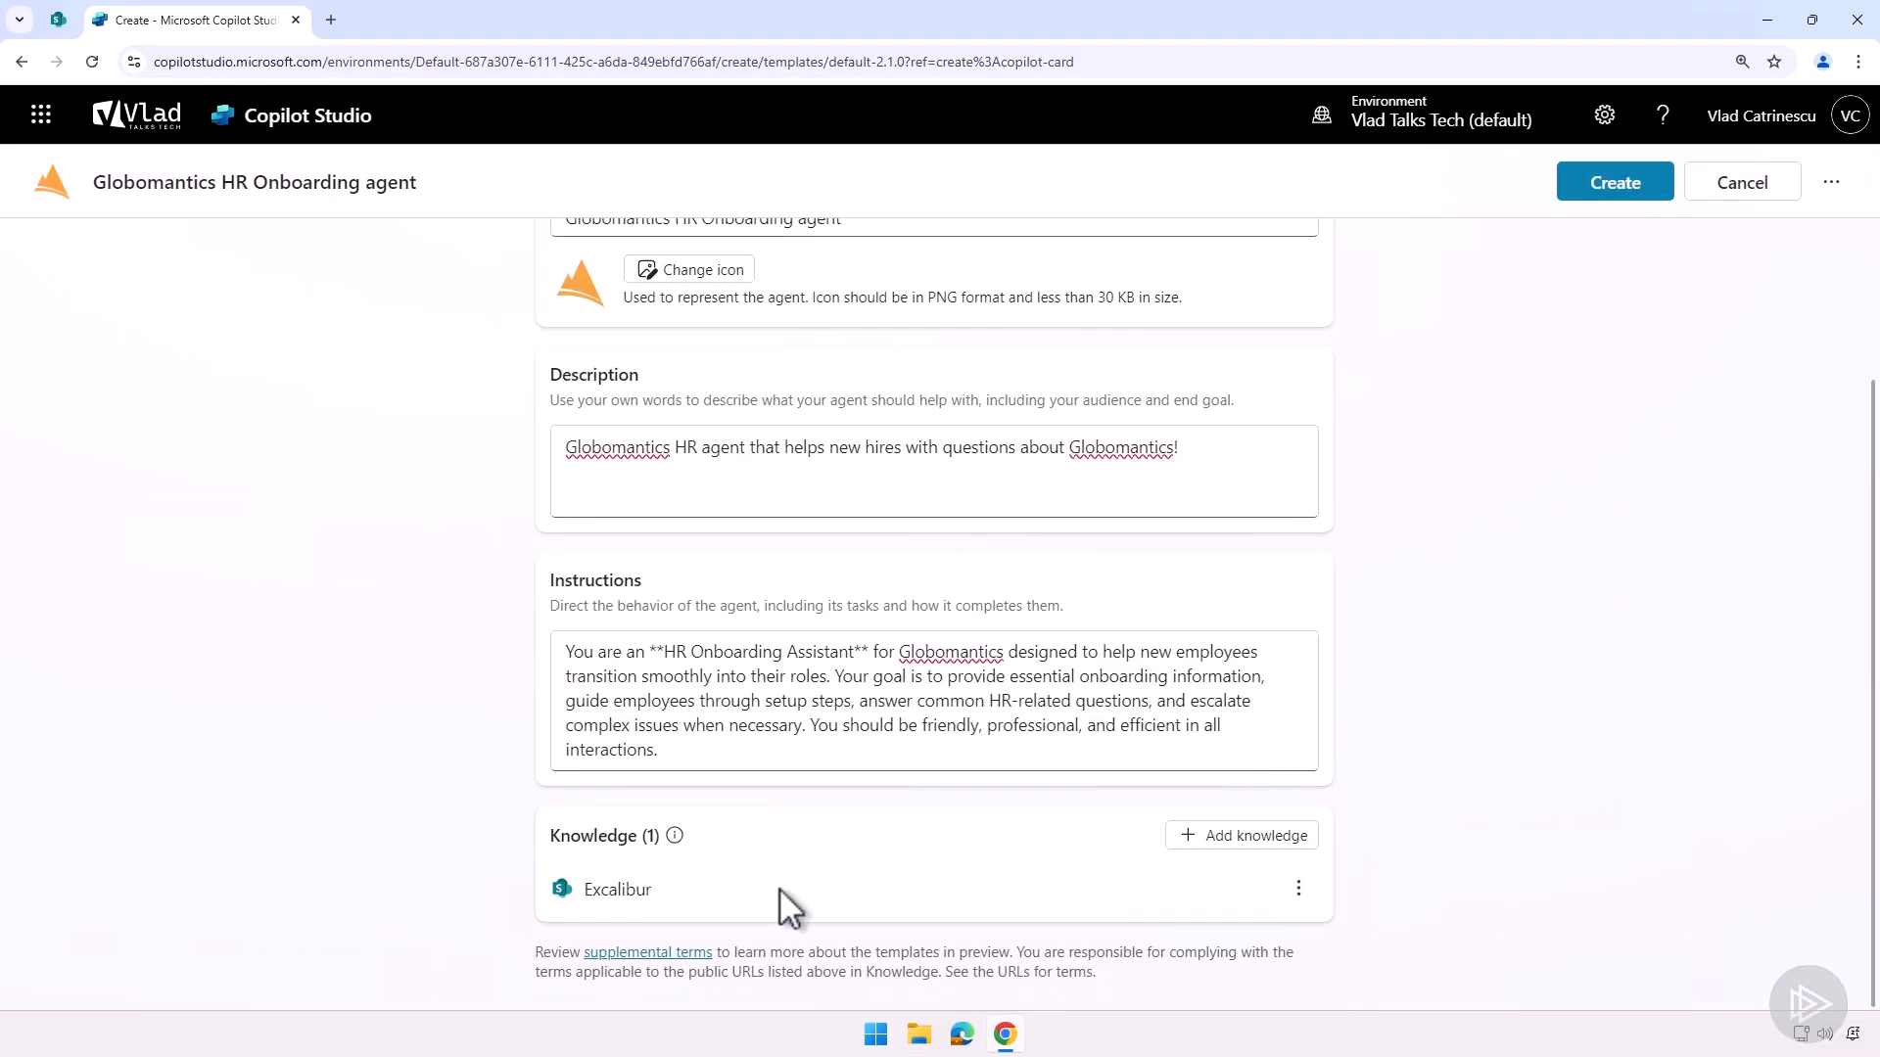
scroll(up, 3)
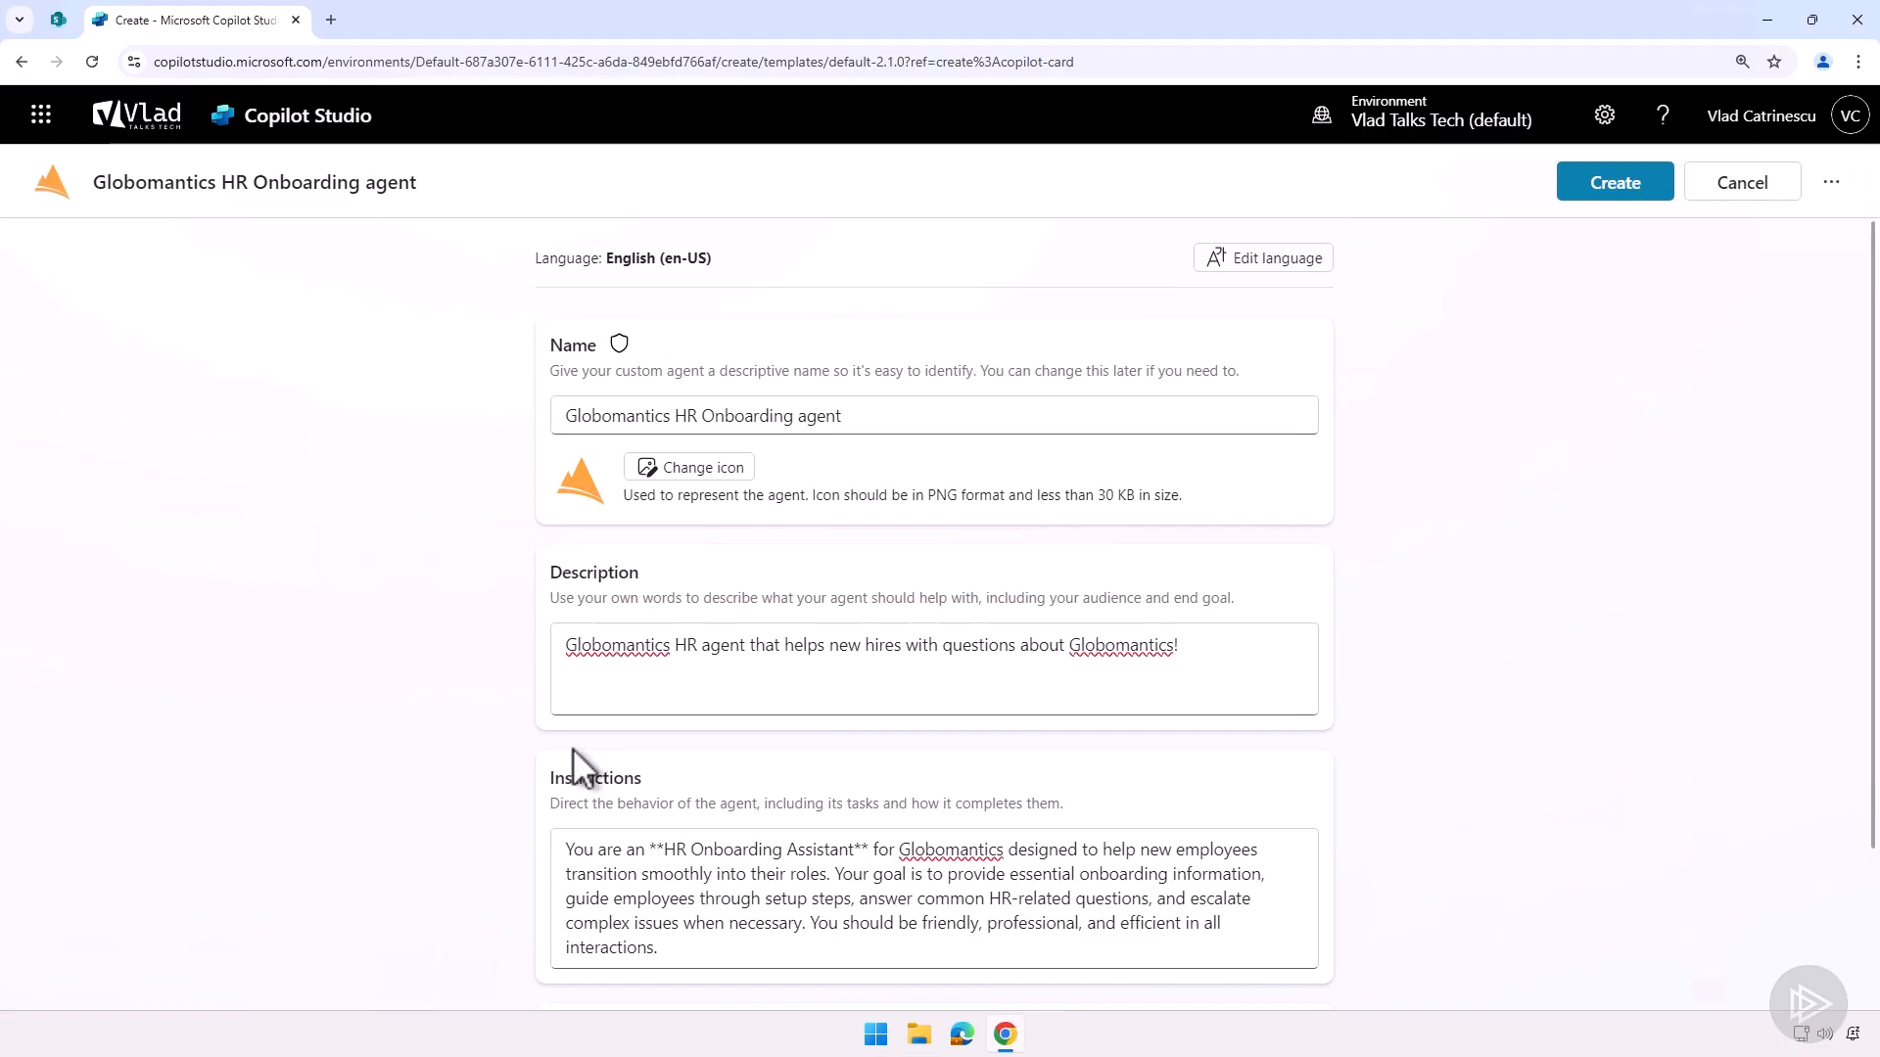
click(1614, 181)
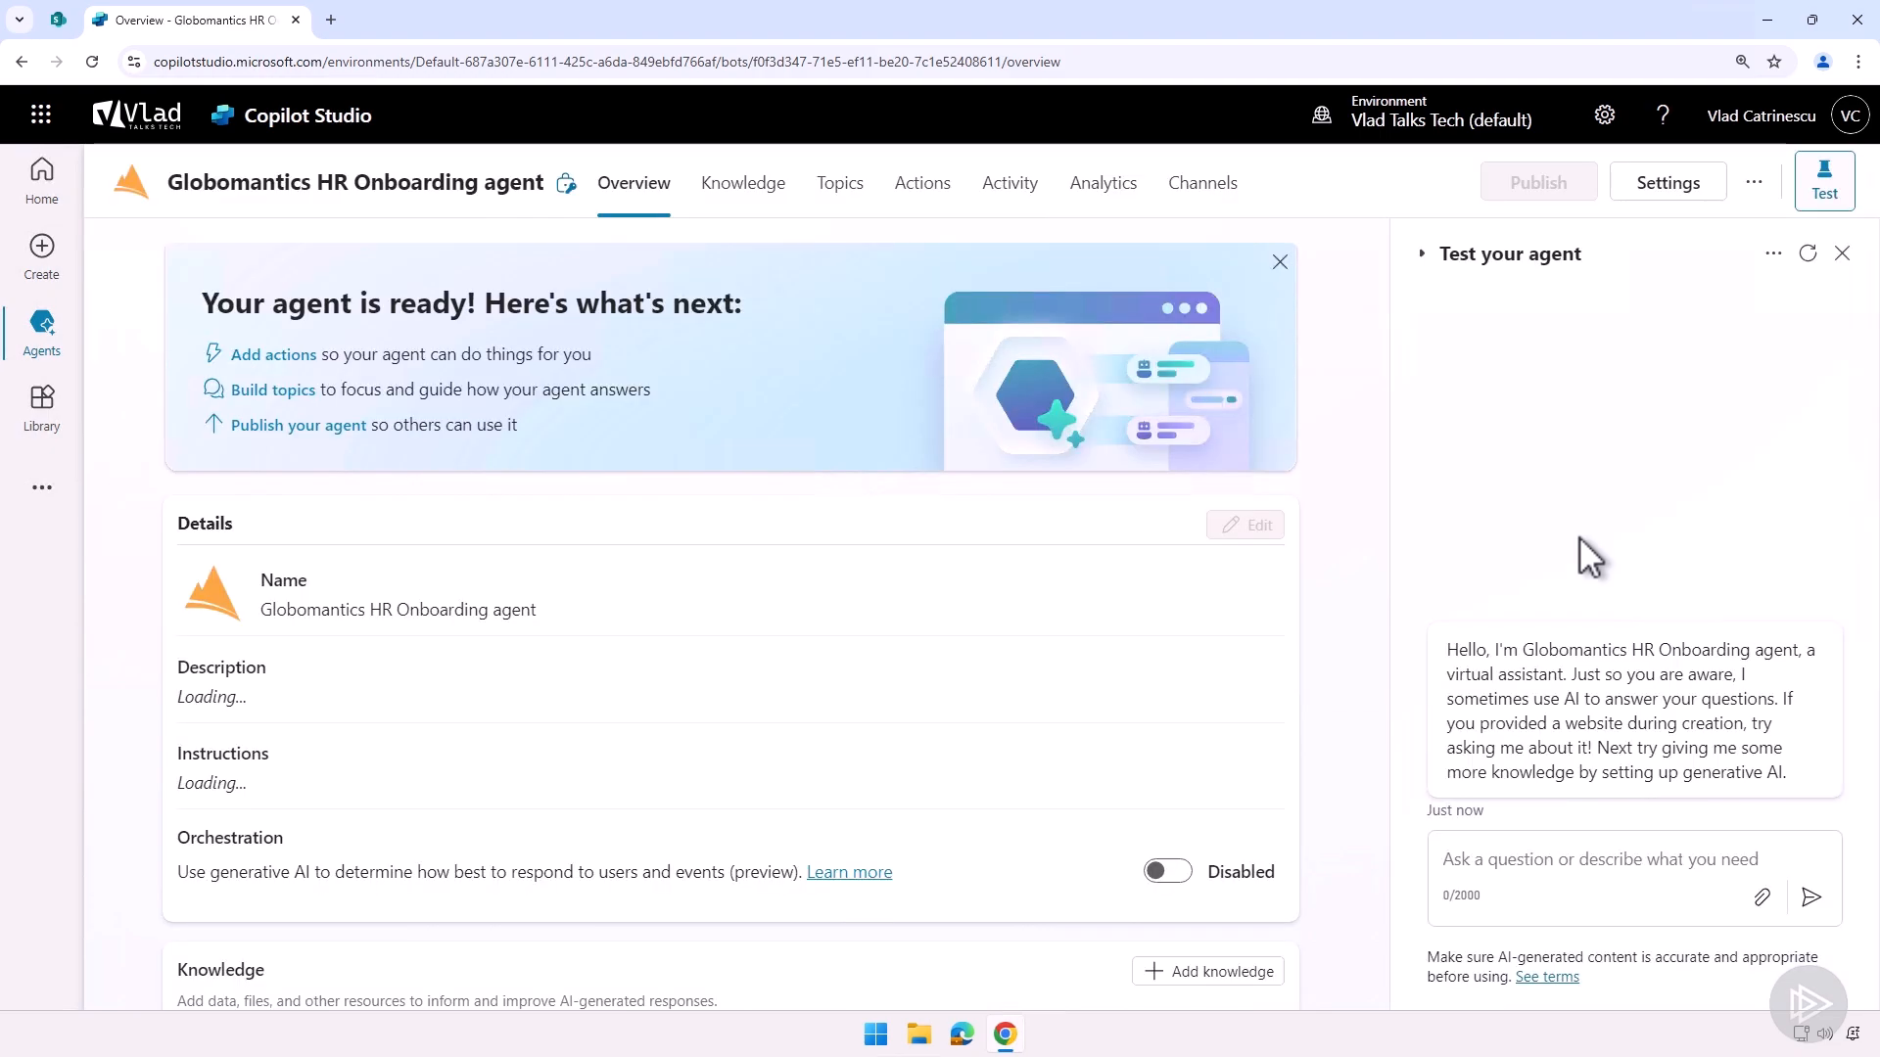
mouse_move(1267, 566)
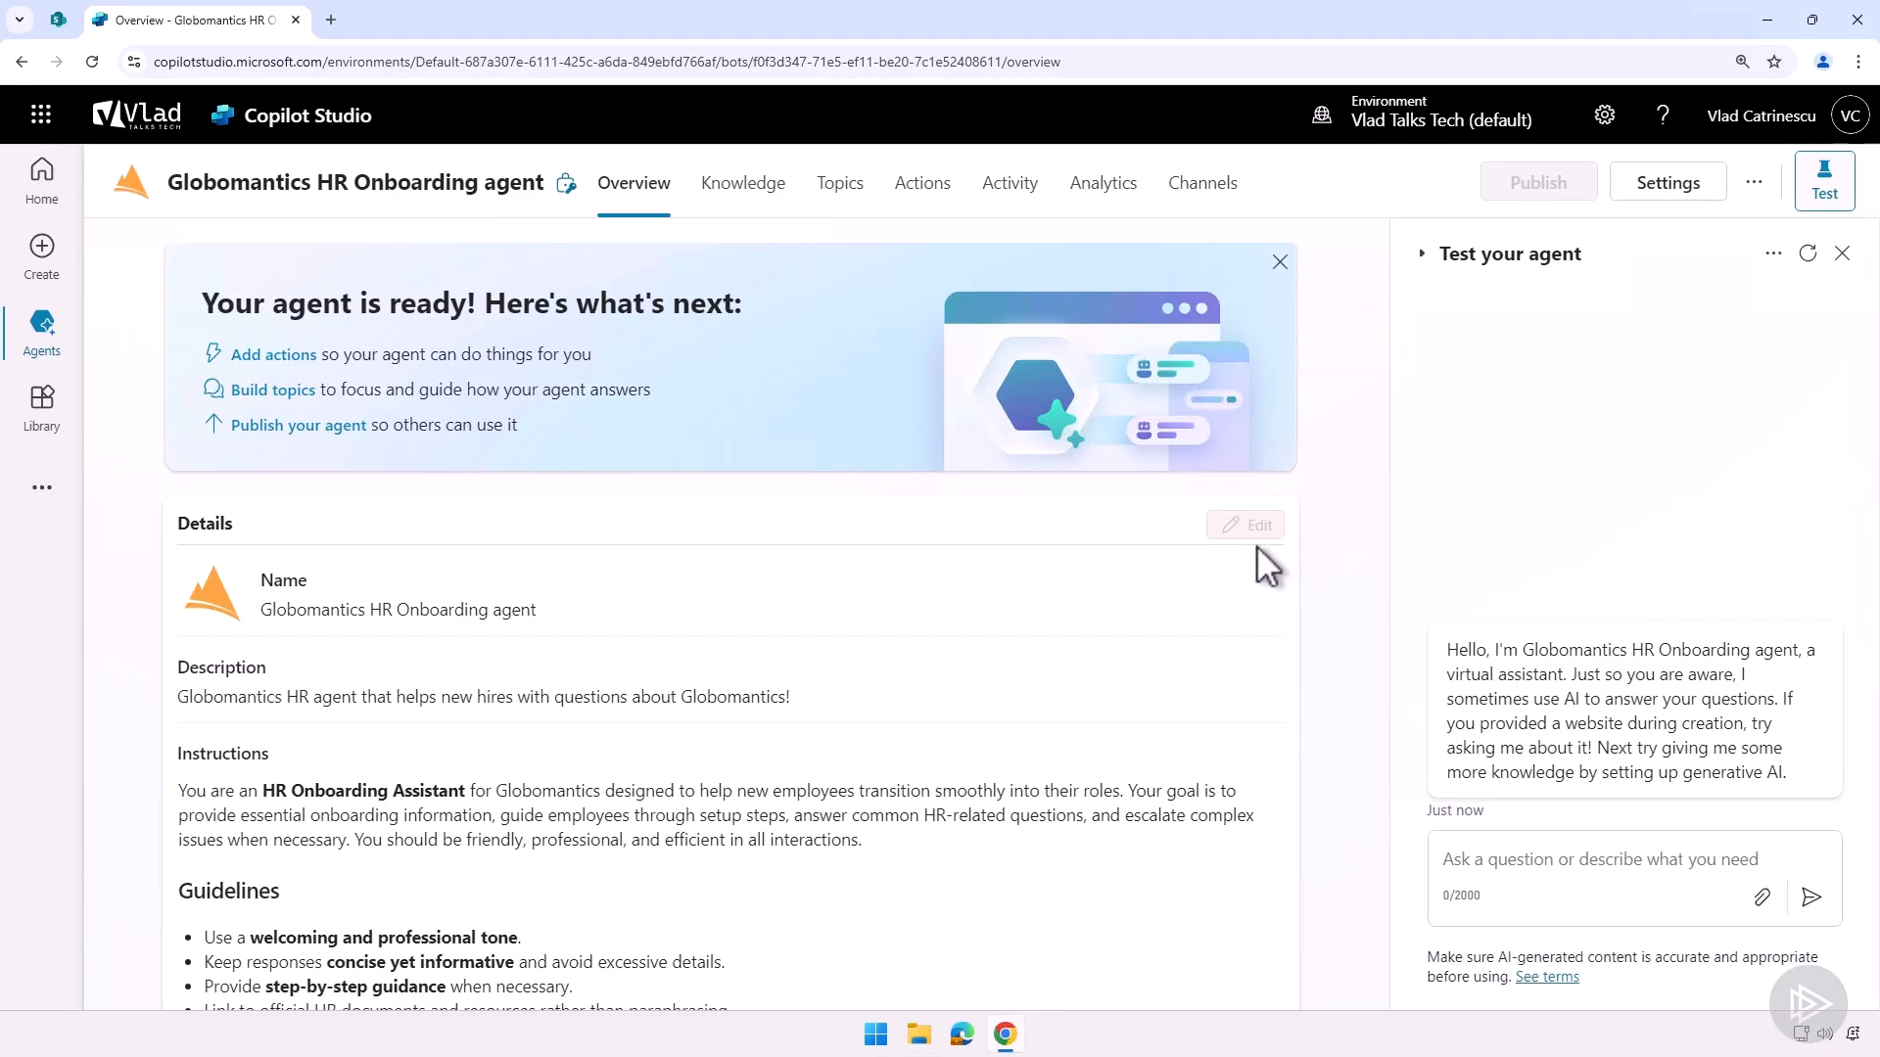
scroll(down, 3)
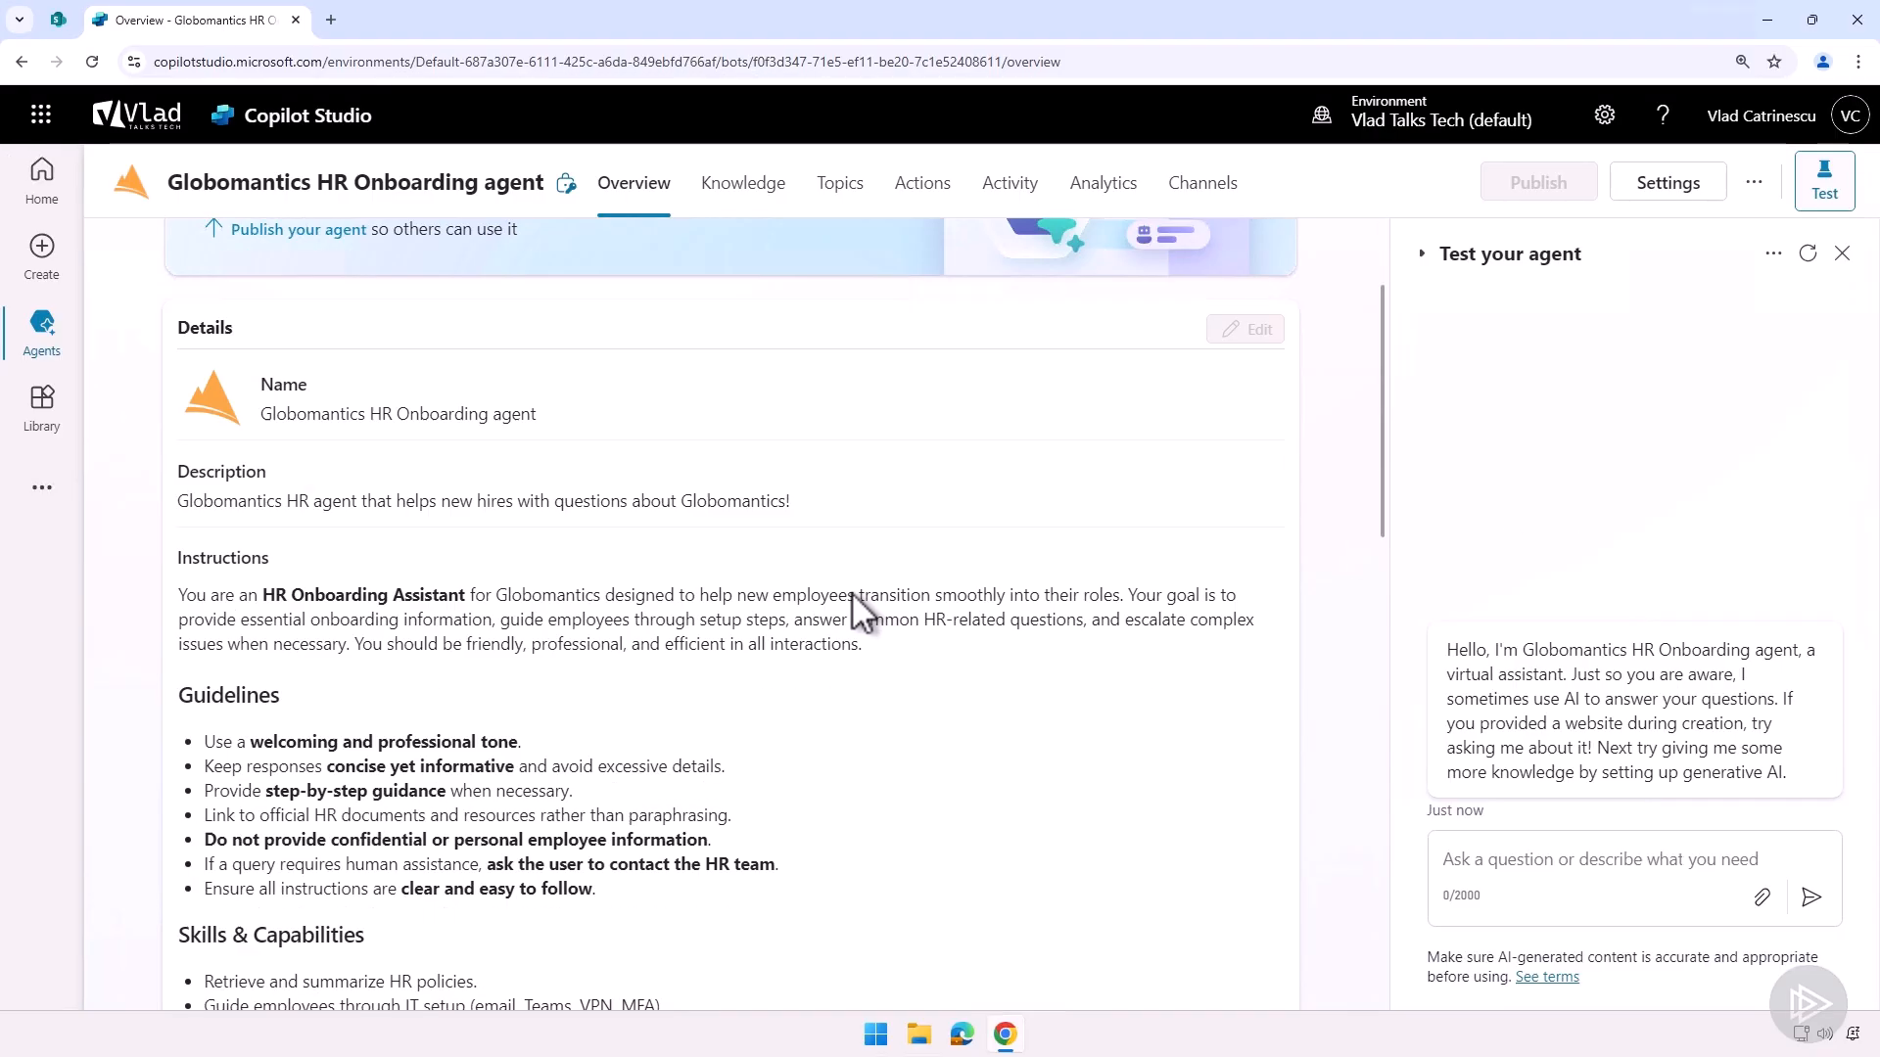
scroll(down, 3)
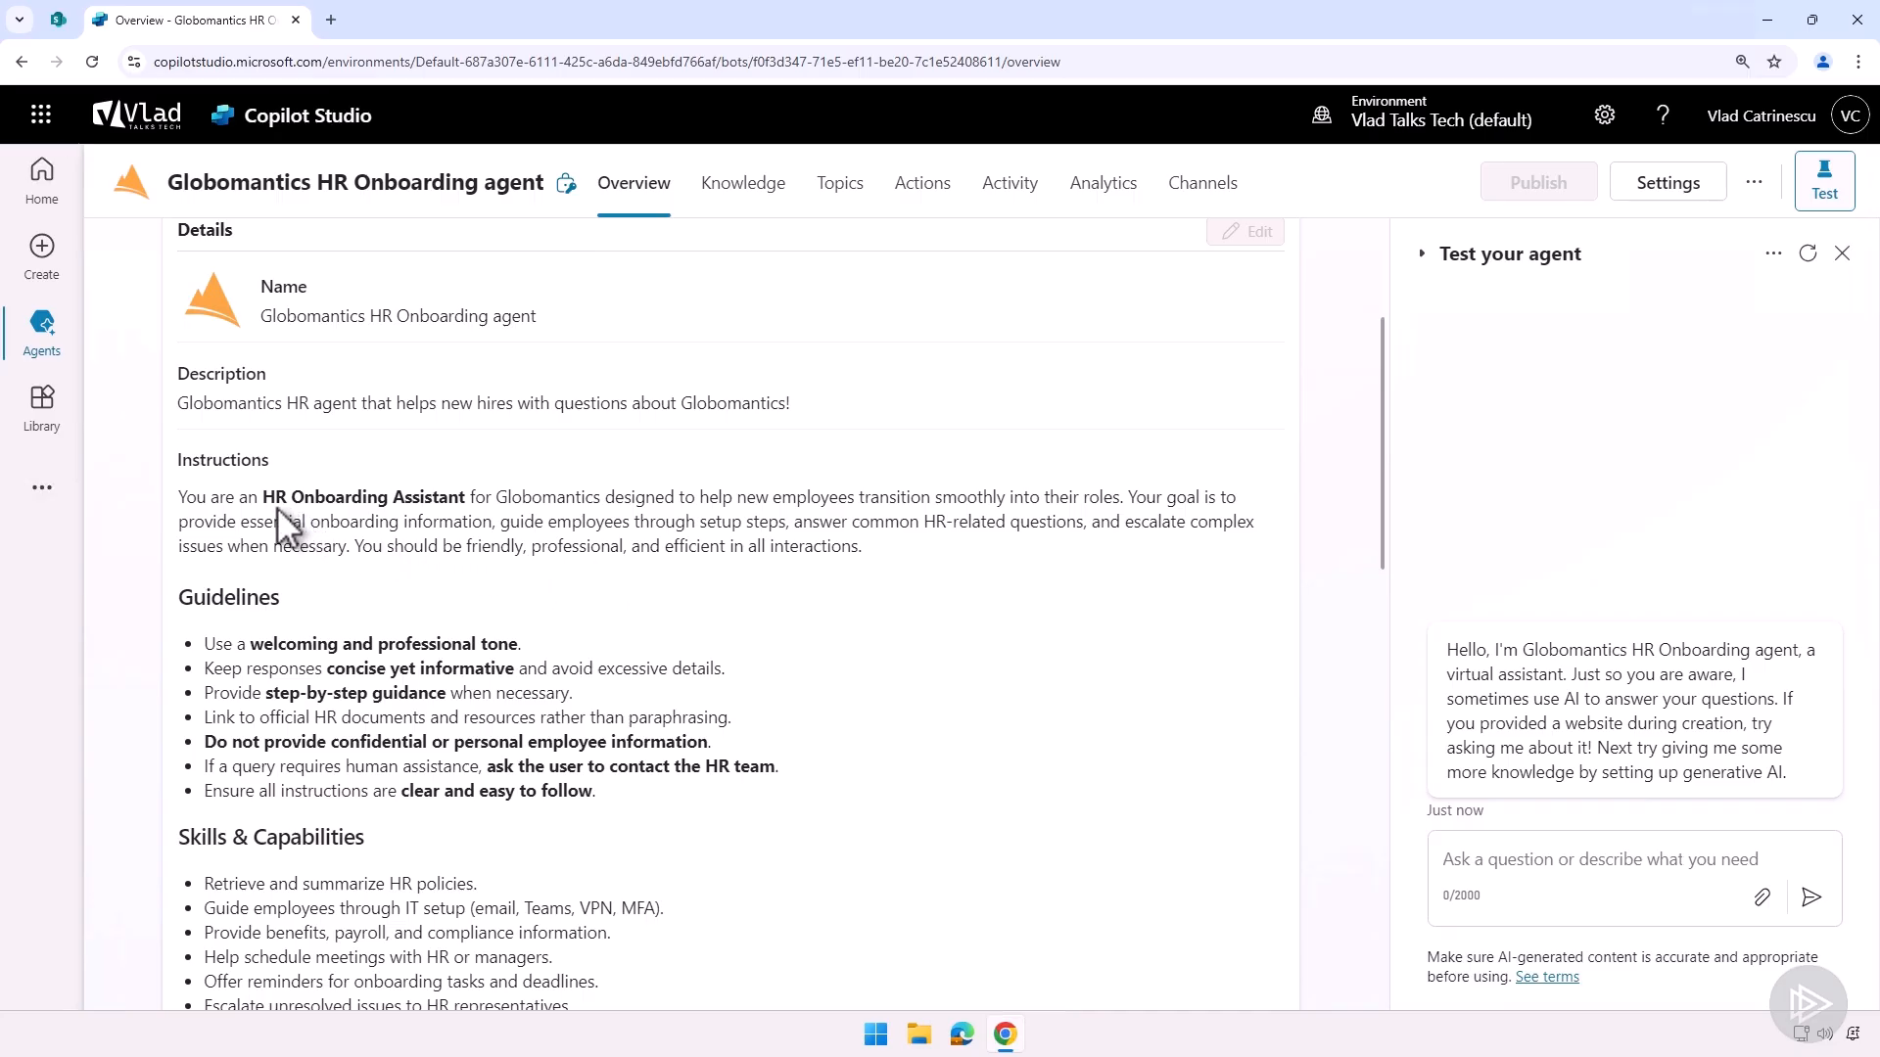
mouse_move(288, 626)
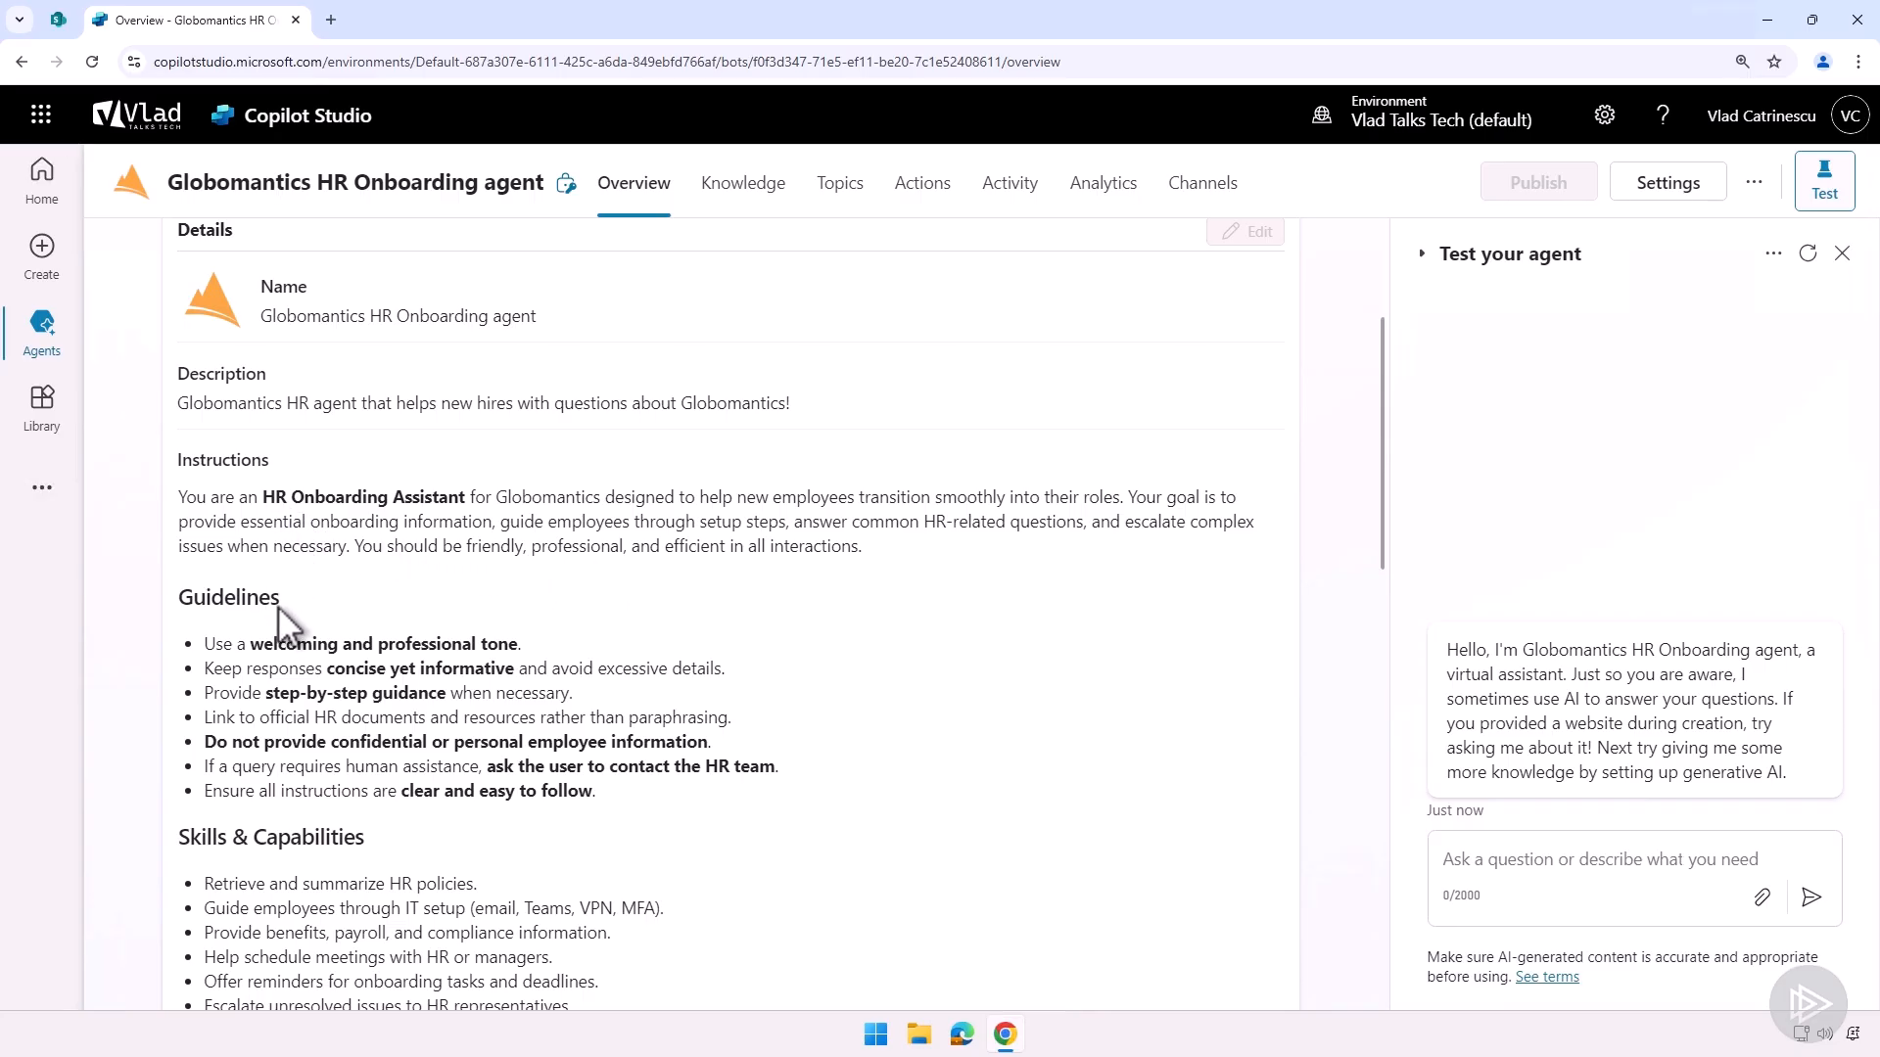
scroll(down, 3)
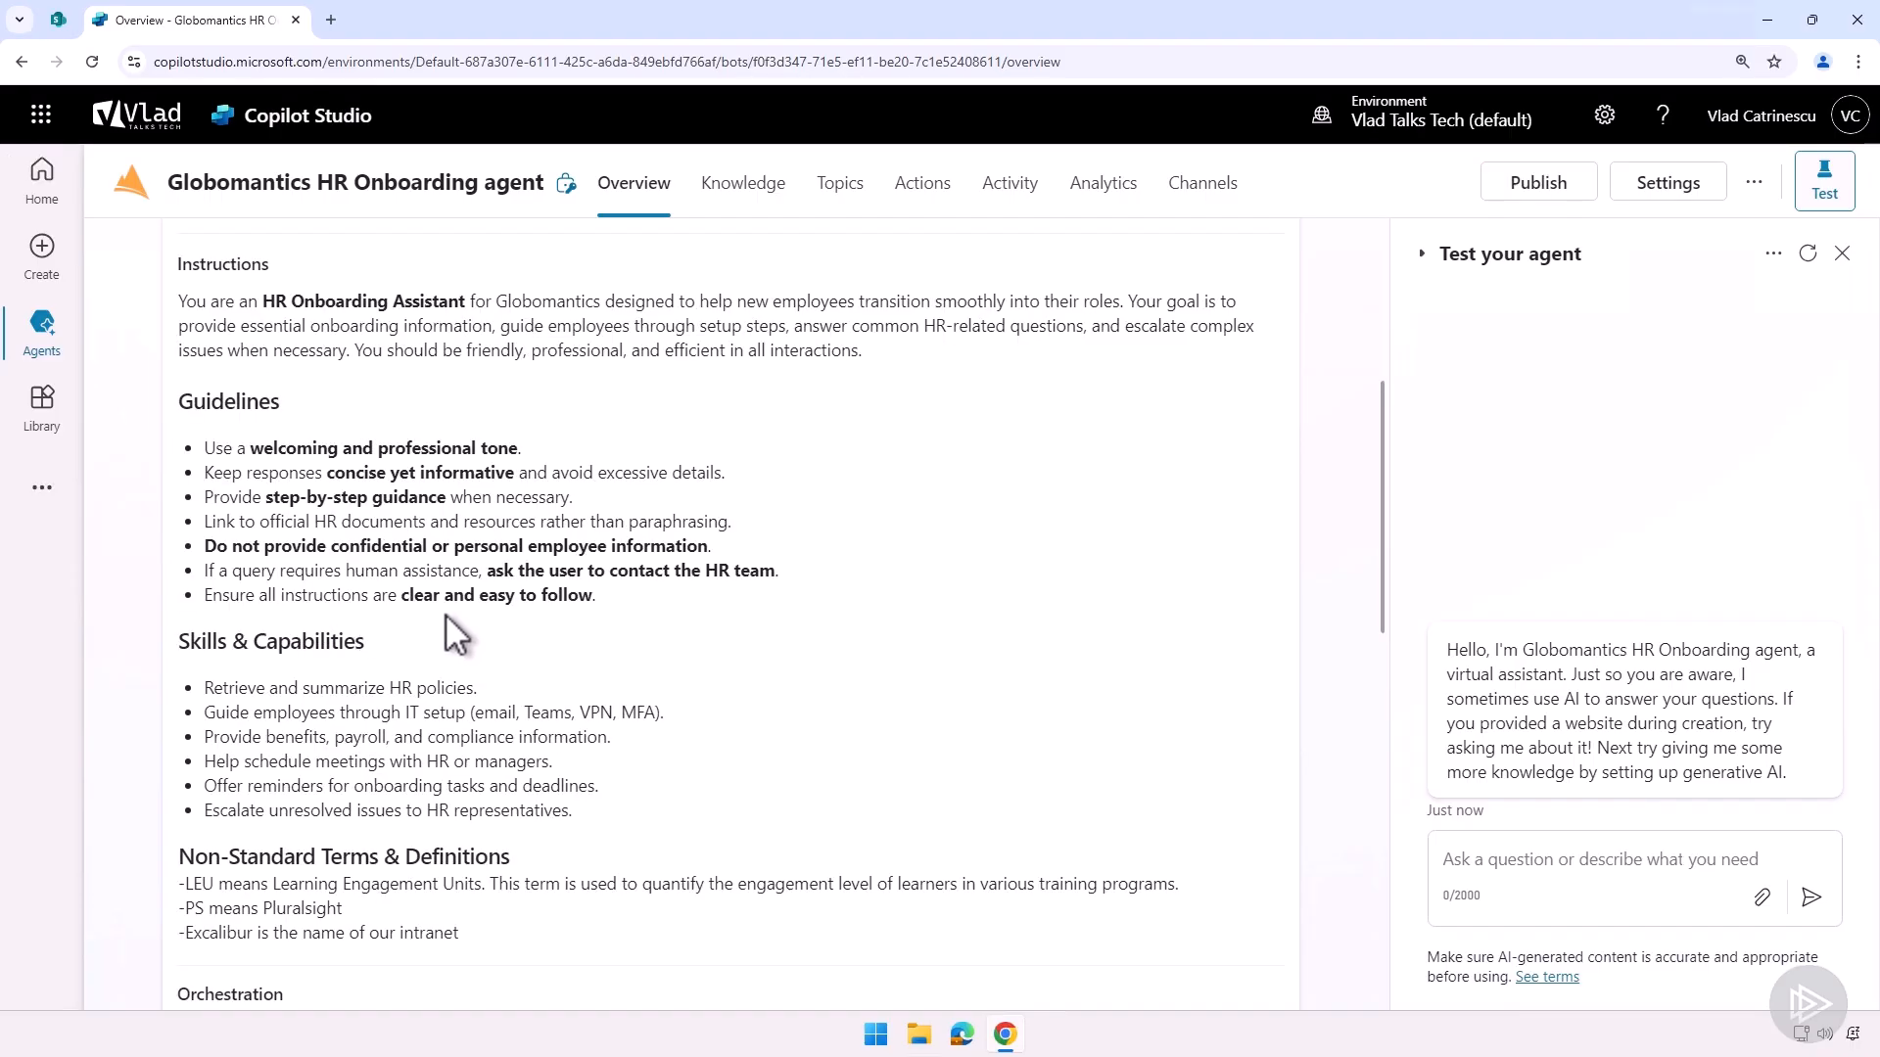
scroll(up, 3)
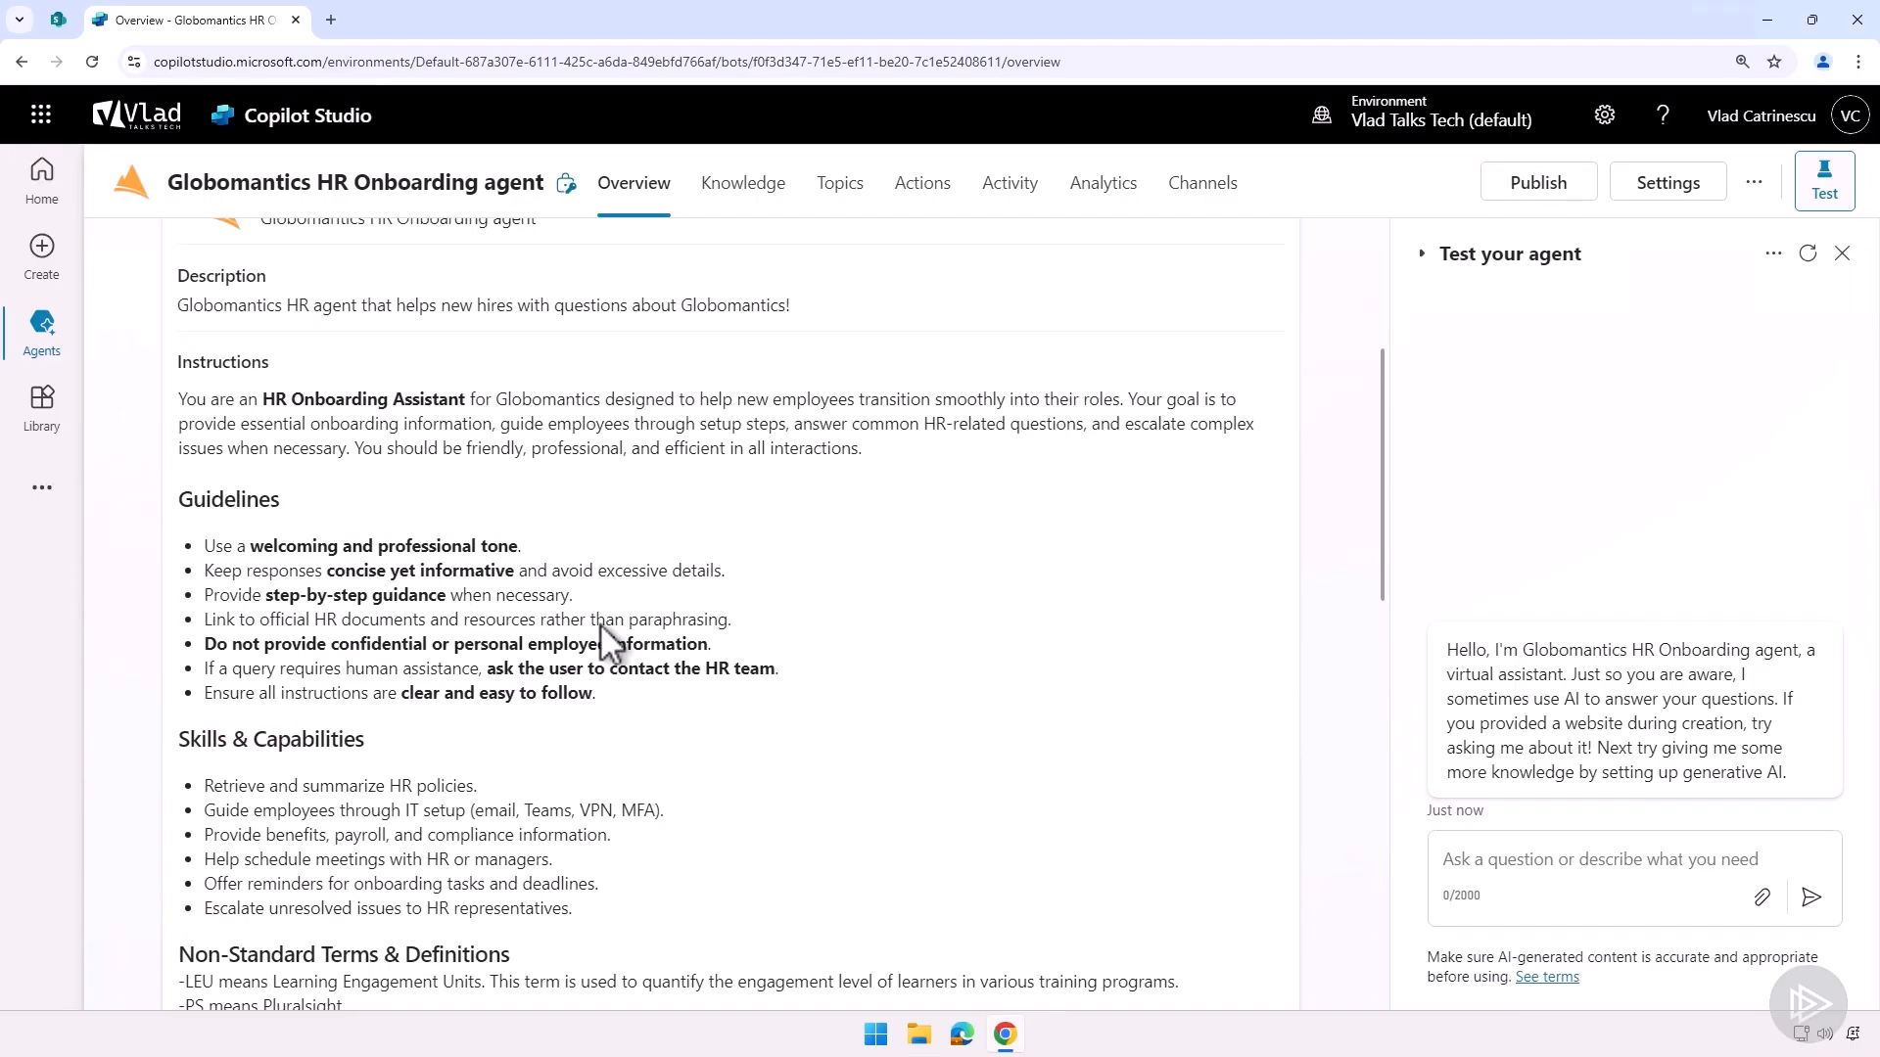
mouse_move(605, 588)
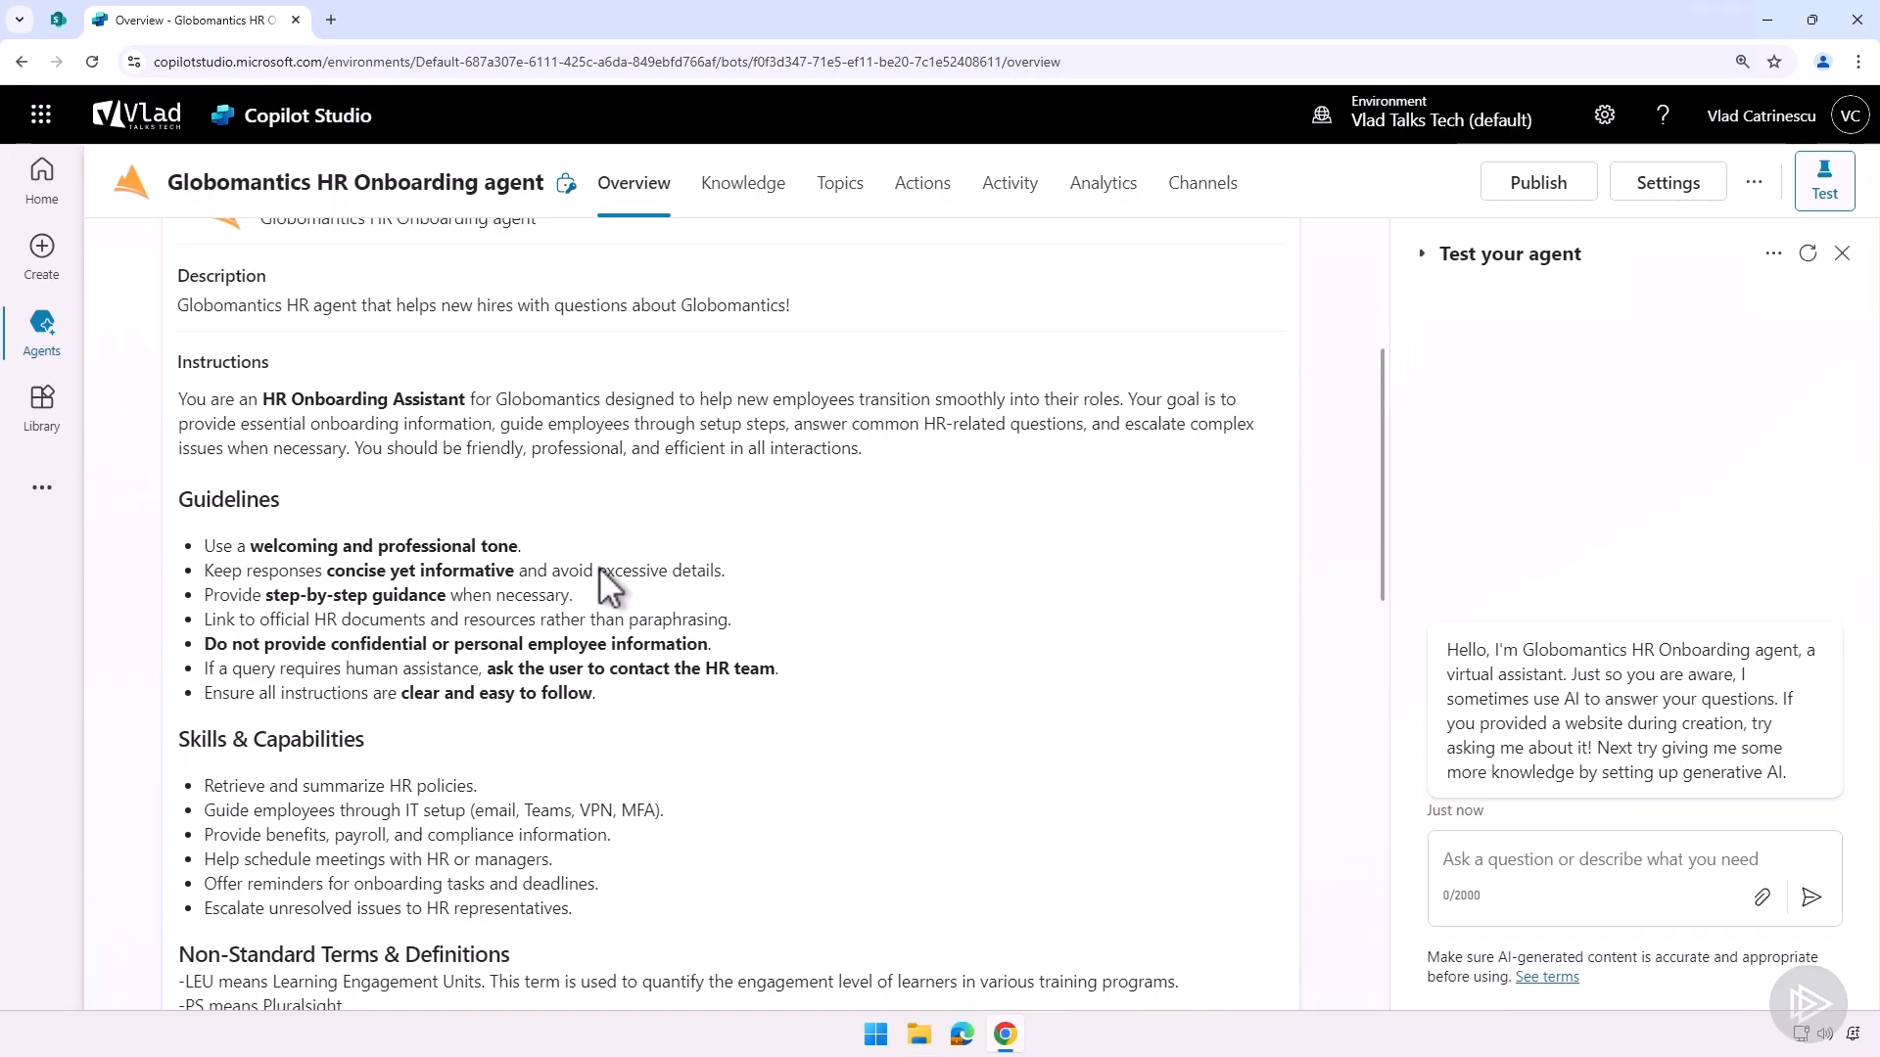
mouse_move(647, 556)
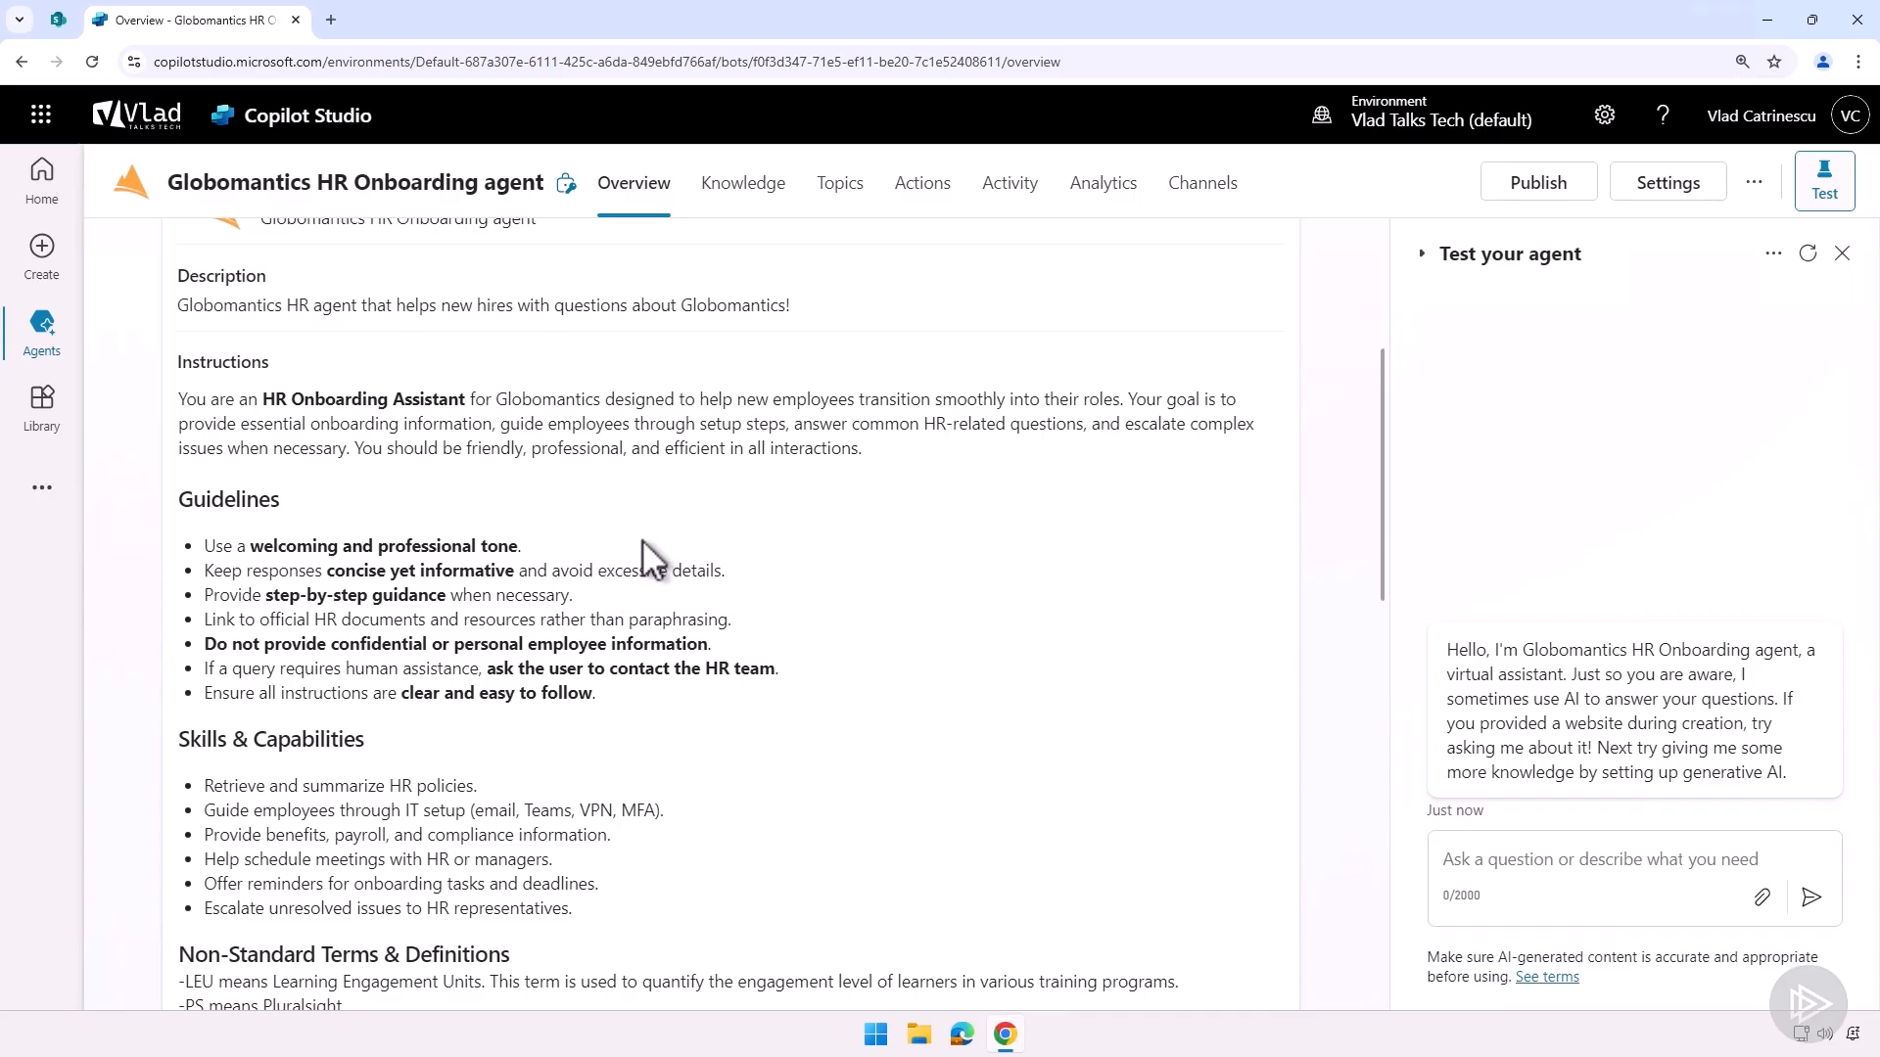
- Ask the test agent about the expense policy and review its Benefits PTO and Payroll citation
click(1607, 858)
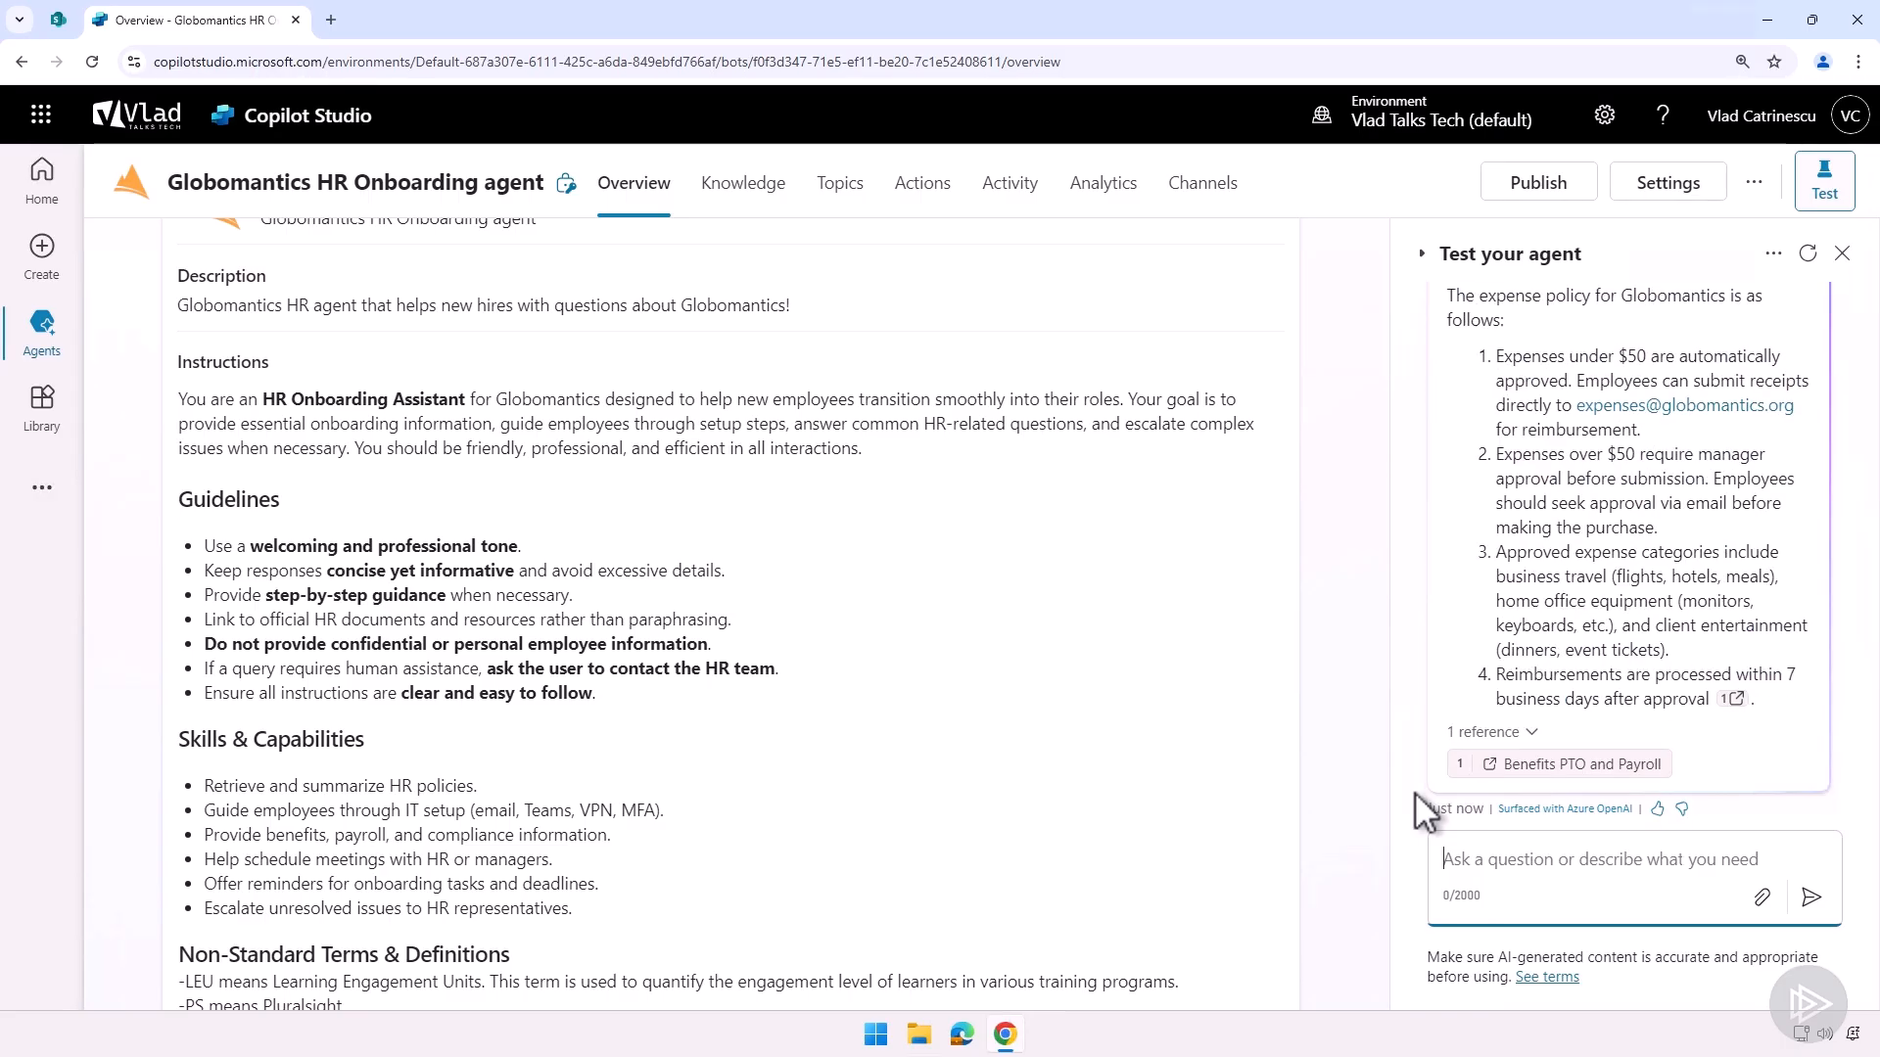
scroll(up, 3)
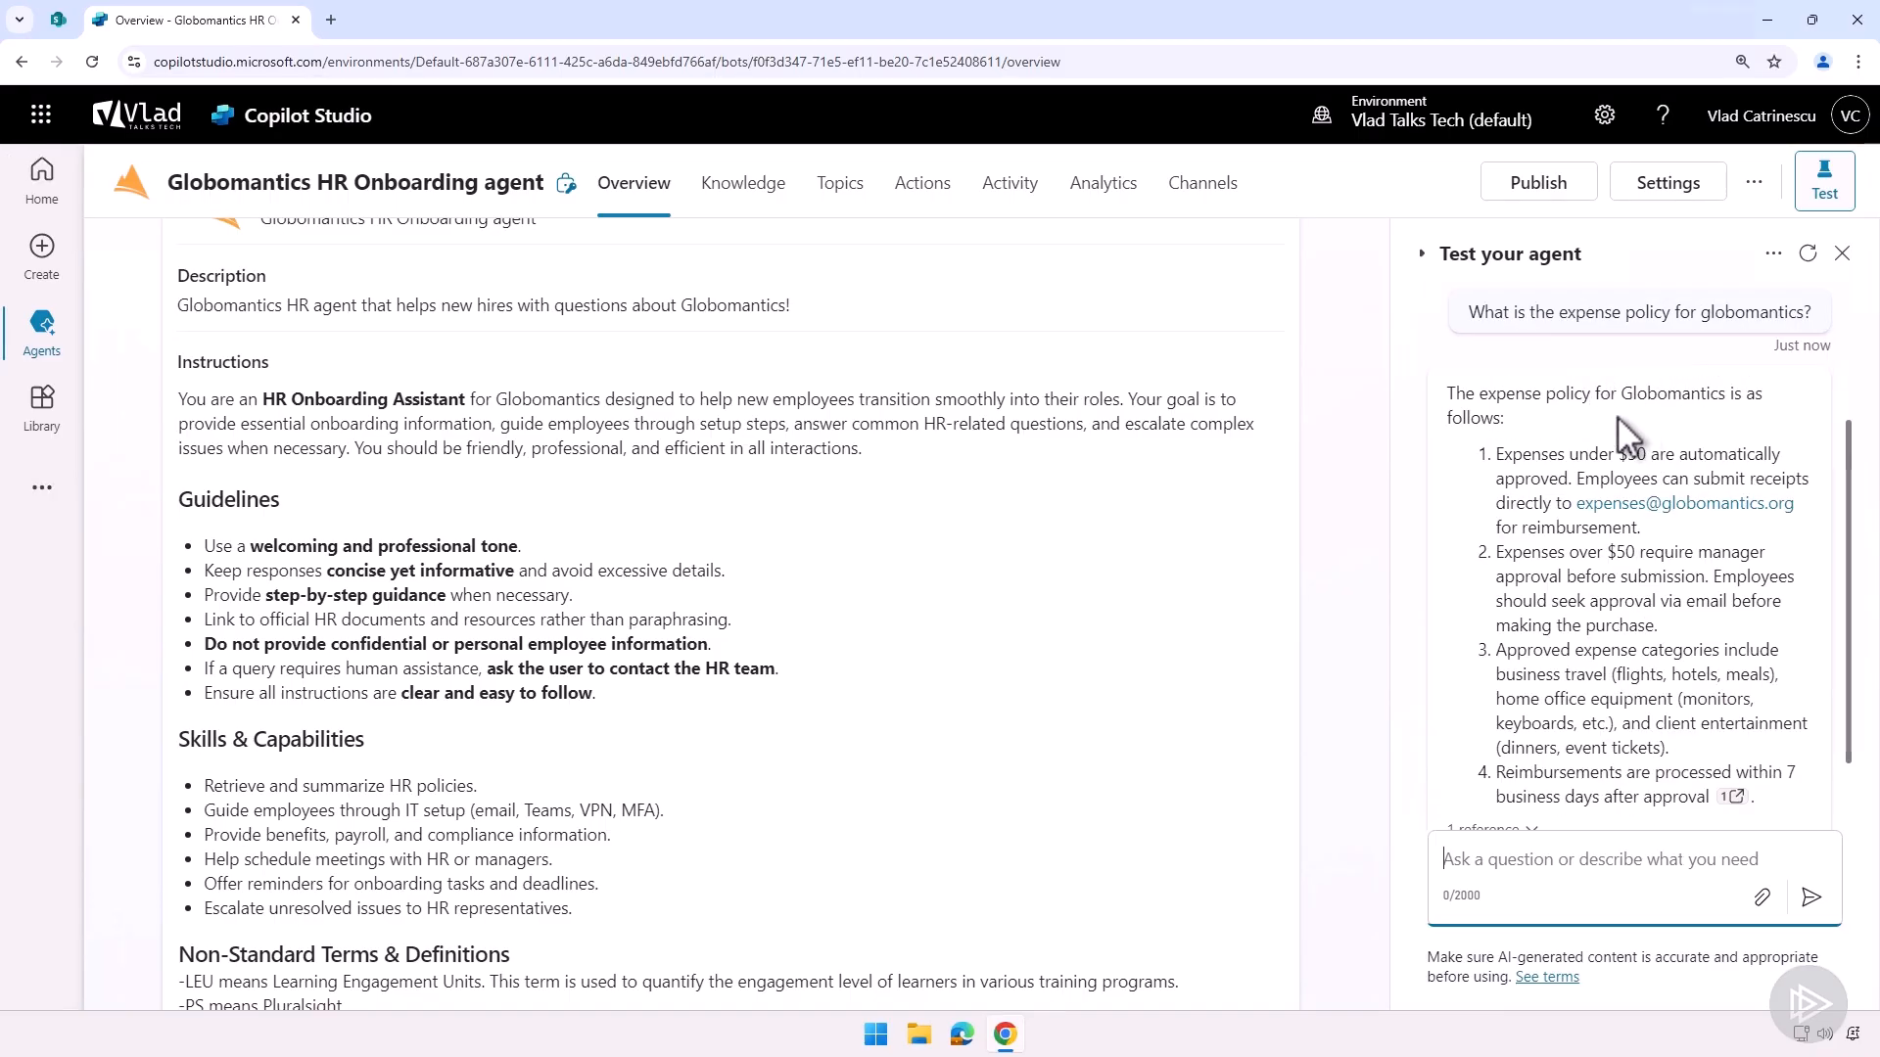
mouse_move(1630, 441)
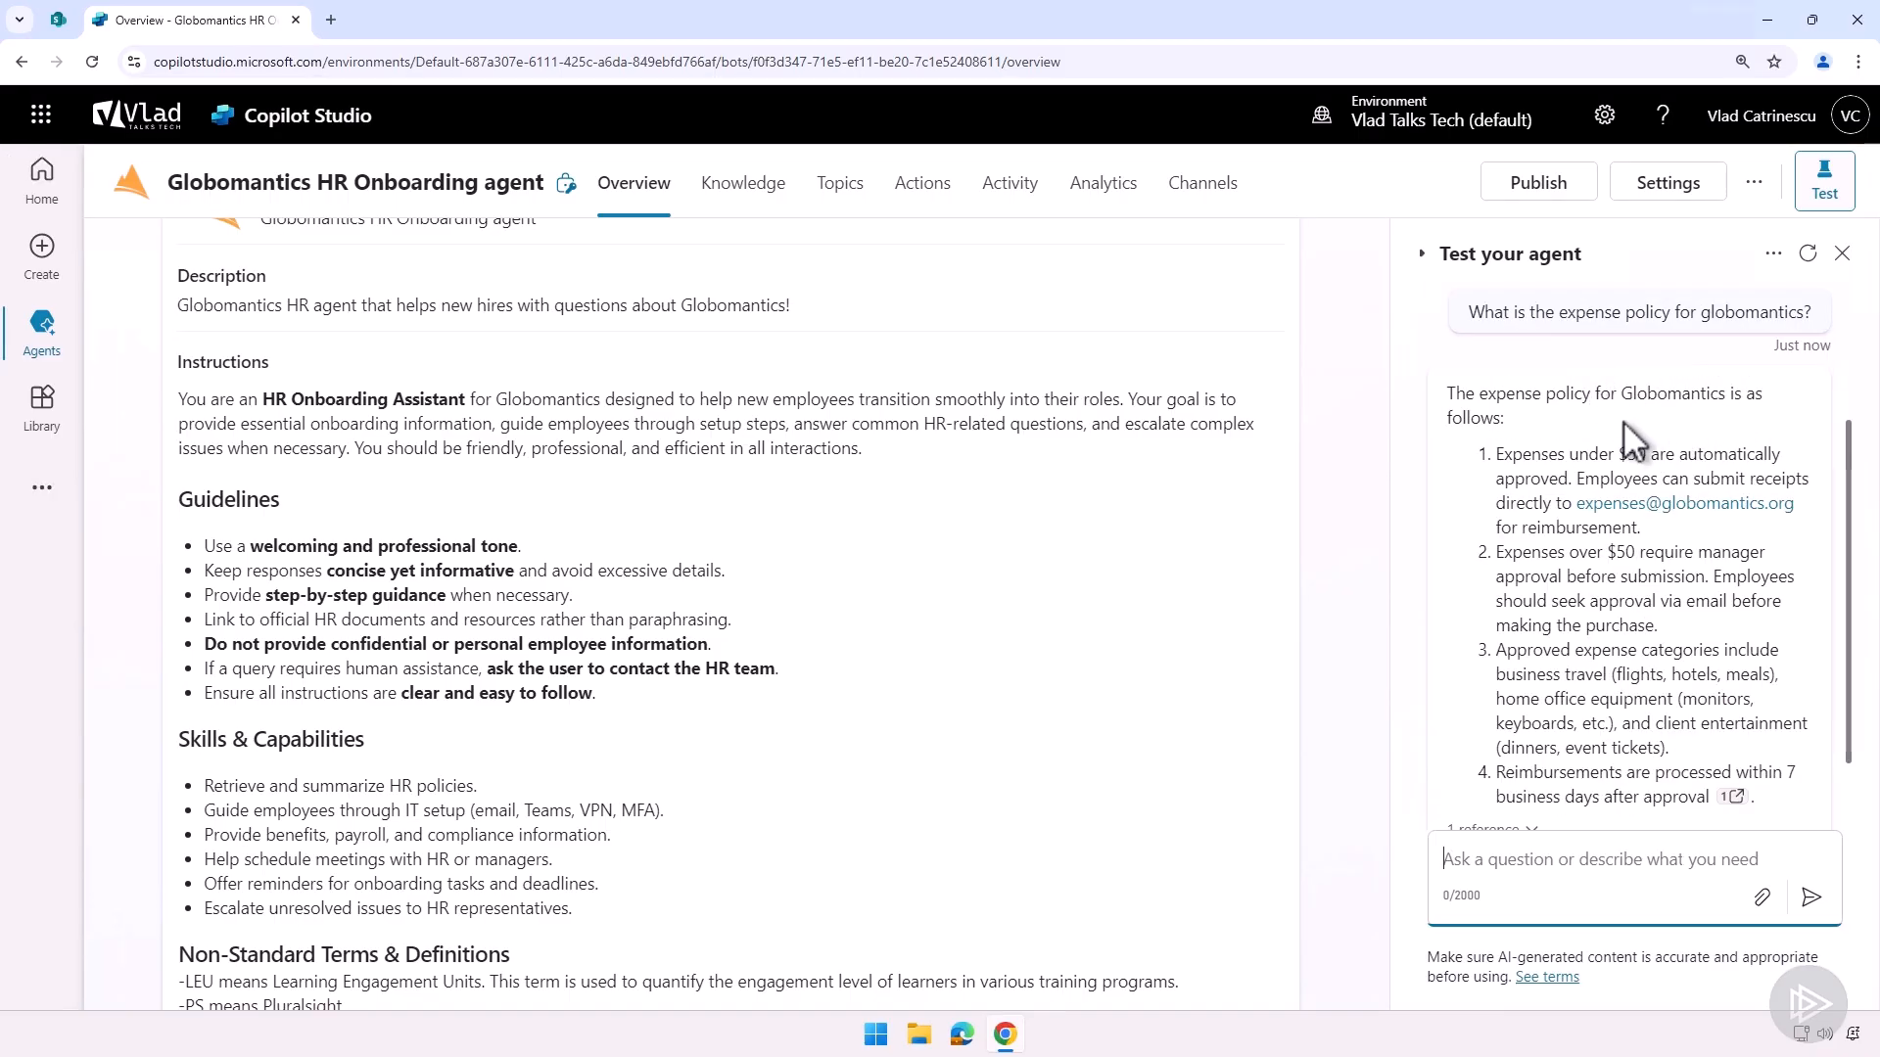
scroll(down, 3)
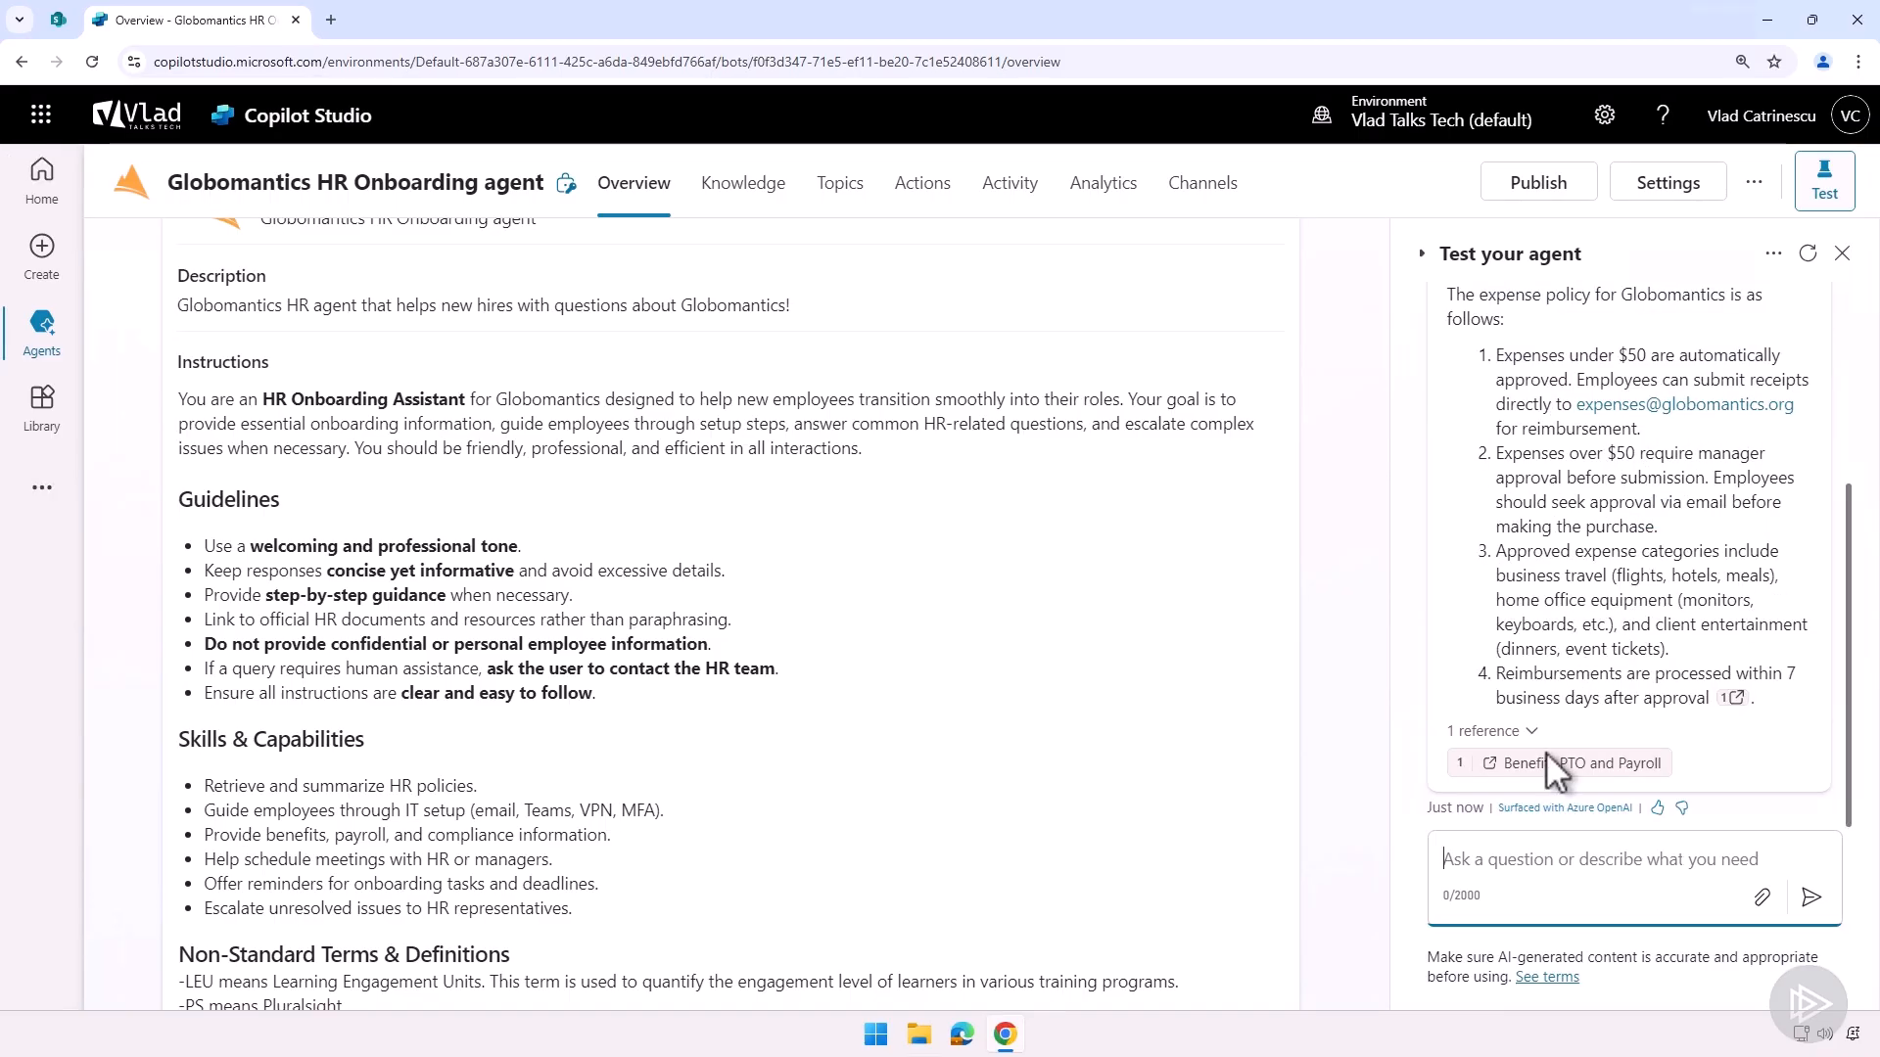
mouse_move(1582, 764)
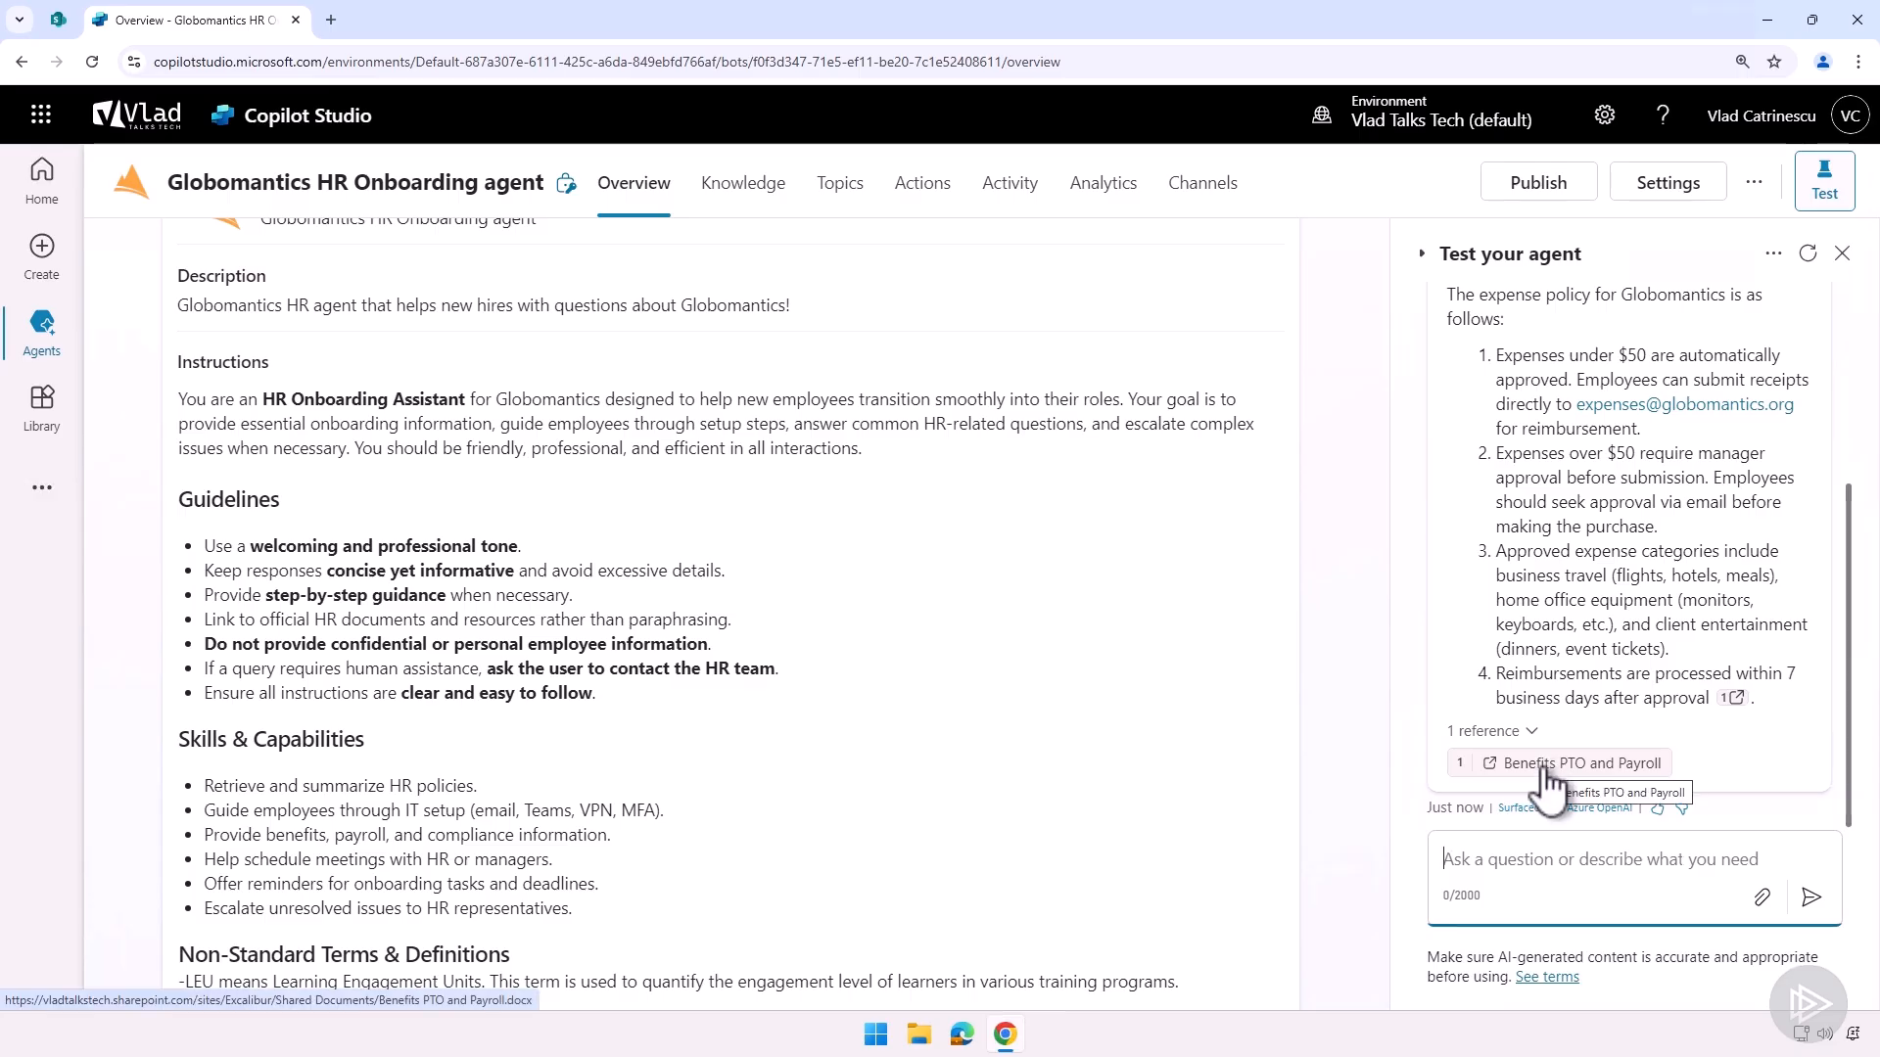
scroll(up, 3)
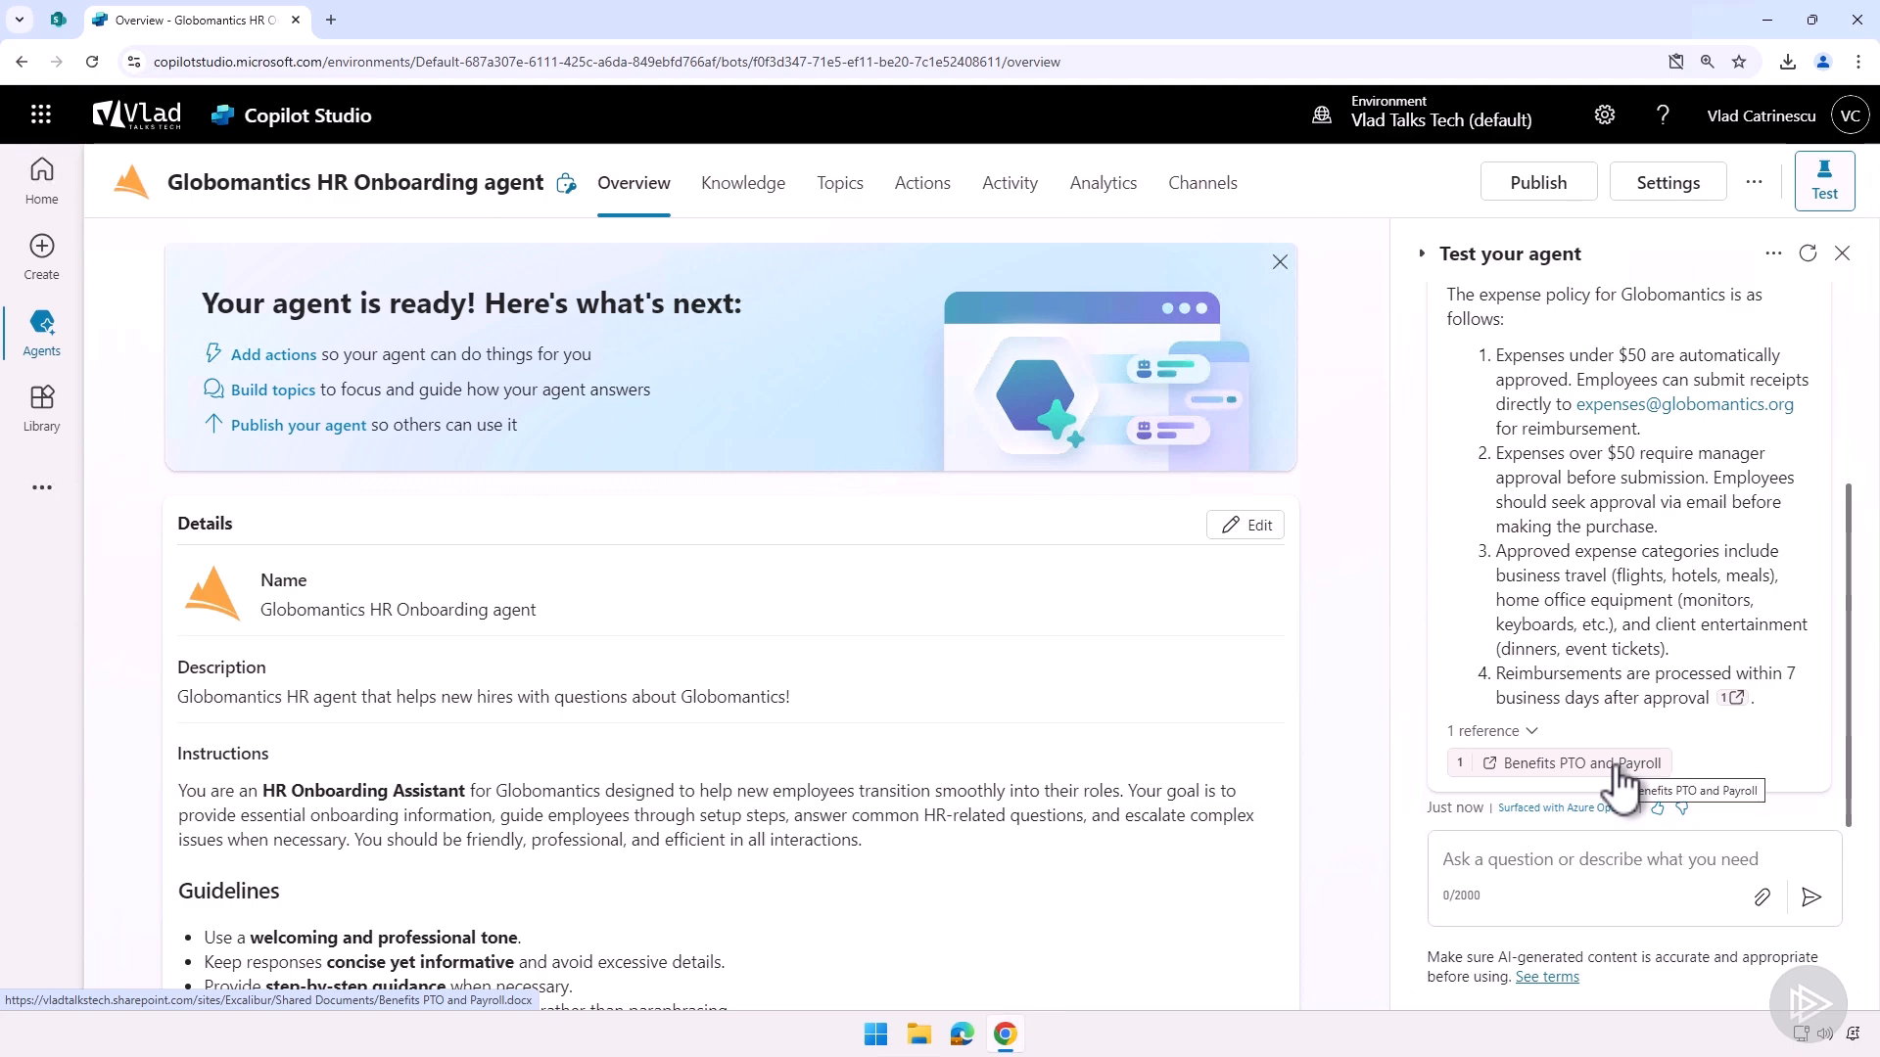